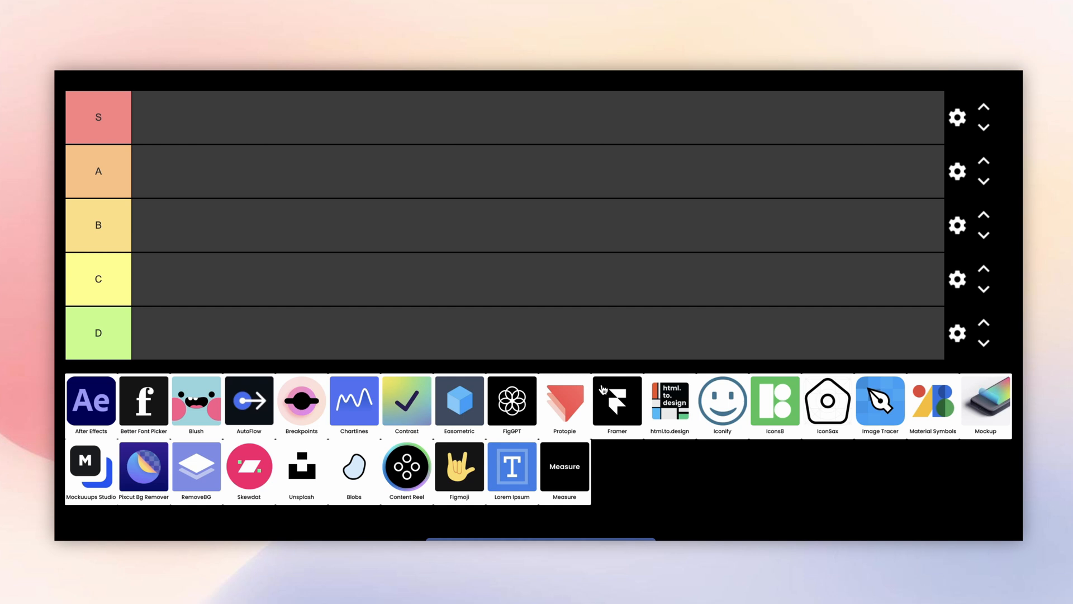
{"action": "mouse_move", "coordinate": [86, 392]}
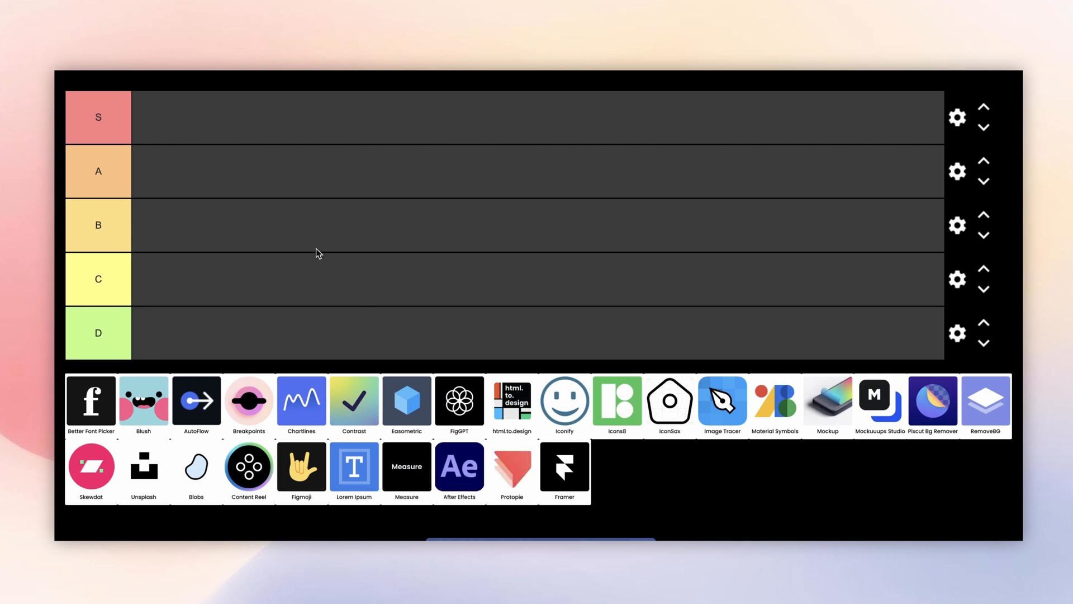
Pick Better Font Picker from the unranked pool as the first plugin to demo
{"action": "left_click", "coordinate": [90, 399]}
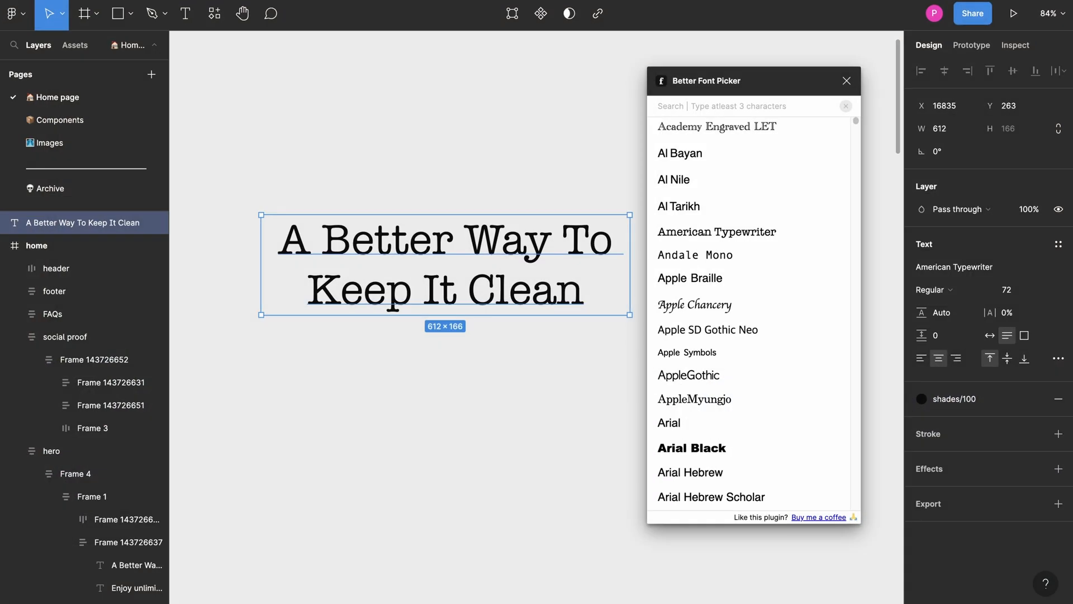
{"action": "mouse_move", "coordinate": [703, 311]}
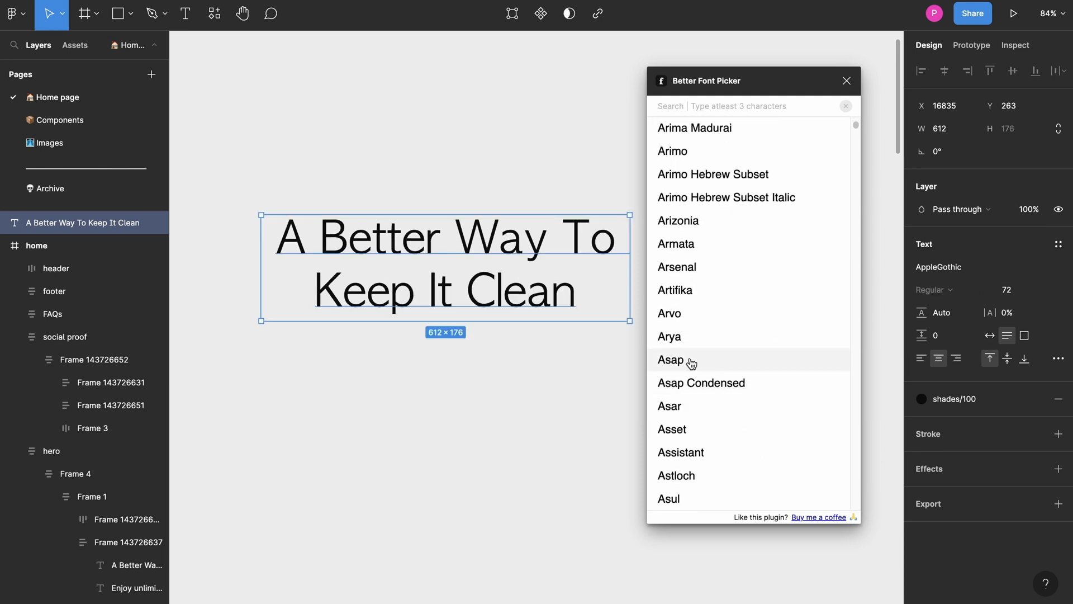
Try the heading in Artifika, Arial Rounded MT Bold and Gilroy-Bold, search poppins and roboto, then pick Blush next
{"action": "left_click", "coordinate": [675, 305]}
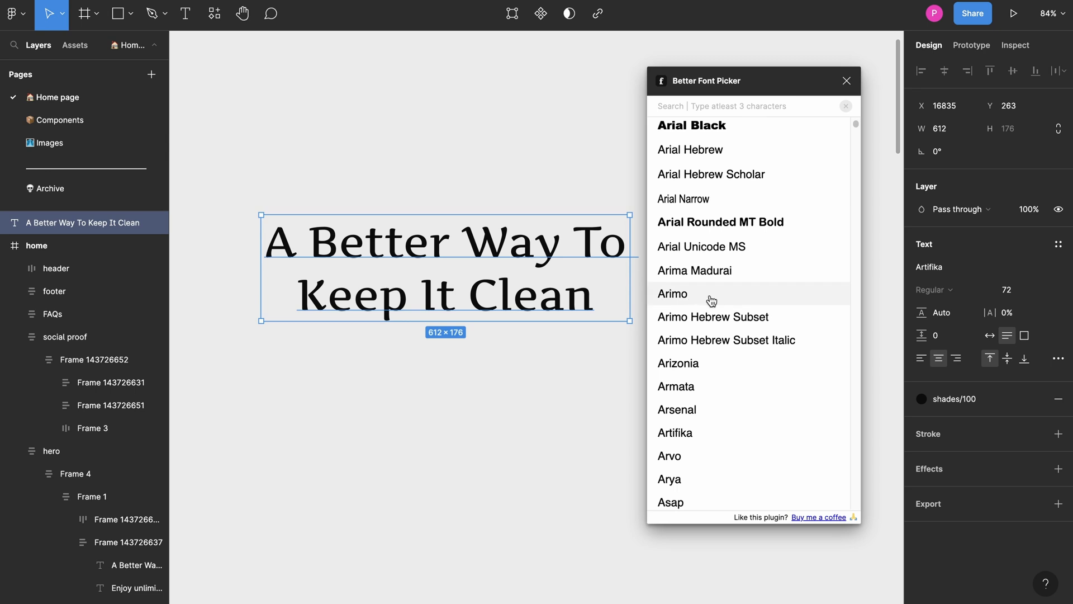
{"action": "left_click", "coordinate": [720, 222]}
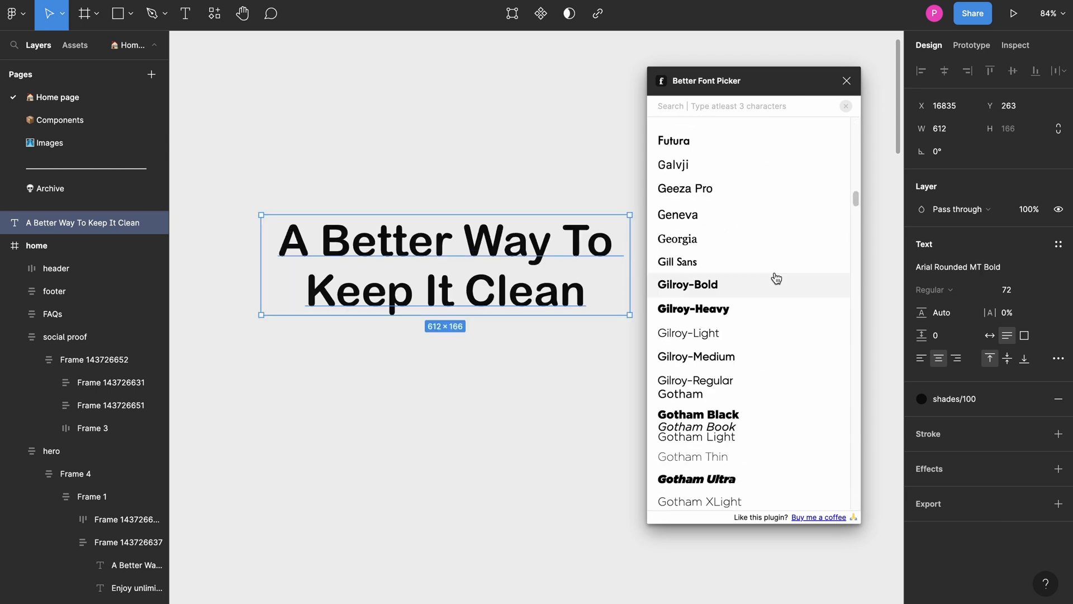
{"action": "left_click", "coordinate": [686, 285]}
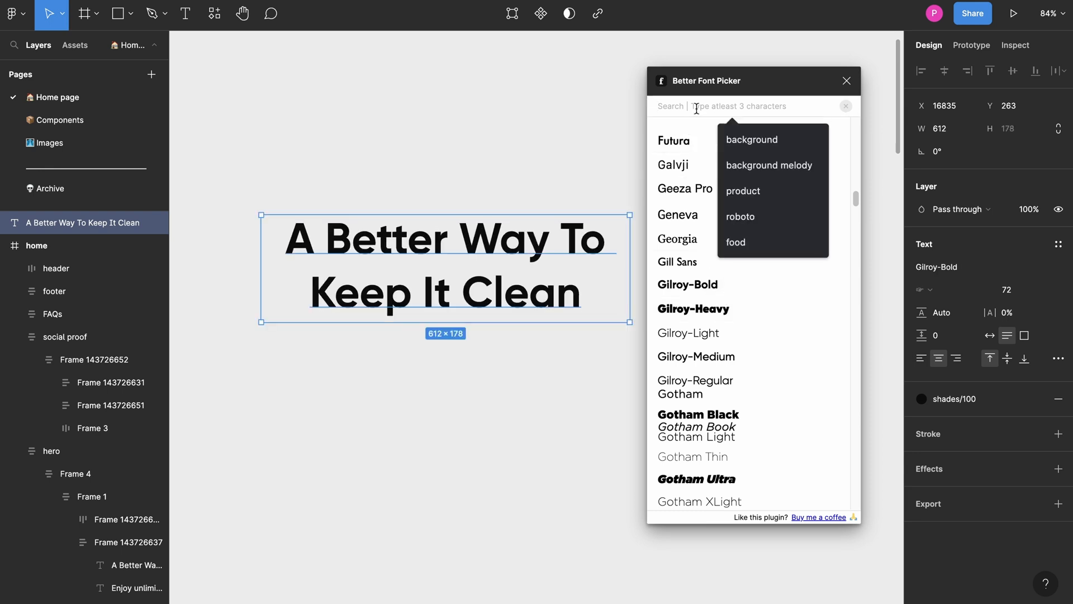
{"action": "type", "text": "poppins"}
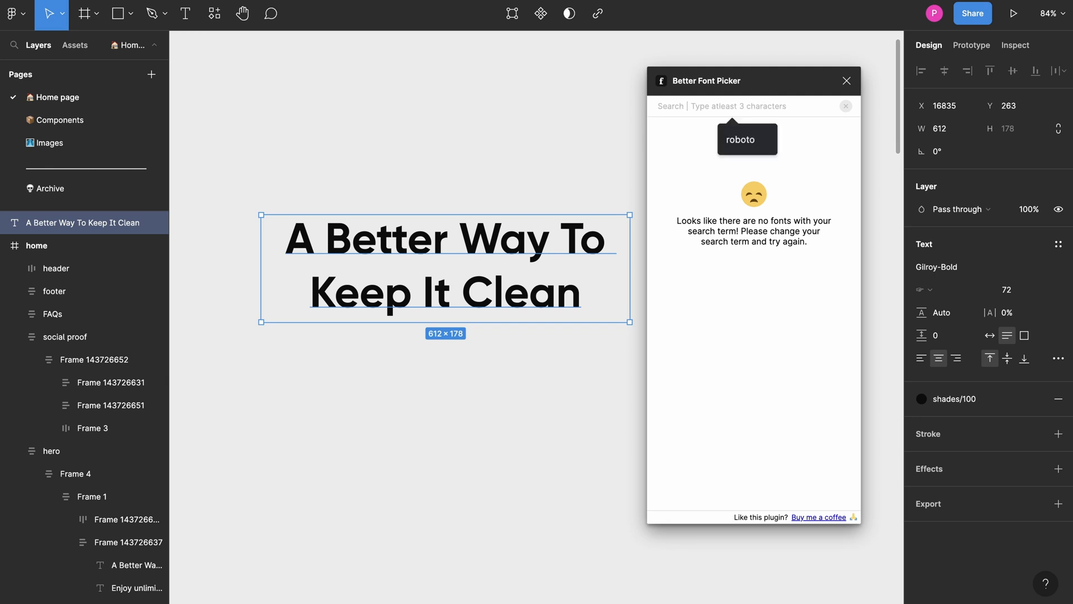
{"action": "type", "text": "roboto"}
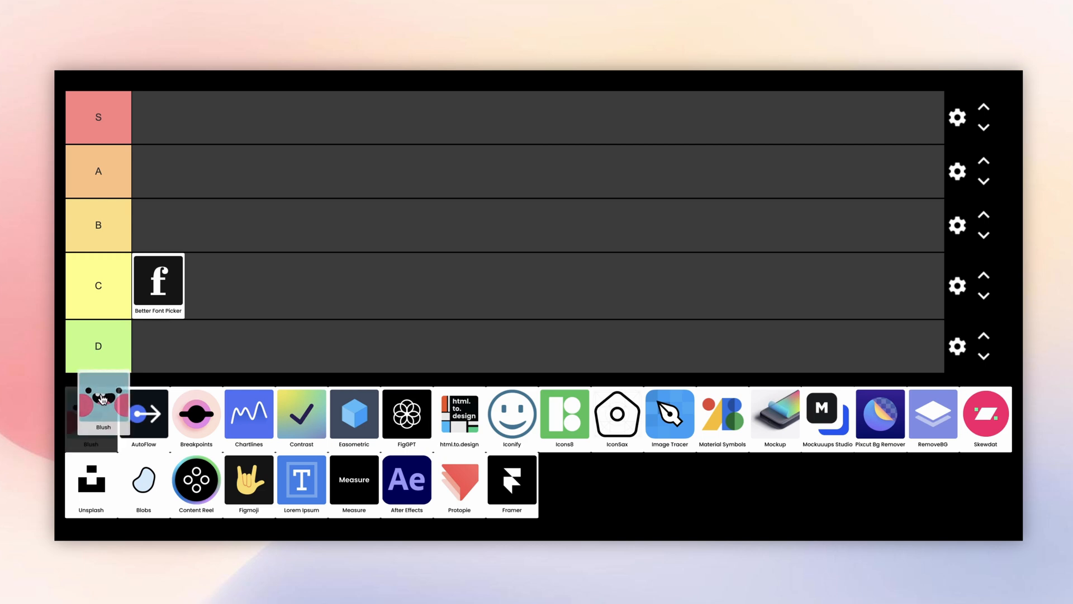
{"action": "left_click", "coordinate": [103, 414]}
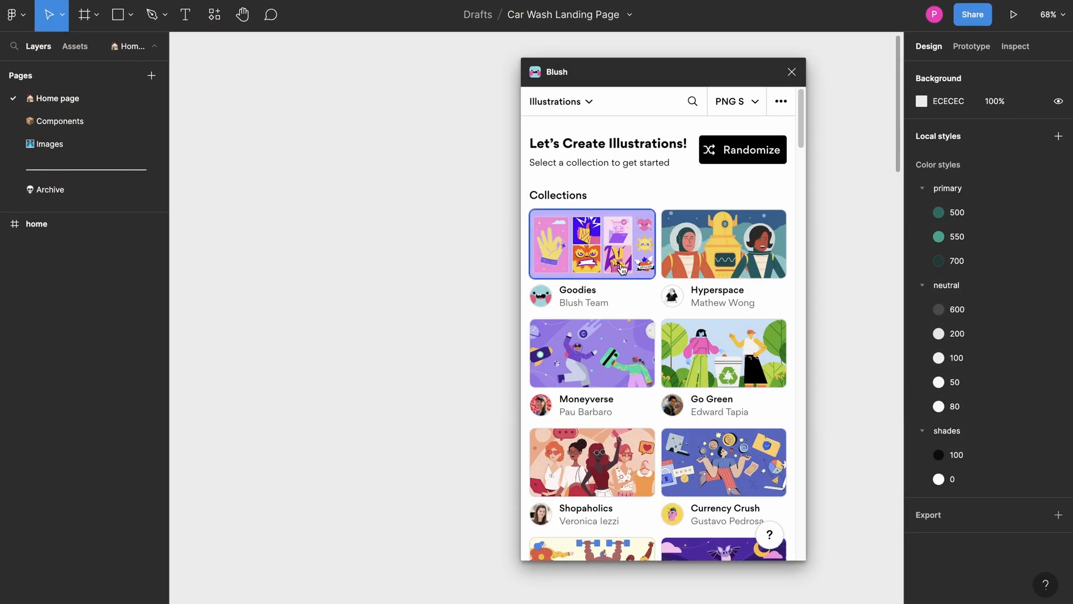
Browse Blush collections: Hyperspace, back to the list, then Humaaans
{"action": "left_click", "coordinate": [724, 244]}
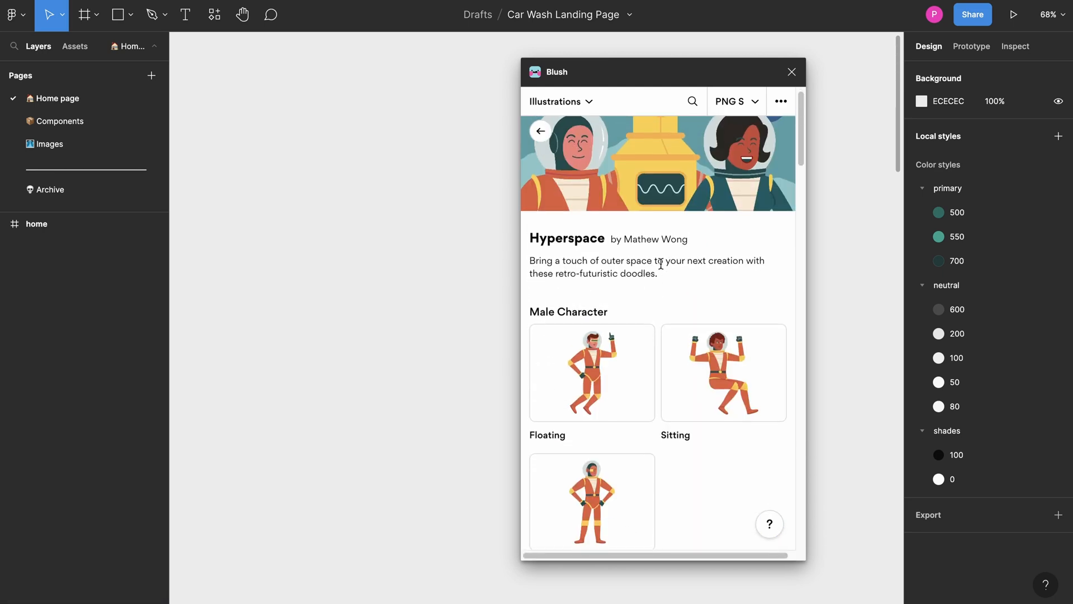
{"action": "left_click", "coordinate": [540, 130]}
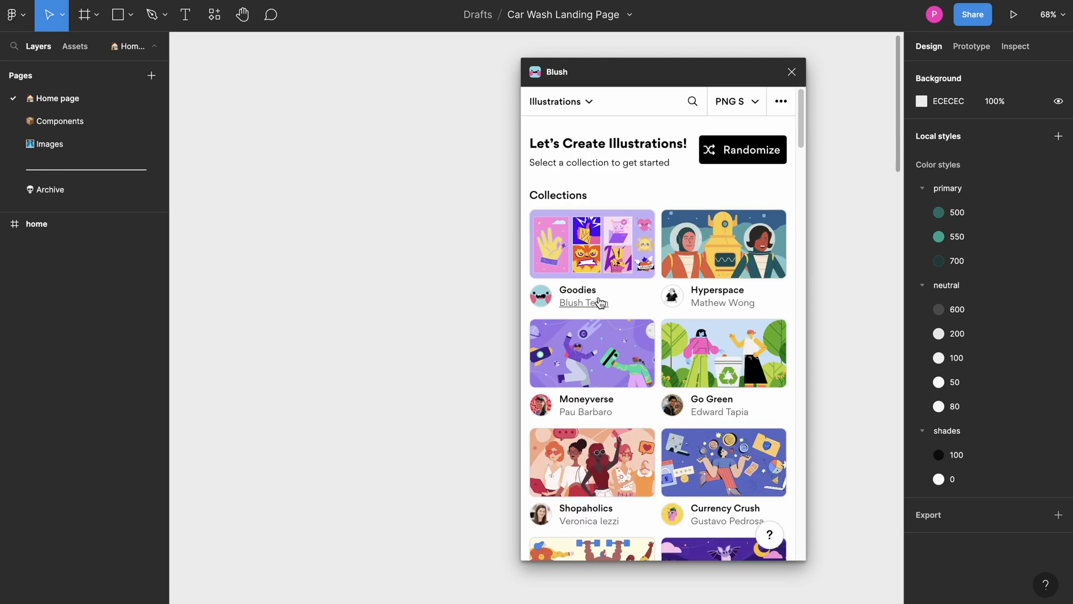
{"action": "scroll", "scroll_direction": "down", "scroll_amount": 3}
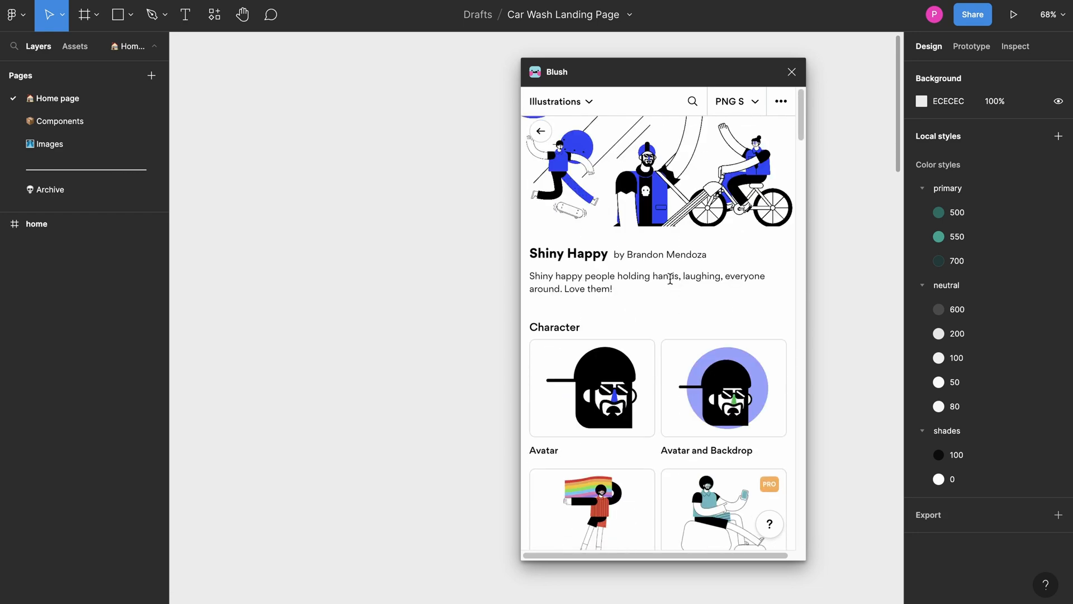
{"action": "scroll", "scroll_direction": "down", "scroll_amount": 3}
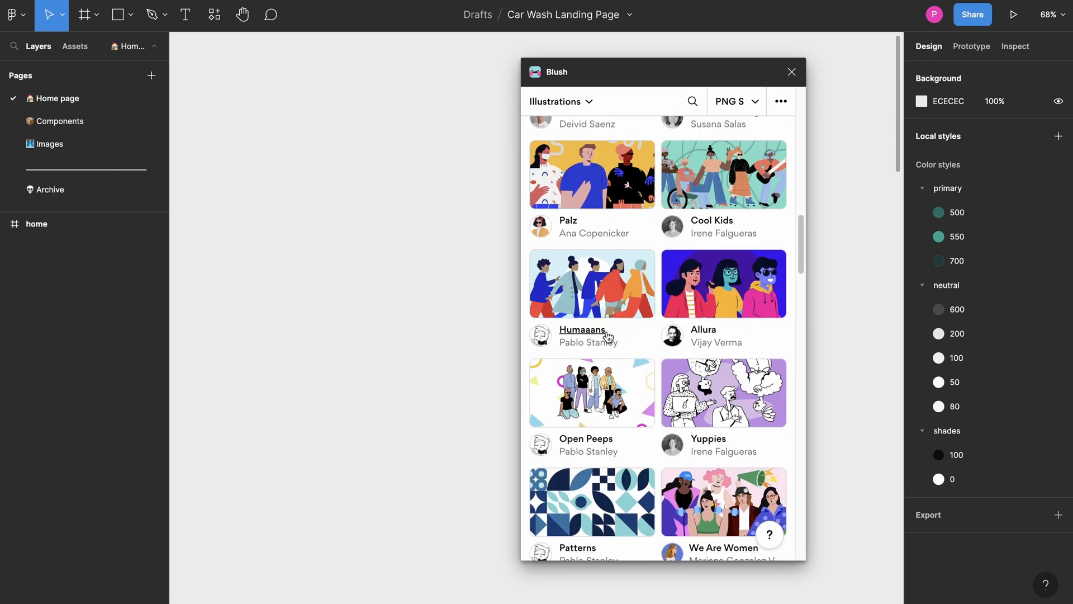
{"action": "left_click", "coordinate": [593, 394]}
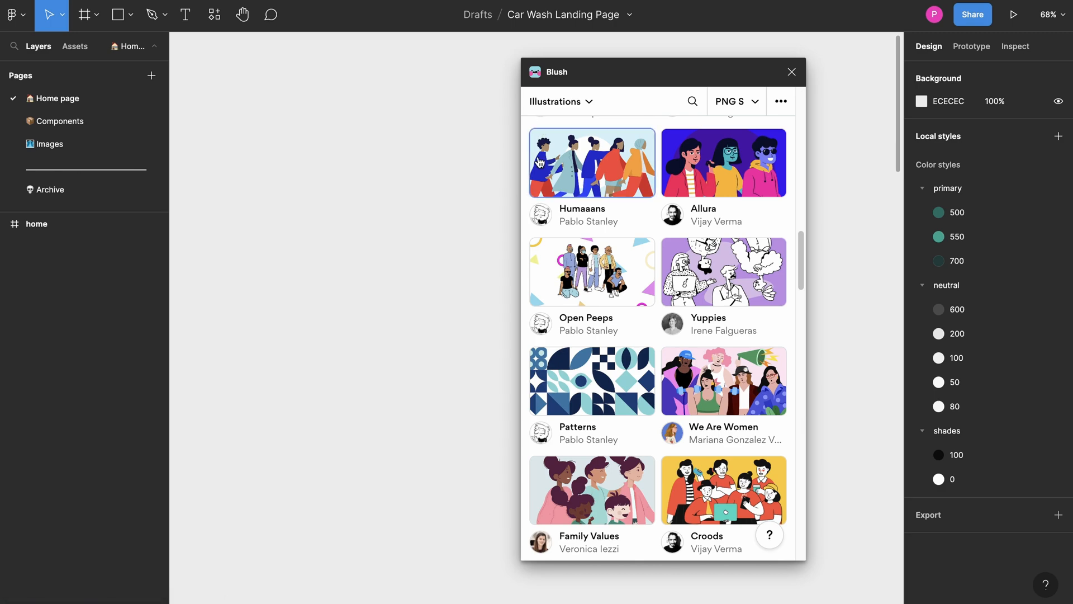
Look at Avatars, return to the list, and shuffle a new variation of the Messy doodle
{"action": "scroll", "scroll_direction": "down", "scroll_amount": 3}
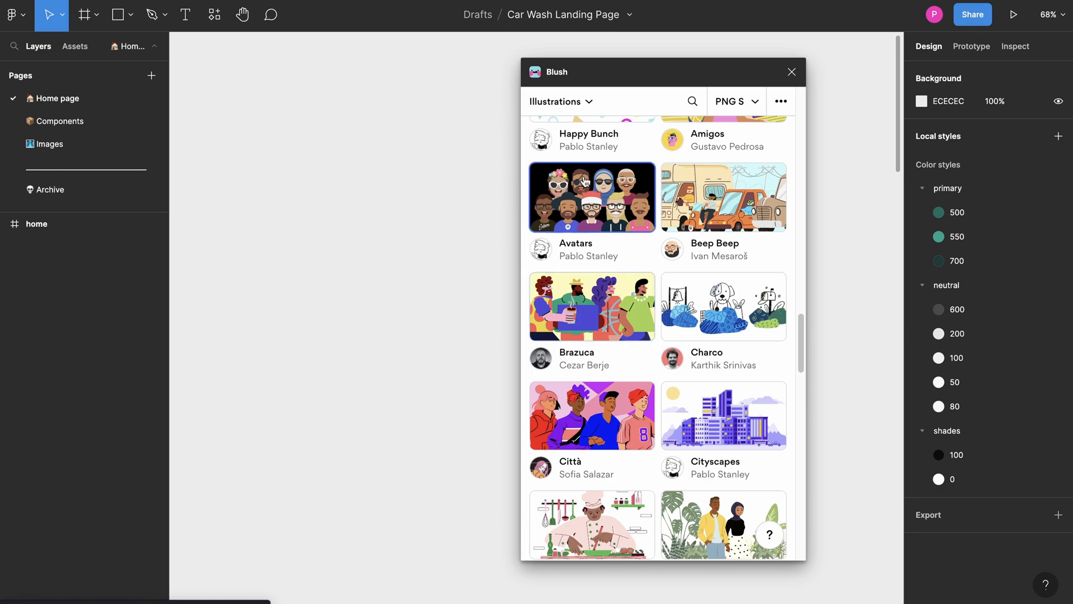
{"action": "left_click", "coordinate": [592, 197]}
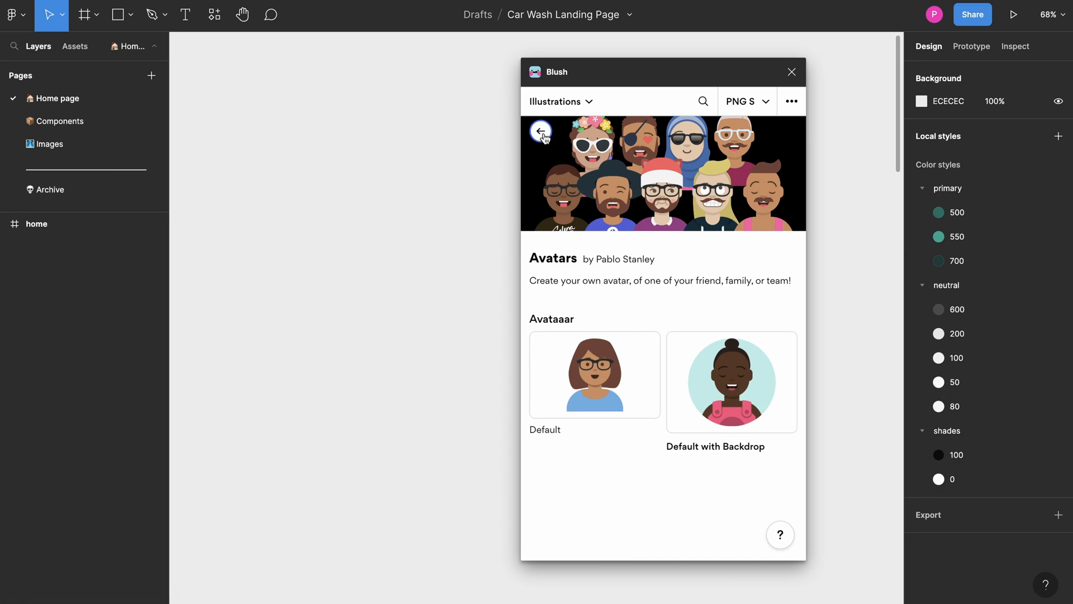
{"action": "left_click", "coordinate": [541, 131]}
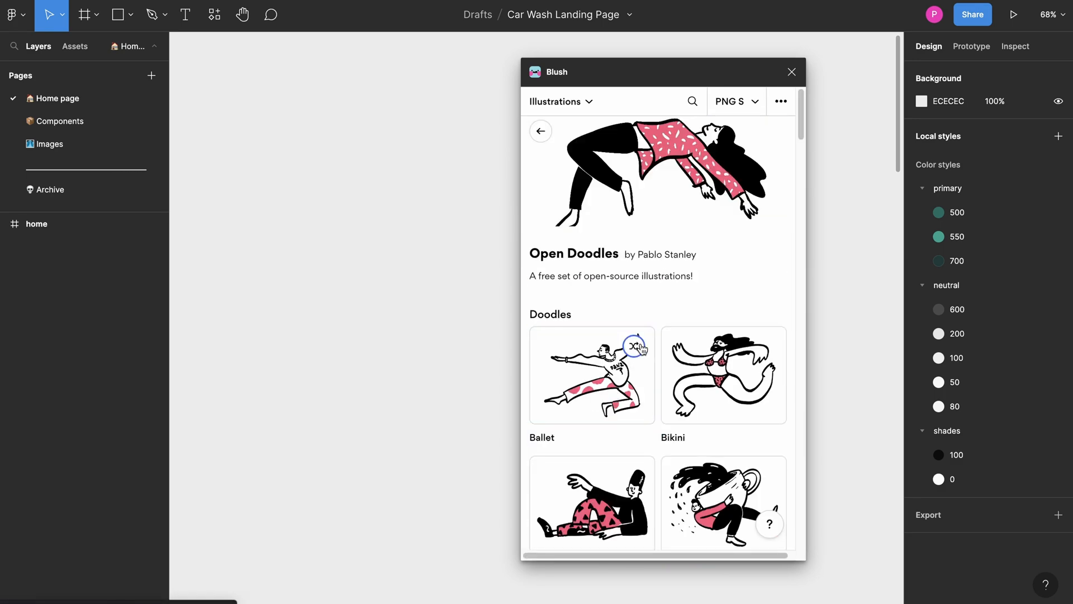
{"action": "scroll", "scroll_direction": "down", "scroll_amount": 3}
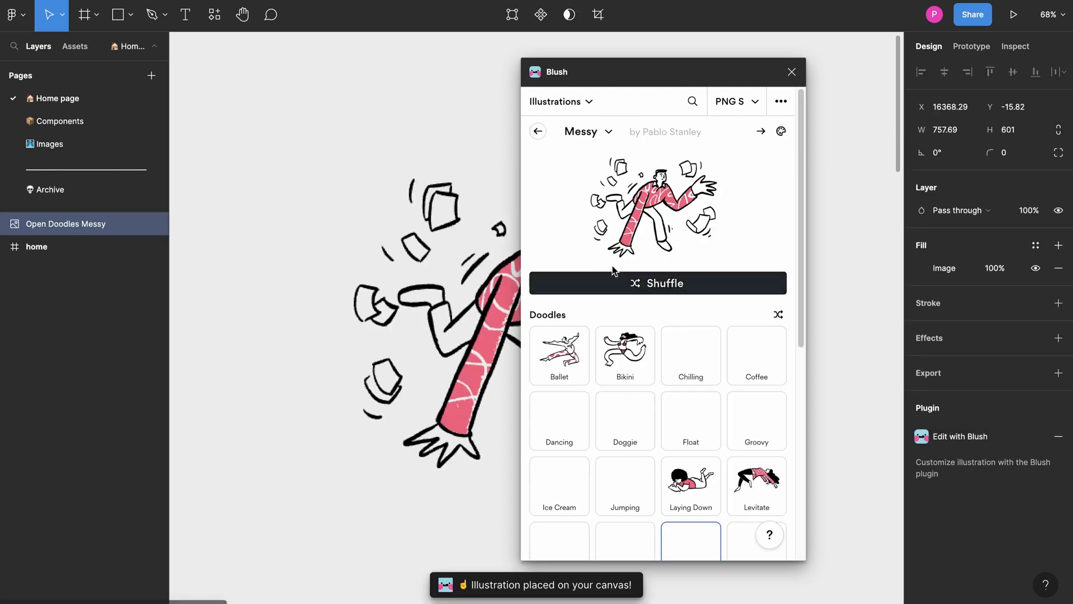
{"action": "left_click", "coordinate": [791, 72]}
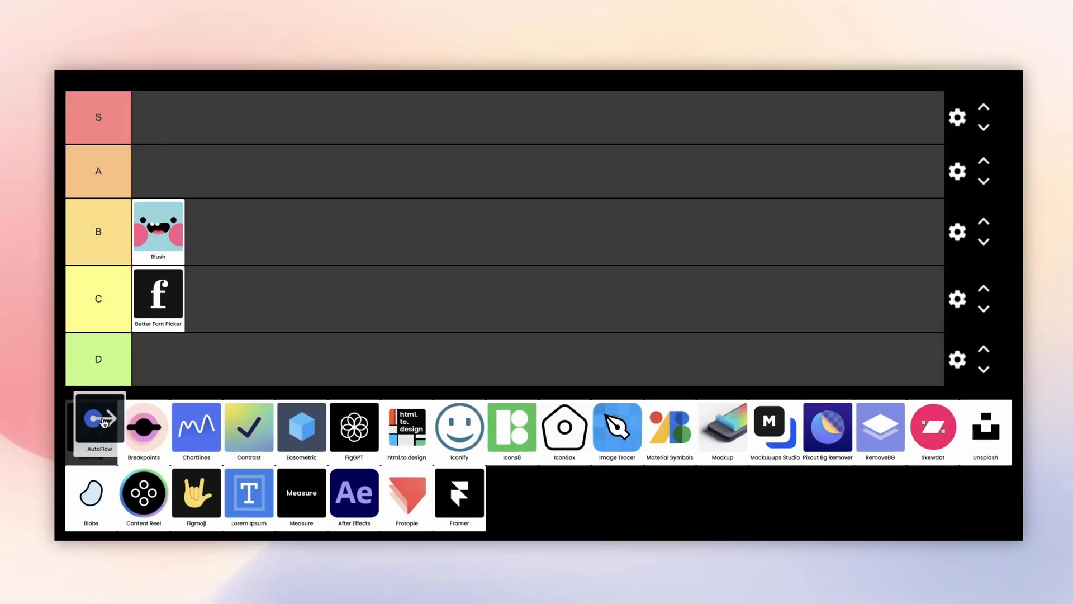
{"action": "mouse_move", "coordinate": [100, 427]}
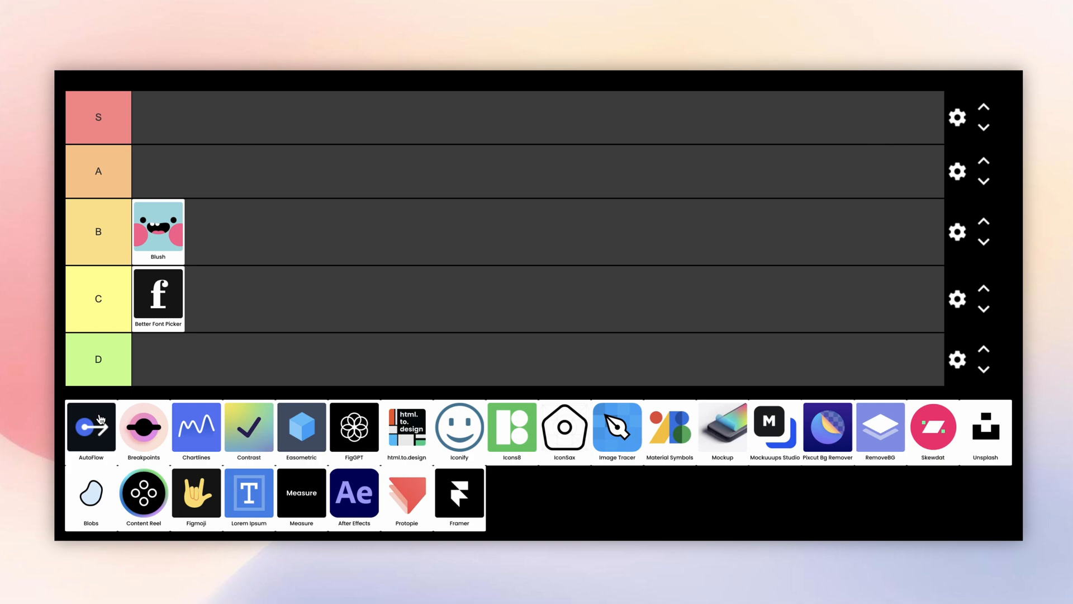
Pick AutoFlow from the unranked pool as the next plugin to demo
{"action": "left_click", "coordinate": [89, 426]}
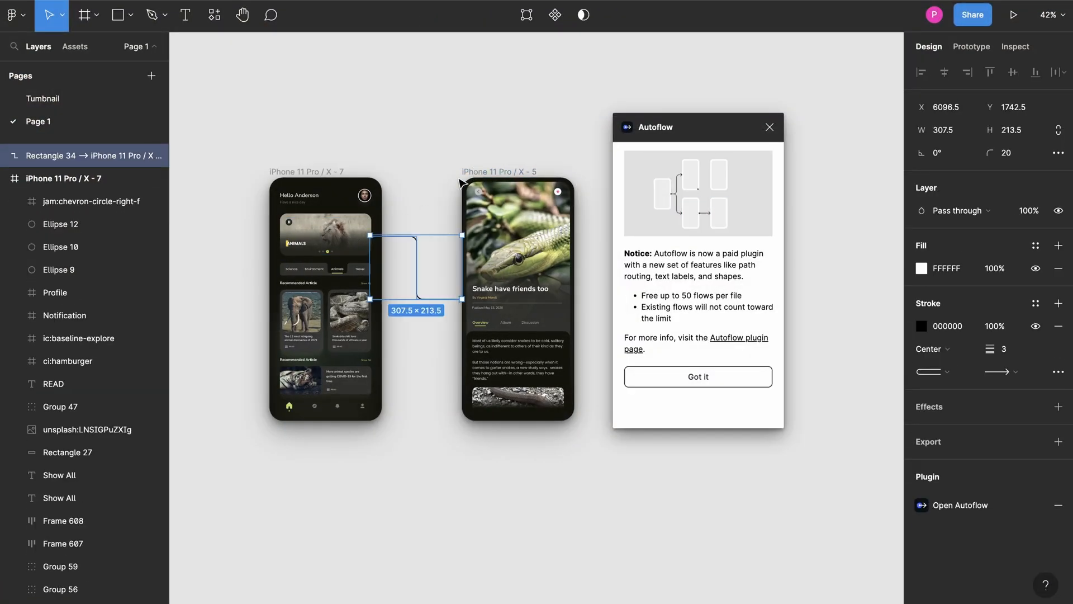
Select the iPhone 11 Pro / X - 7 screen to draw Autoflow connectors, then close the plugin
{"action": "left_click", "coordinate": [517, 399]}
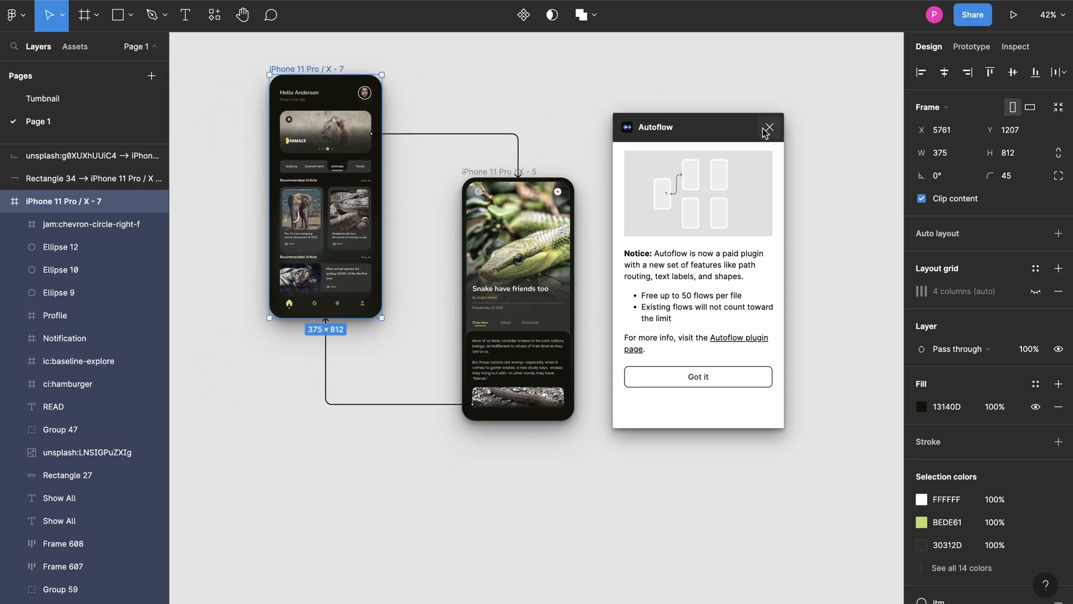
{"action": "left_click", "coordinate": [698, 376]}
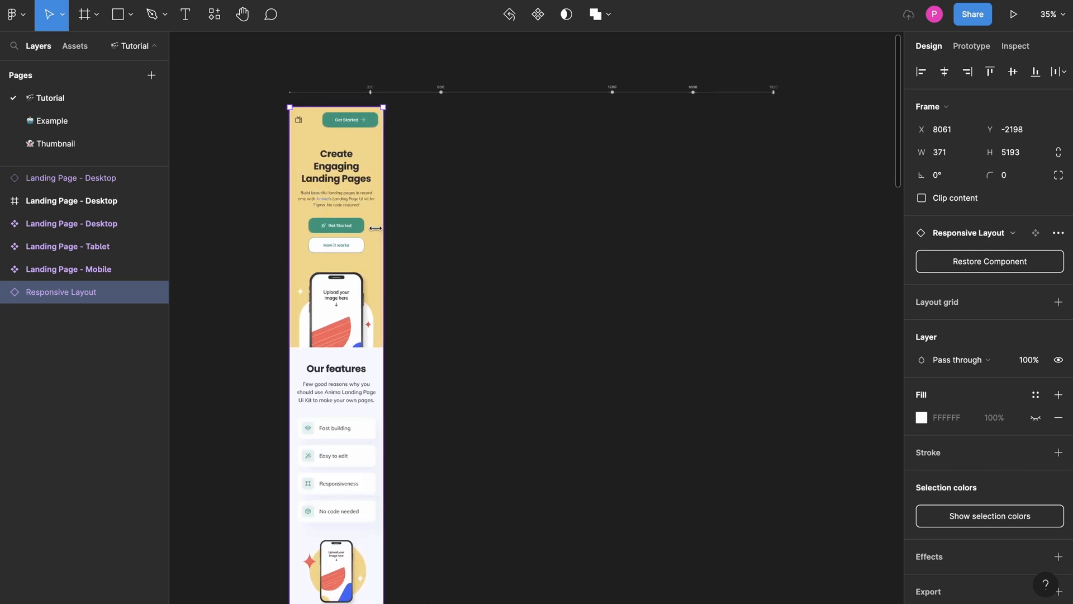
Resize the Responsive Layout frame through its breakpoints, then pick Chartlines next
{"action": "left_click_drag", "start_coordinate": [382, 224], "coordinate": [536, 236]}
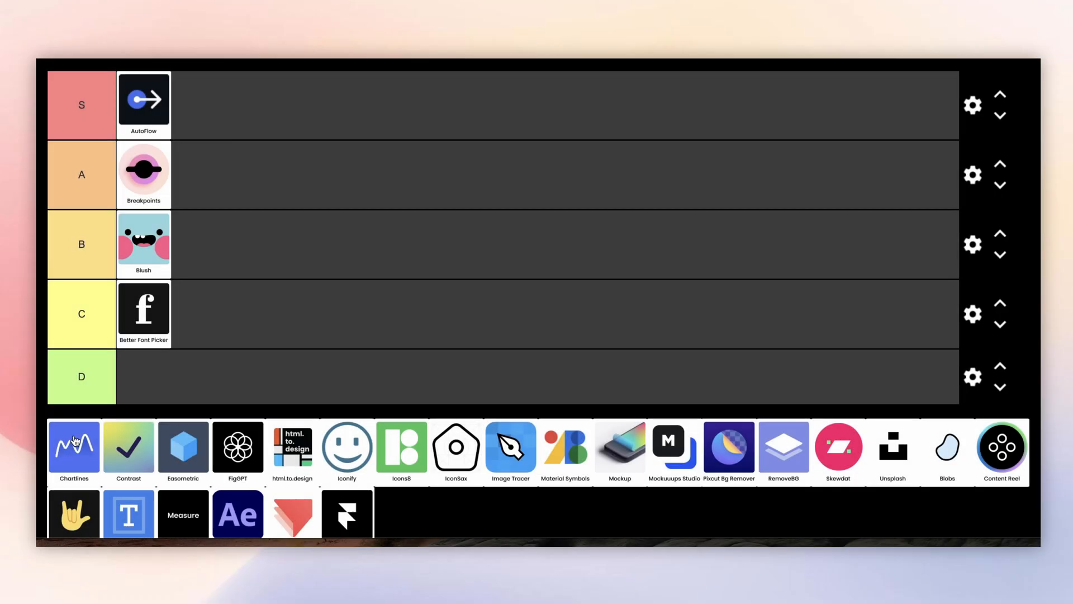
{"action": "left_click", "coordinate": [73, 447]}
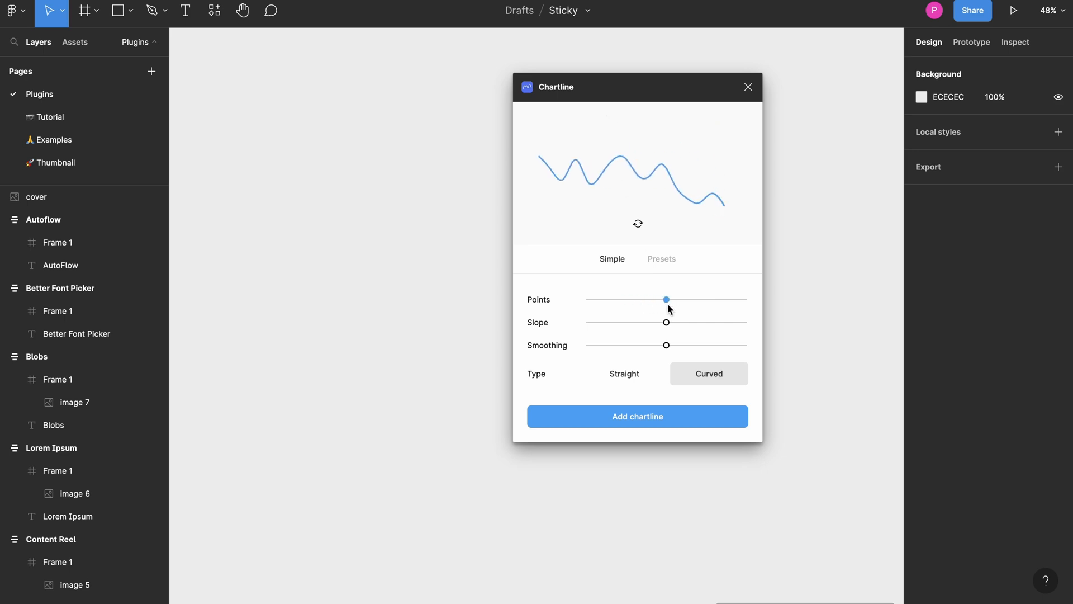
Reshape the Chartline preview with fewer points, steeper slope, less smoothing, straight then curved segments
{"action": "left_click_drag", "start_coordinate": [666, 300], "coordinate": [619, 299]}
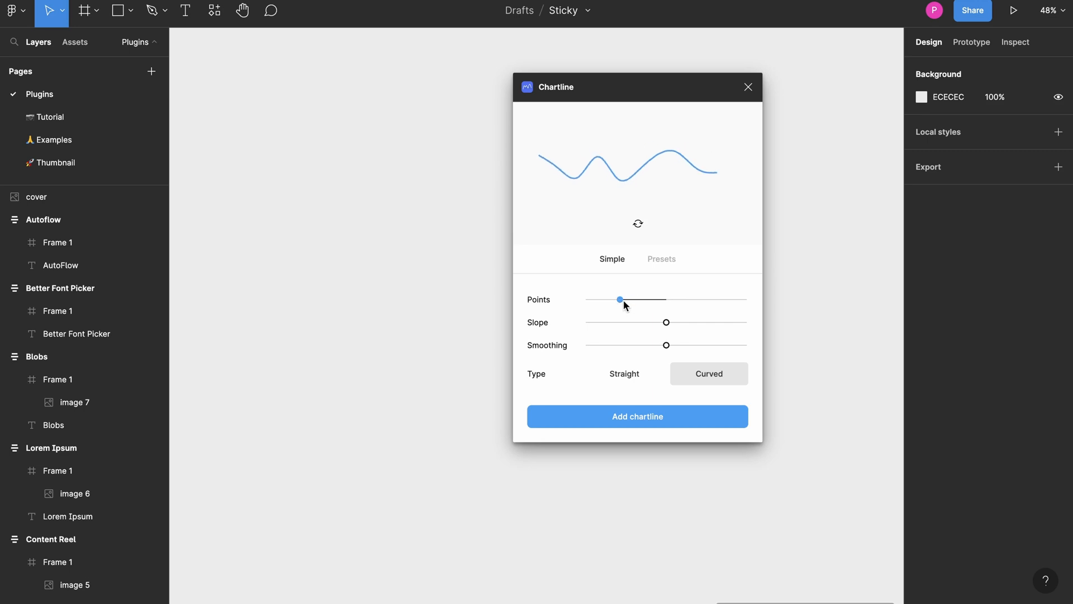
{"action": "left_click_drag", "start_coordinate": [667, 322], "coordinate": [718, 322]}
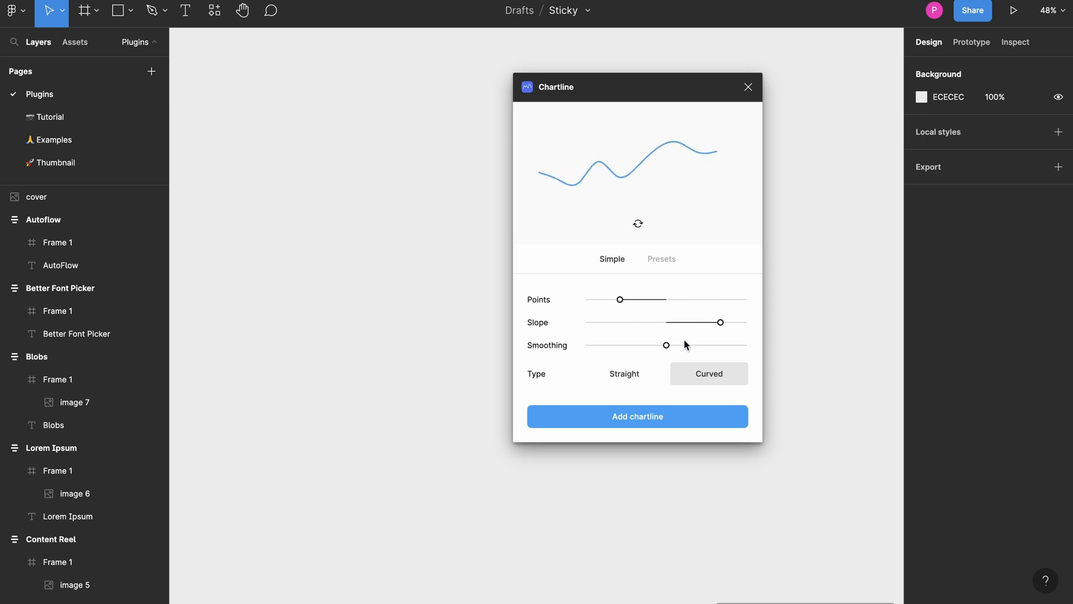
{"action": "left_click_drag", "start_coordinate": [666, 346], "coordinate": [649, 346]}
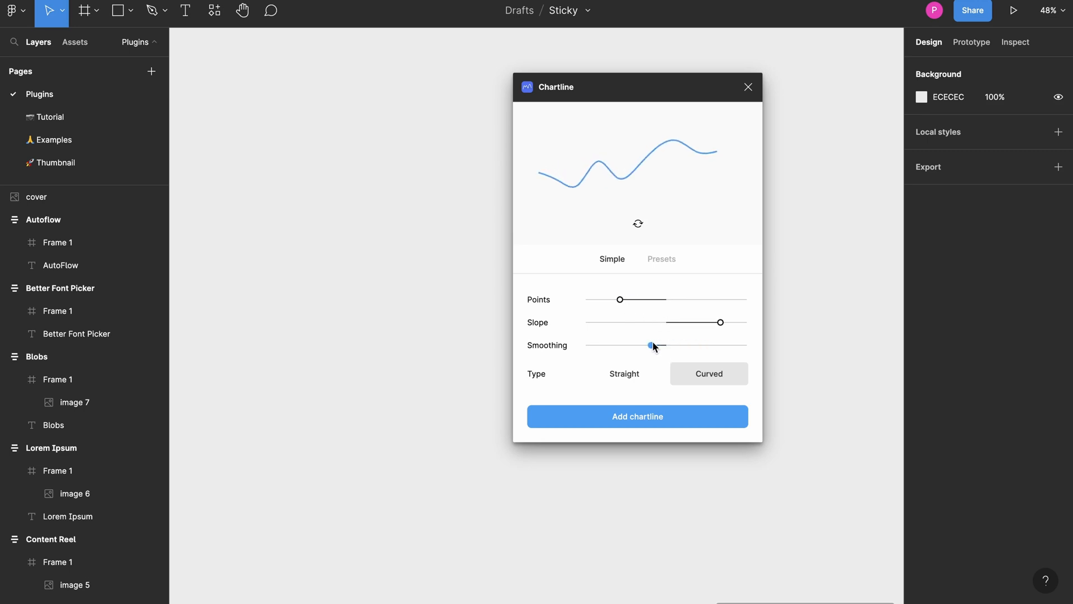
{"action": "left_click", "coordinate": [624, 373]}
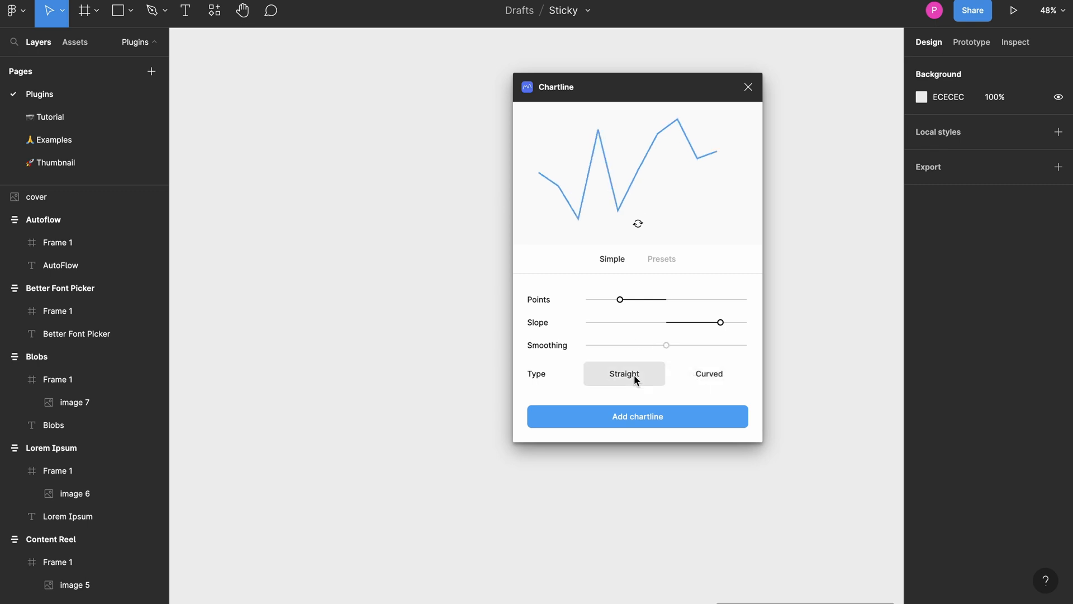
{"action": "left_click", "coordinate": [708, 373]}
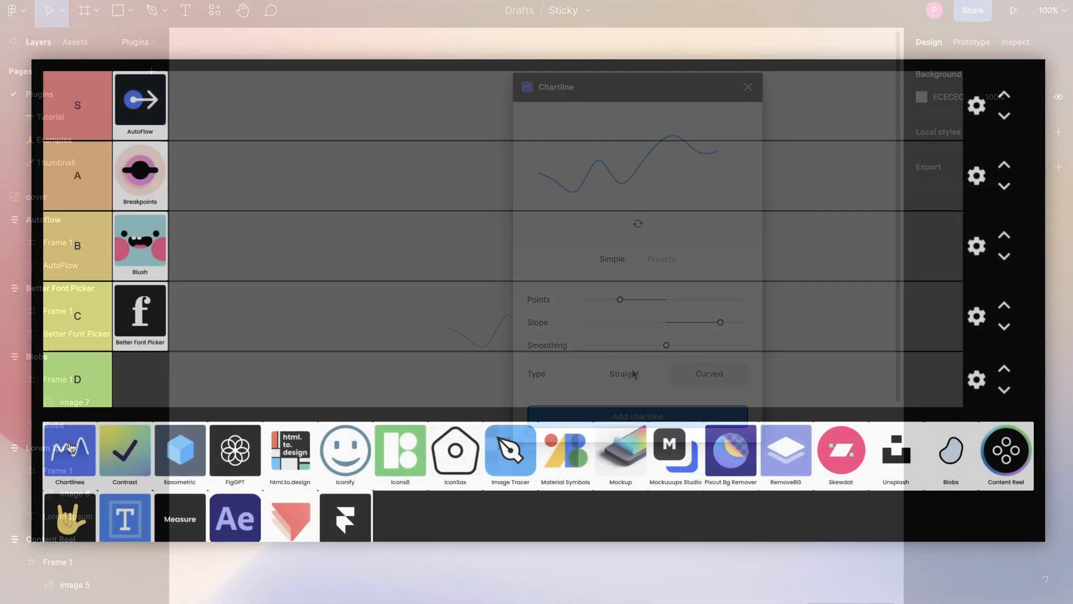
Place the Chartlines tile in the B tier next to Blush
{"action": "left_click", "coordinate": [746, 88]}
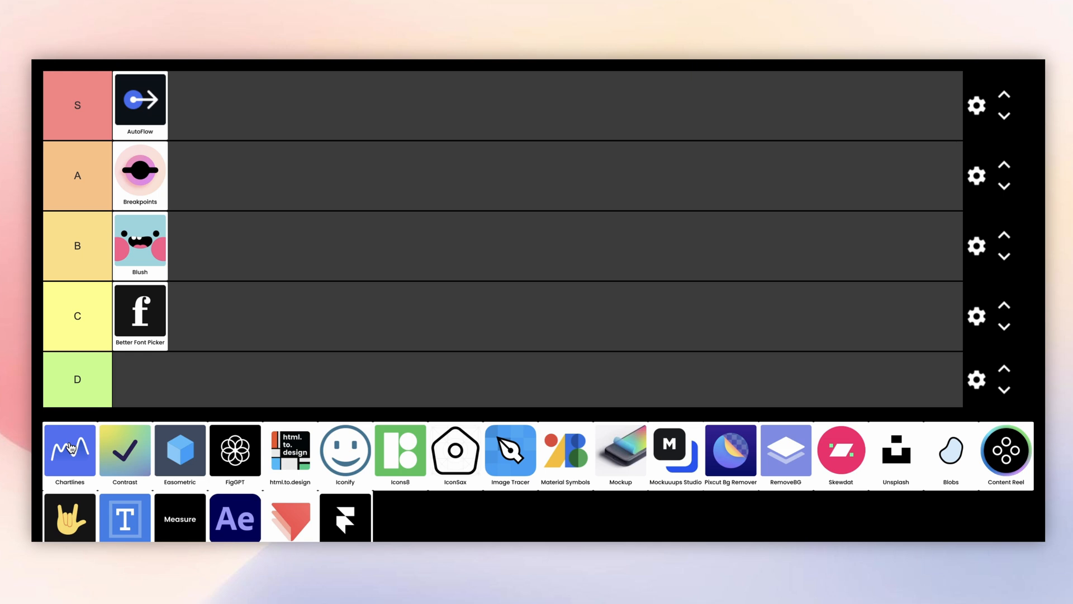
{"action": "left_click_drag", "start_coordinate": [69, 449], "coordinate": [113, 358]}
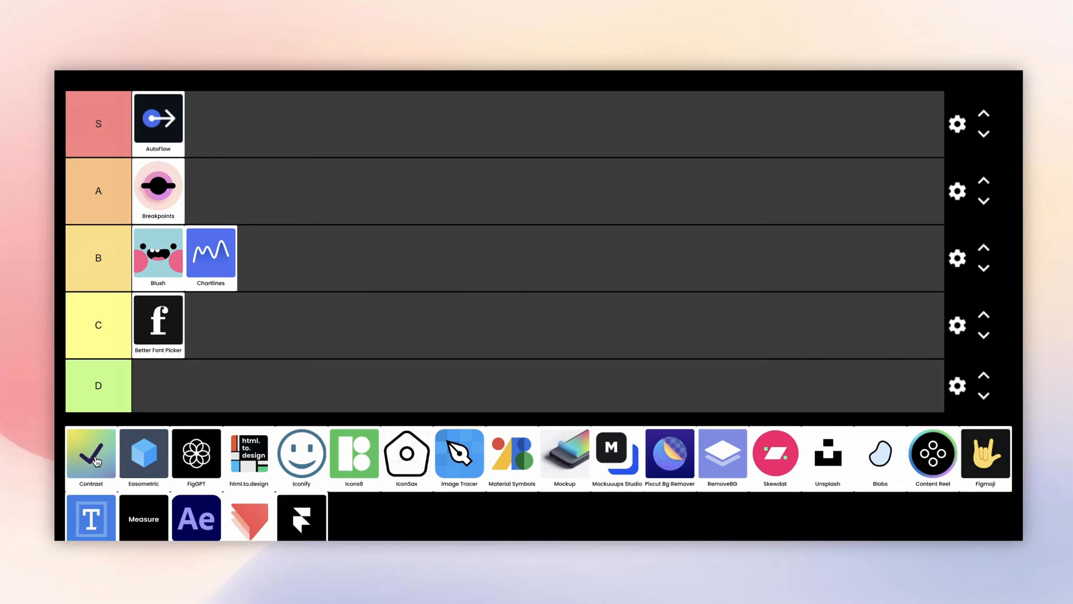
Start a Contrast scan of the page's text, then place Contrast in the A tier
{"action": "left_click", "coordinate": [90, 454]}
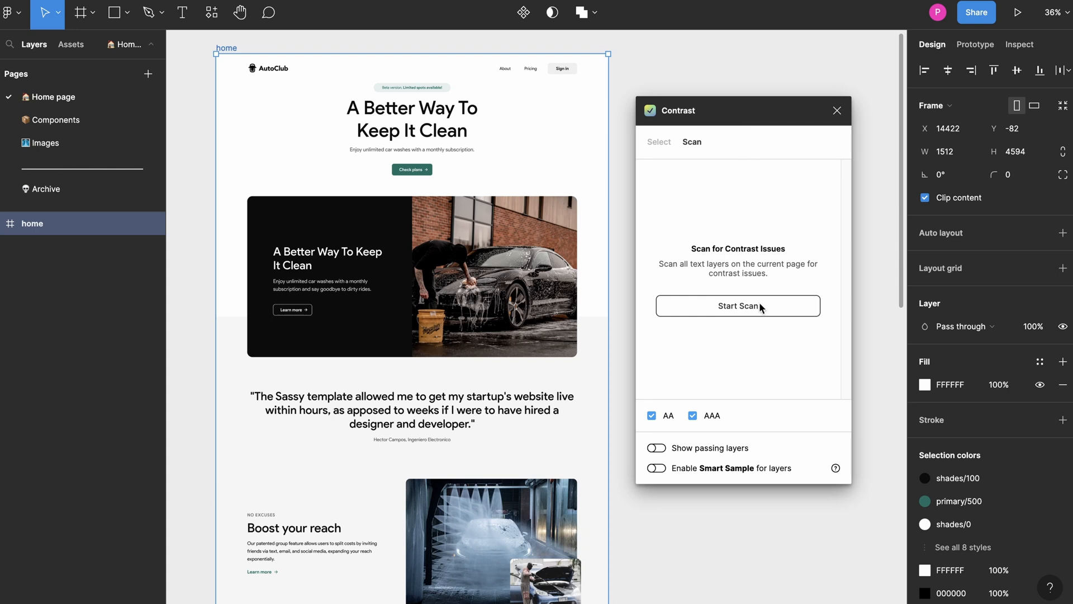
{"action": "left_click", "coordinate": [738, 305]}
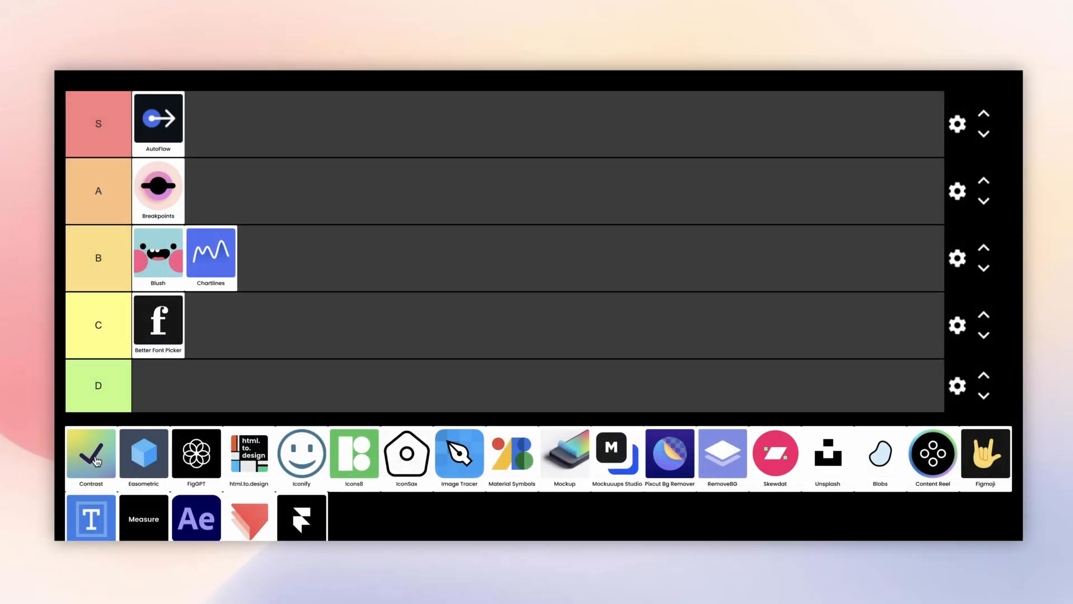
{"action": "left_click_drag", "start_coordinate": [91, 452], "coordinate": [158, 319]}
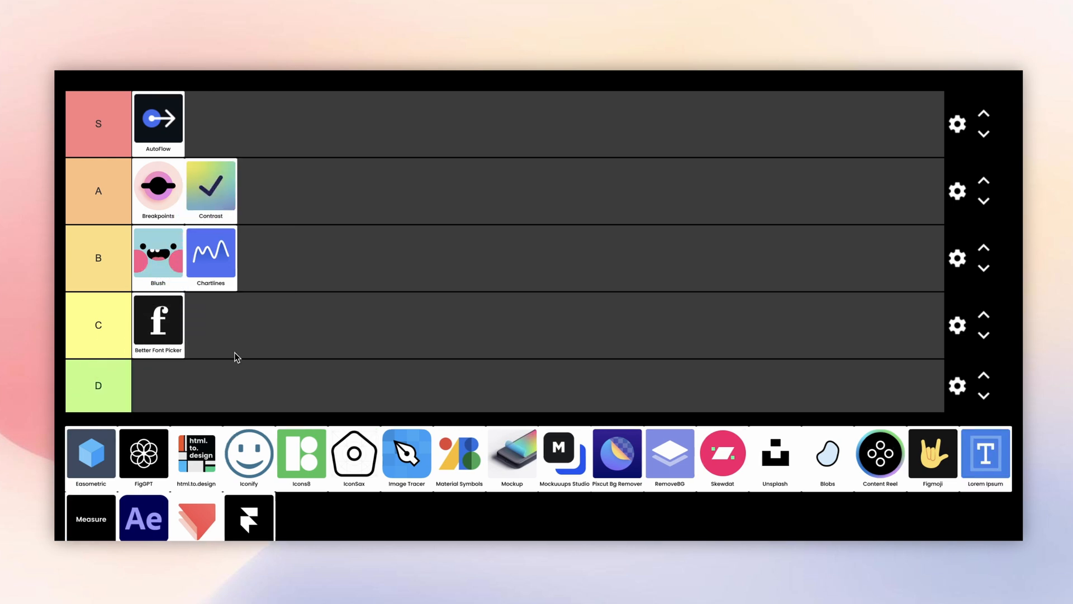
Select the home frame and tilt it through top-right and right isometric views in Easometric
{"action": "left_click", "coordinate": [90, 454]}
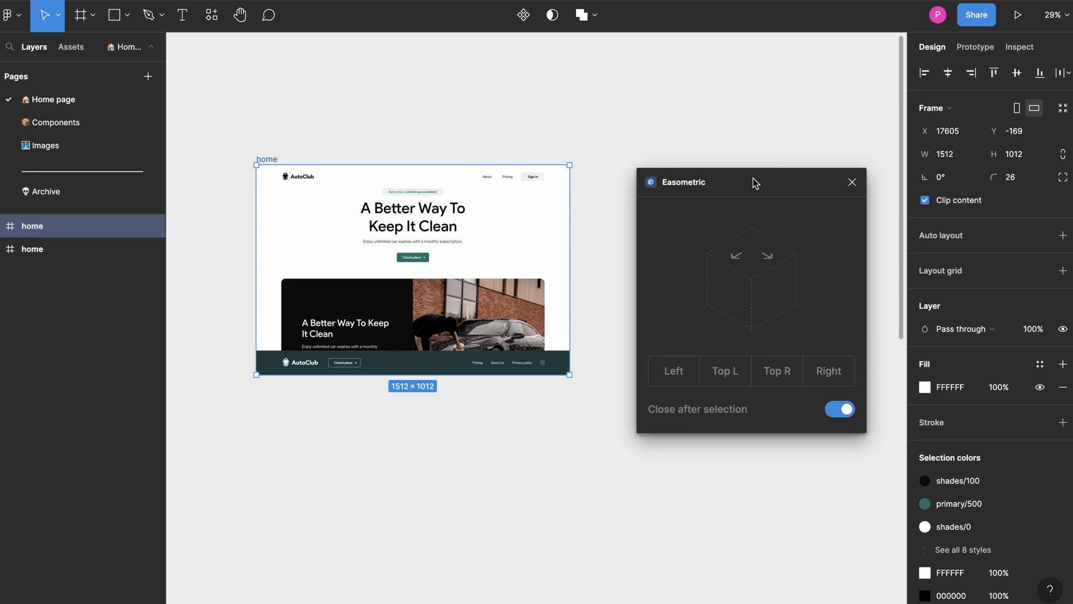
{"action": "mouse_move", "coordinate": [797, 329]}
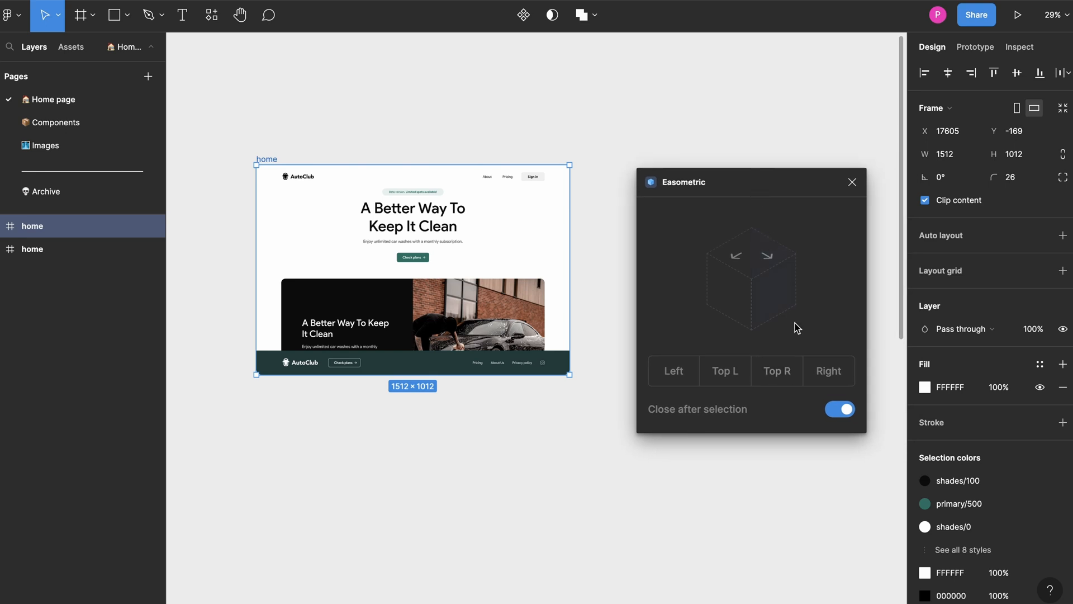
{"action": "left_click", "coordinate": [838, 409]}
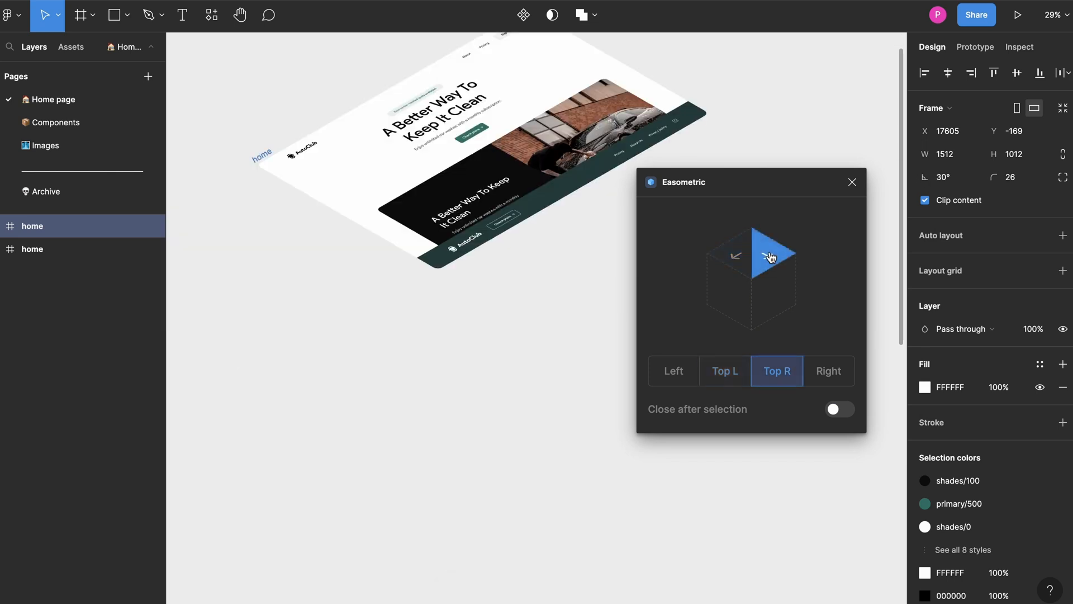
{"action": "left_click", "coordinate": [828, 370]}
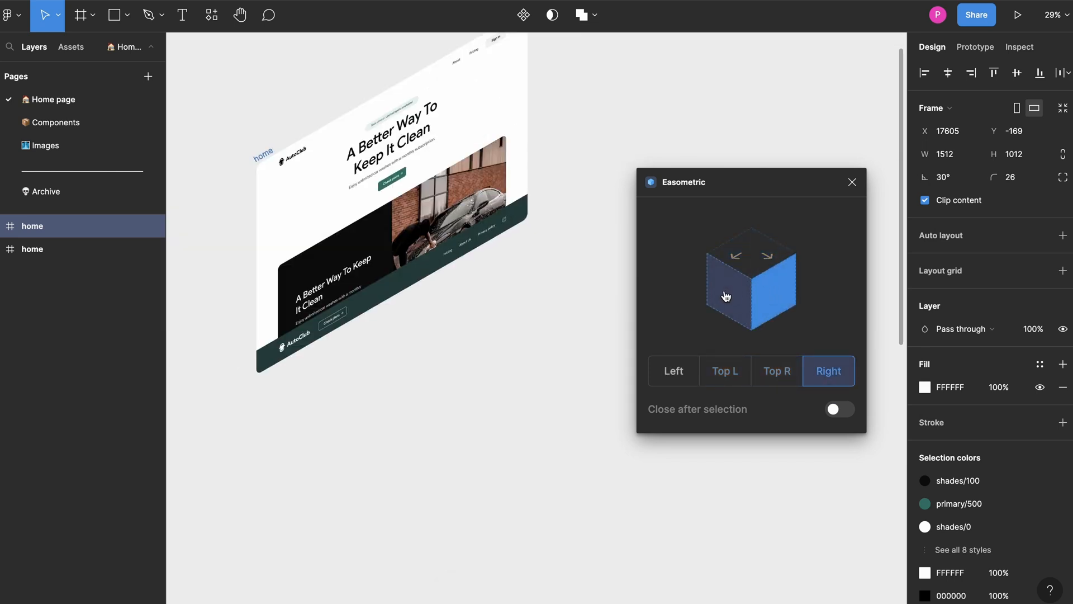
{"action": "left_click", "coordinate": [777, 370]}
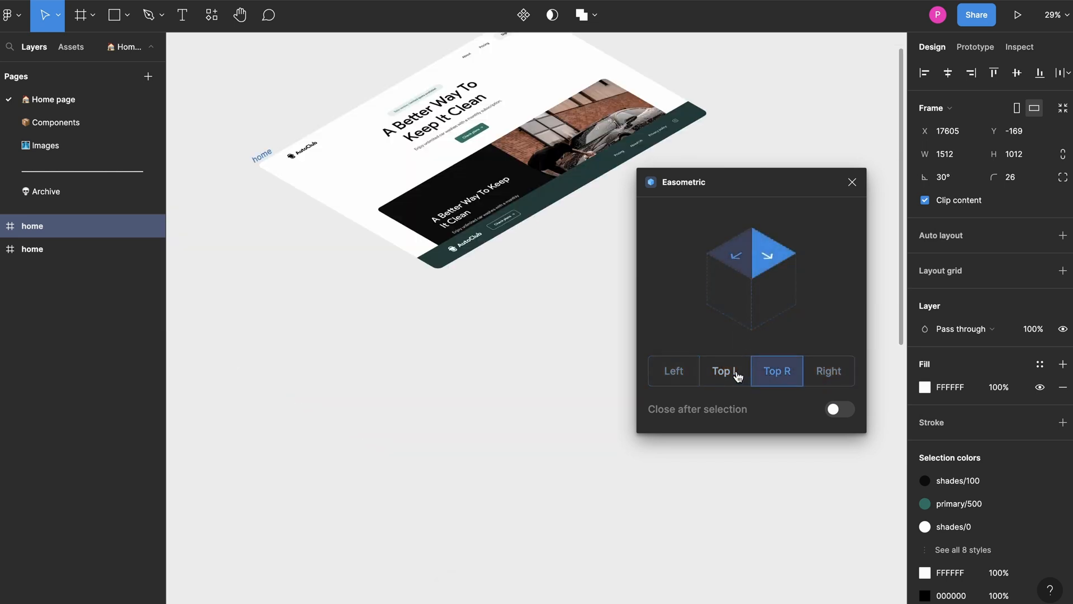
Tilt the frame to top-left, project it onto the left side, and leave Easometric
{"action": "left_click", "coordinate": [724, 370]}
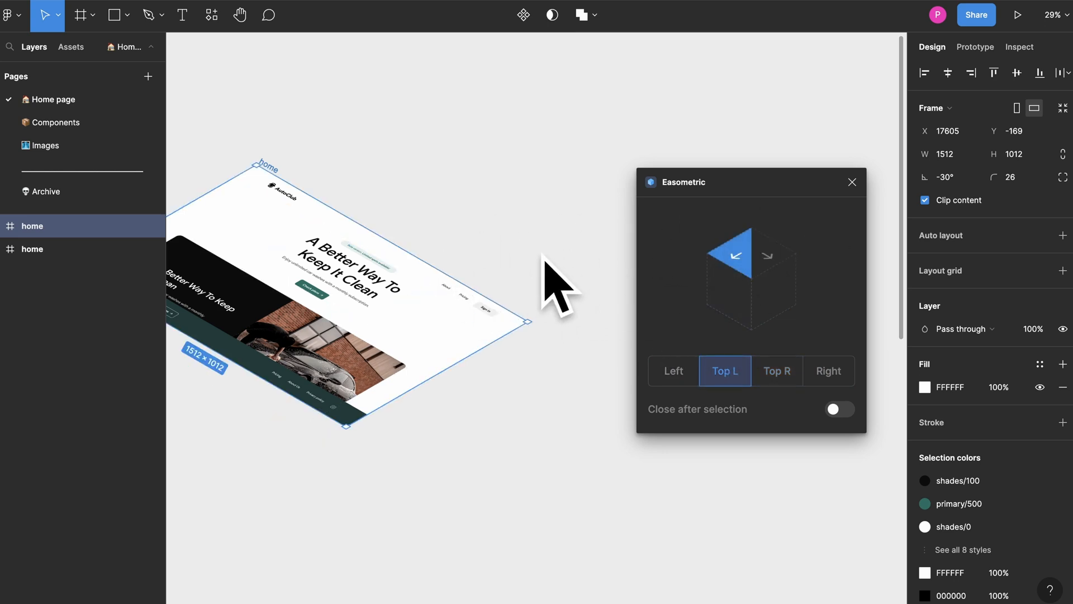
{"action": "left_click", "coordinate": [673, 370]}
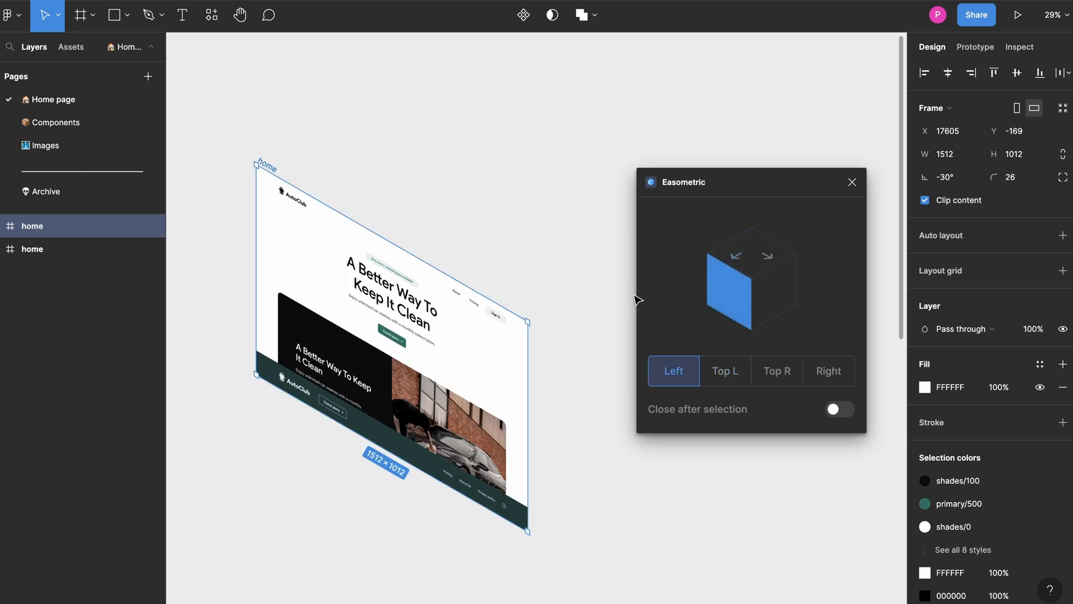
{"action": "left_click", "coordinate": [851, 181]}
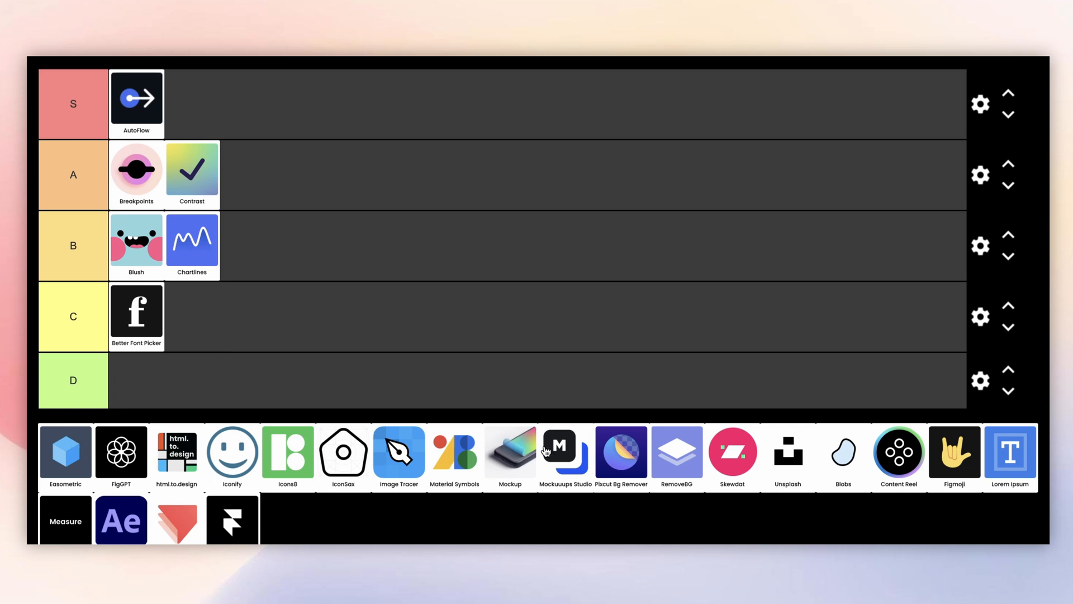
{"action": "mouse_move", "coordinate": [708, 445]}
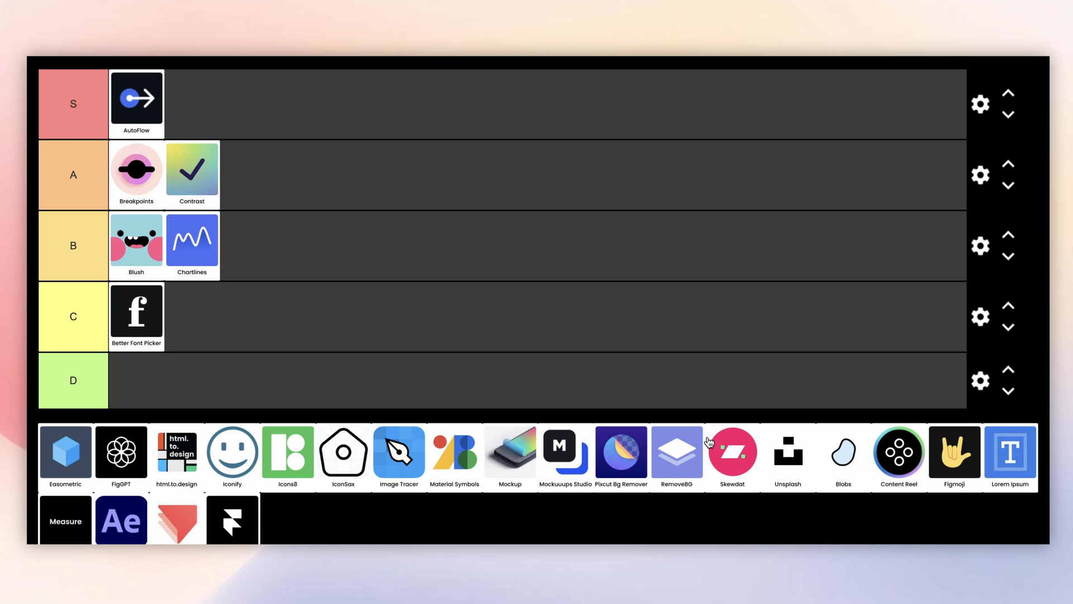
{"action": "mouse_move", "coordinate": [287, 467]}
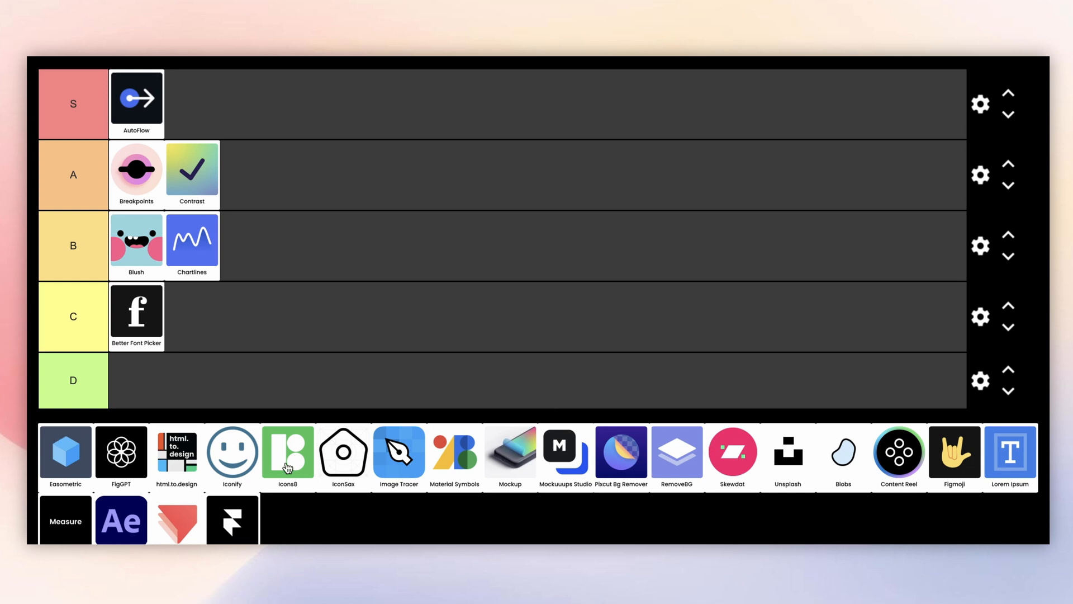
{"action": "mouse_move", "coordinate": [281, 465]}
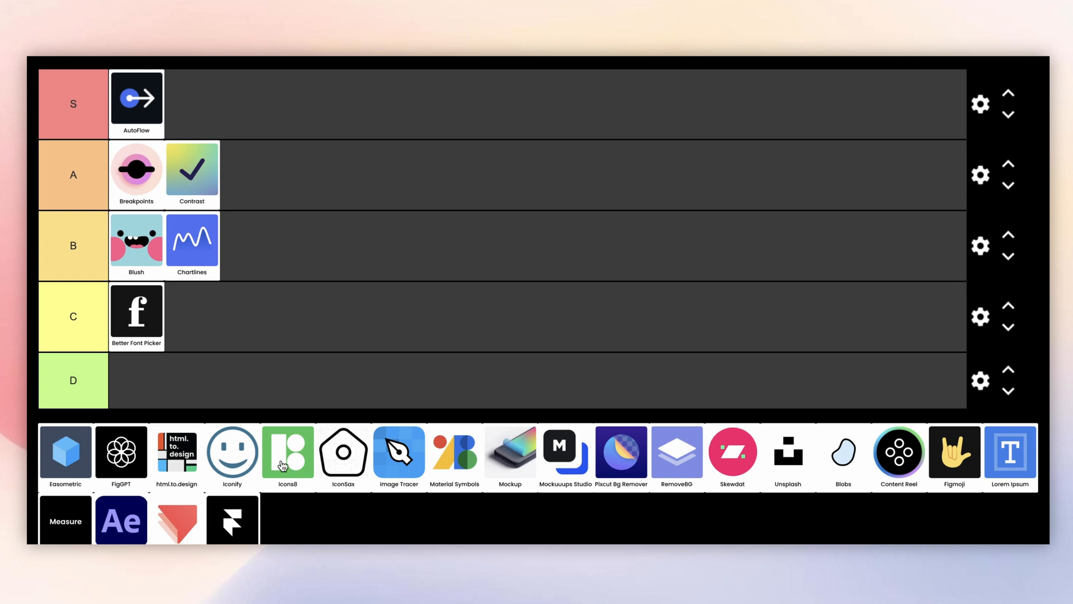
Place the Easometric tile in the C tier beside Better Font Picker
{"action": "left_click_drag", "start_coordinate": [65, 451], "coordinate": [106, 380]}
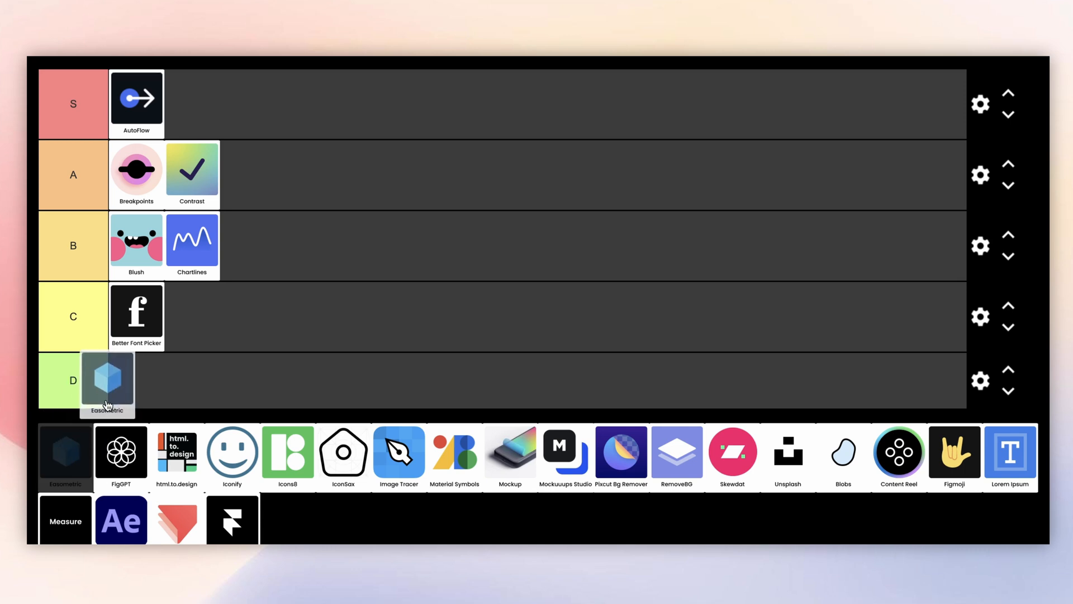
{"action": "left_click_drag", "start_coordinate": [108, 381], "coordinate": [210, 322]}
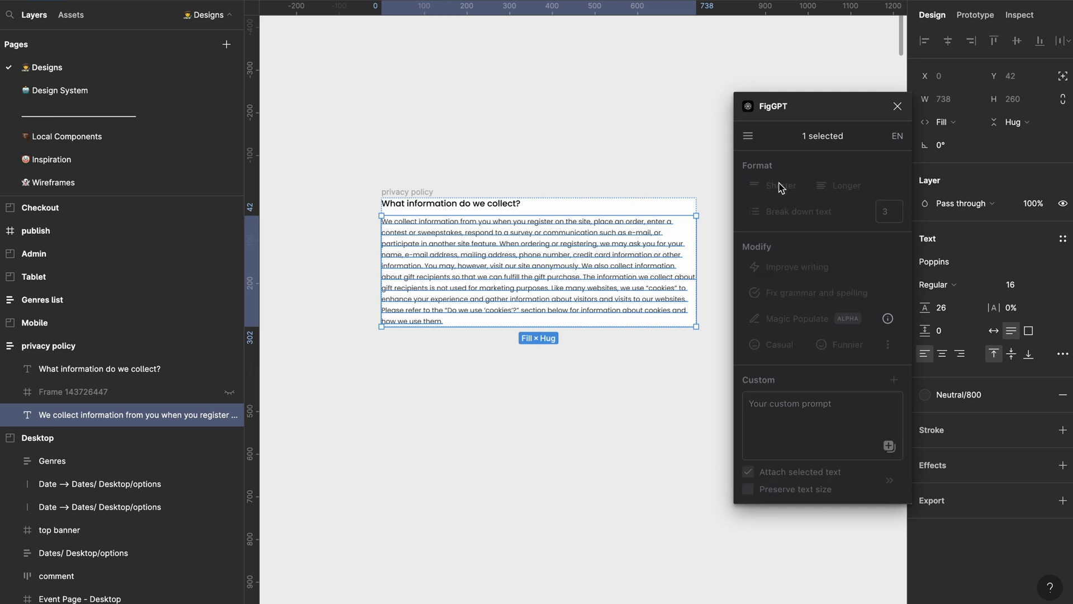
Run FigGPT's Improve writing on the selected privacy policy paragraph
{"action": "left_click", "coordinate": [774, 186]}
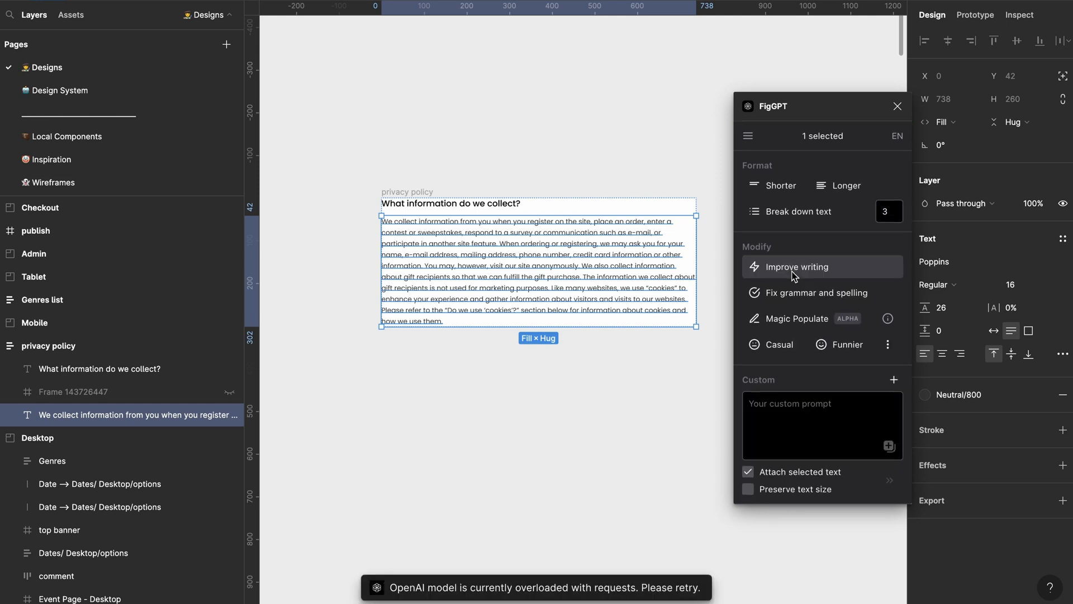
{"action": "mouse_move", "coordinate": [838, 345]}
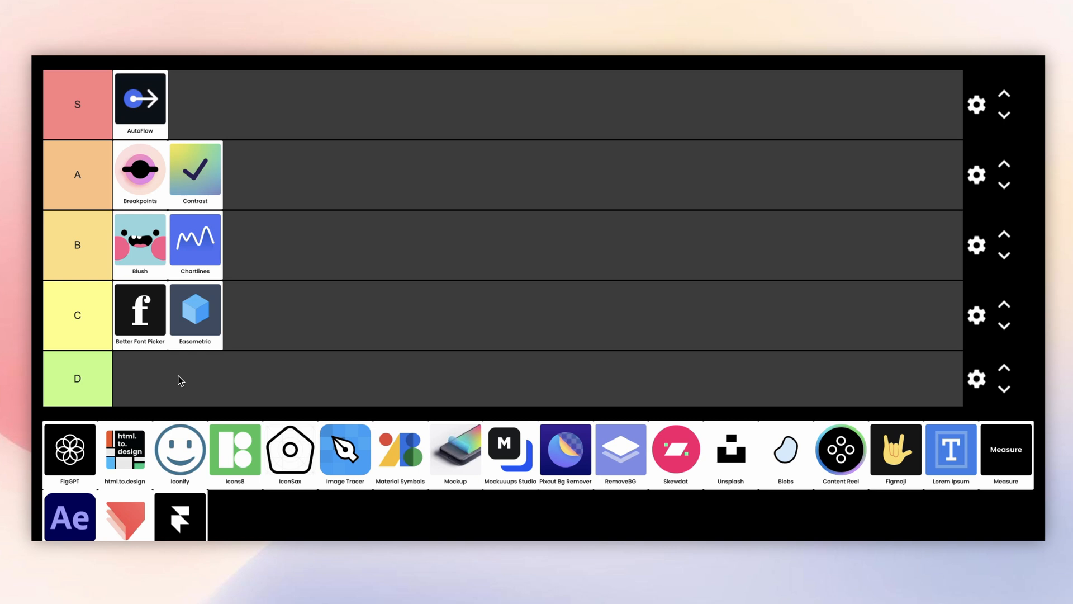
{"action": "mouse_move", "coordinate": [69, 456]}
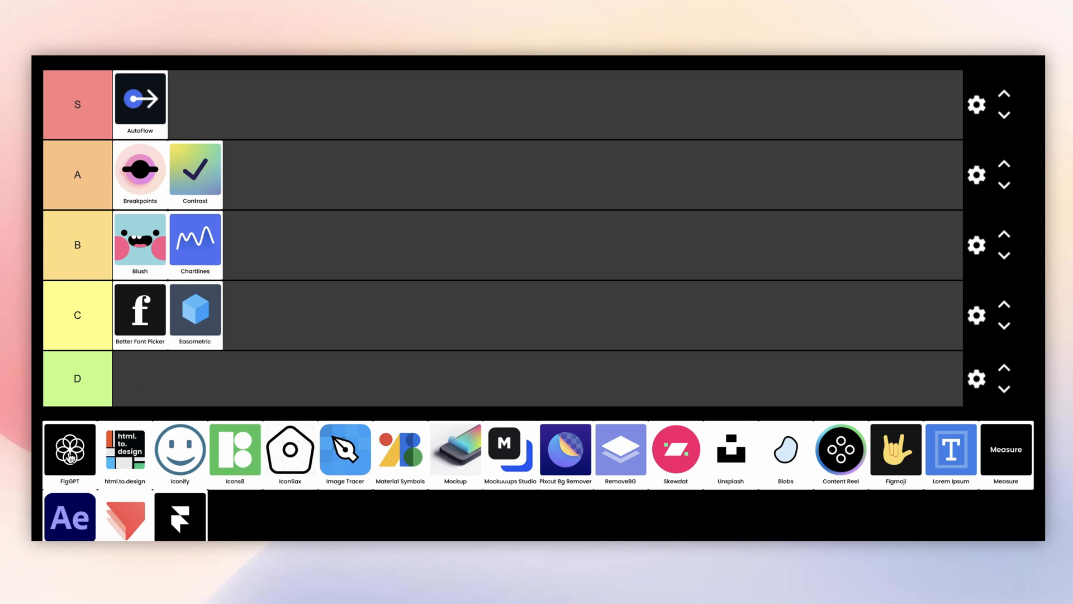
Place the FigGPT tile alone in the D tier
{"action": "left_click_drag", "start_coordinate": [69, 450], "coordinate": [133, 380]}
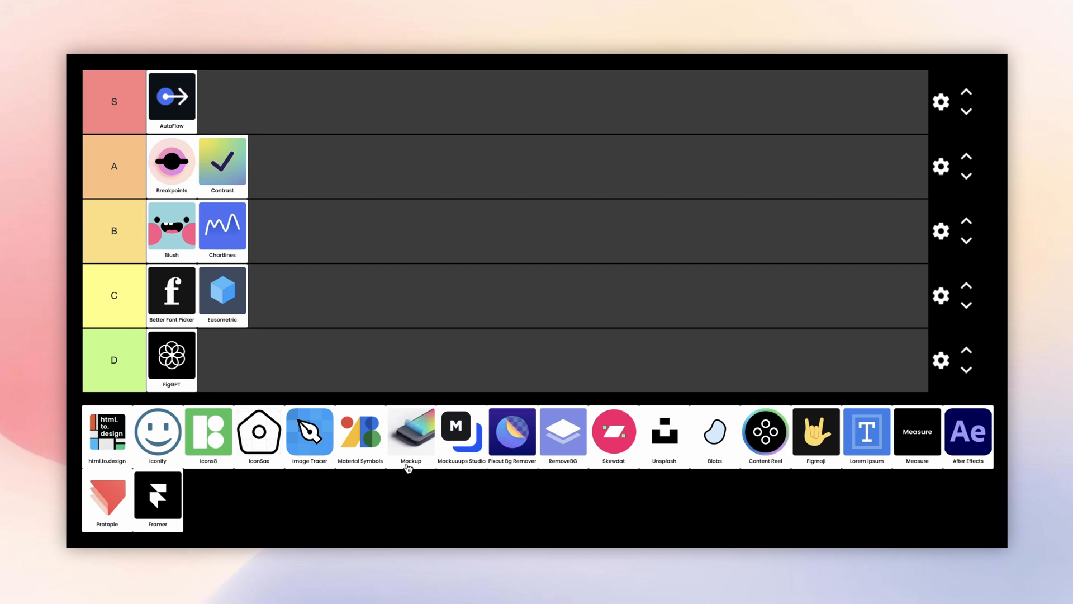
Import stripe.com with html.to.design, dismiss the missing-fonts warning and scroll the imported page
{"action": "left_click", "coordinate": [107, 431]}
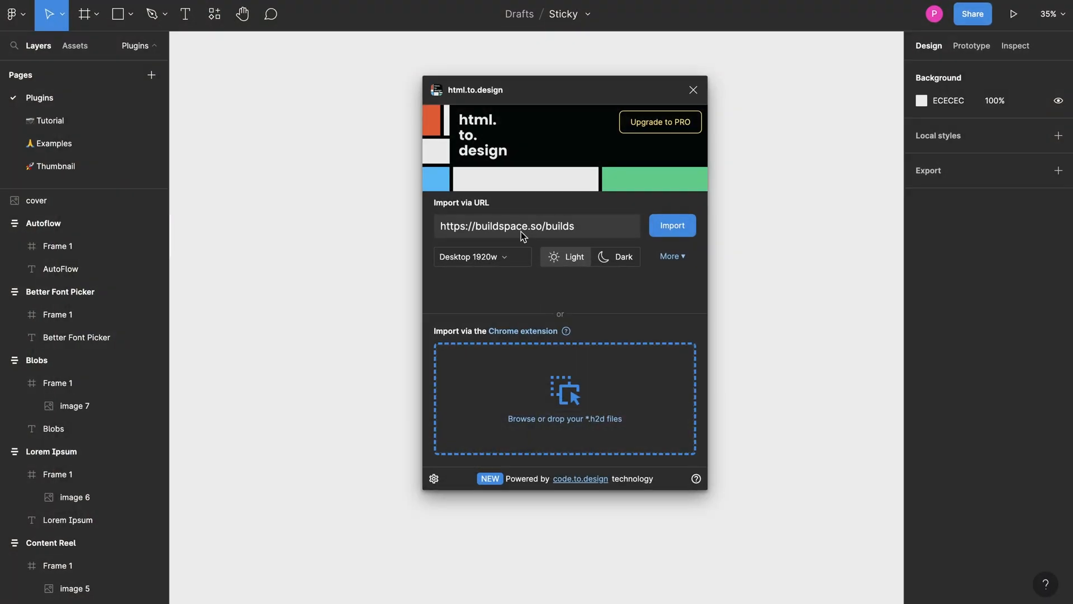
{"action": "double_click", "coordinate": [560, 225]}
{"action": "type", "text": "https://stripe.com"}
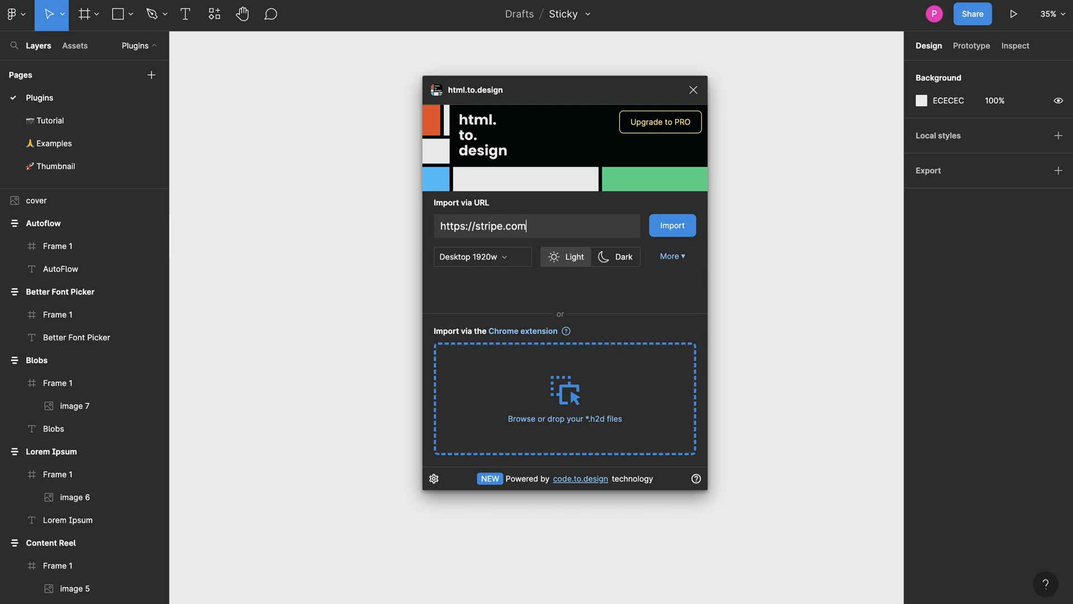
{"action": "left_click", "coordinate": [672, 225]}
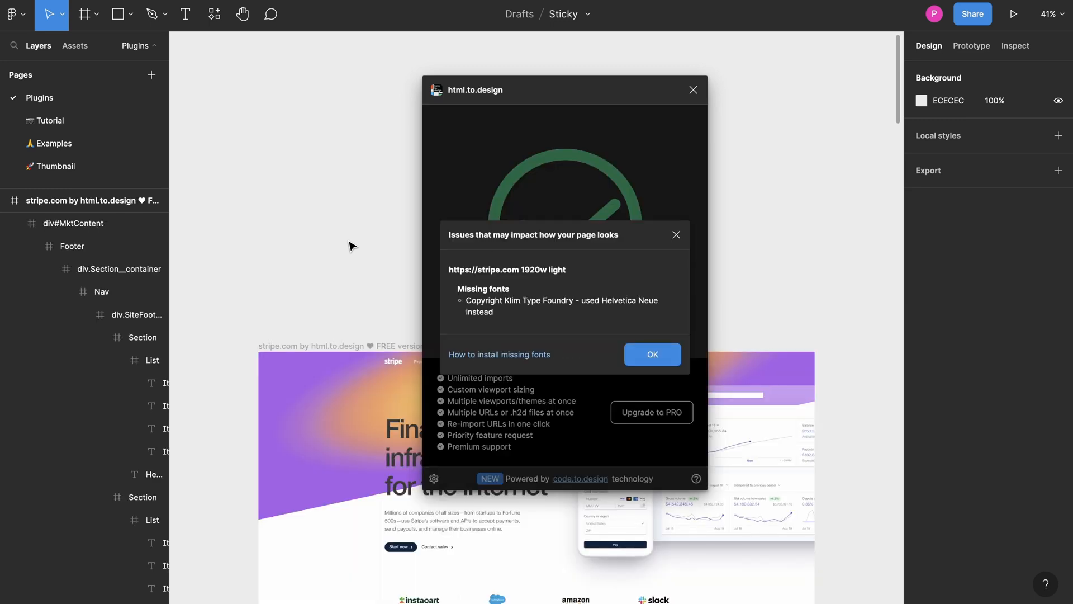
{"action": "scroll", "scroll_direction": "down", "scroll_amount": 3}
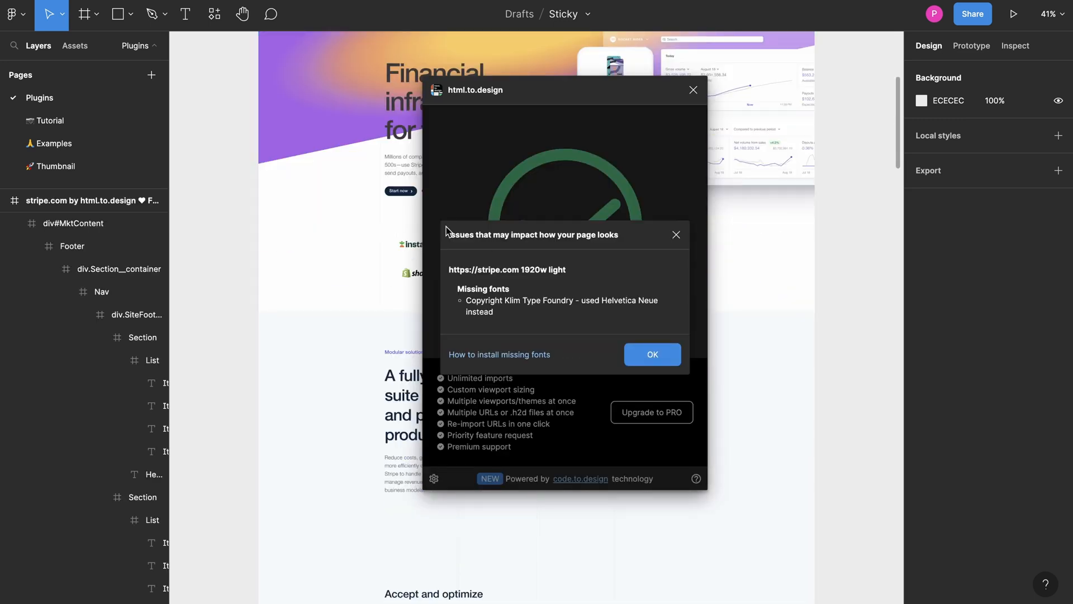
{"action": "left_click", "coordinate": [653, 354]}
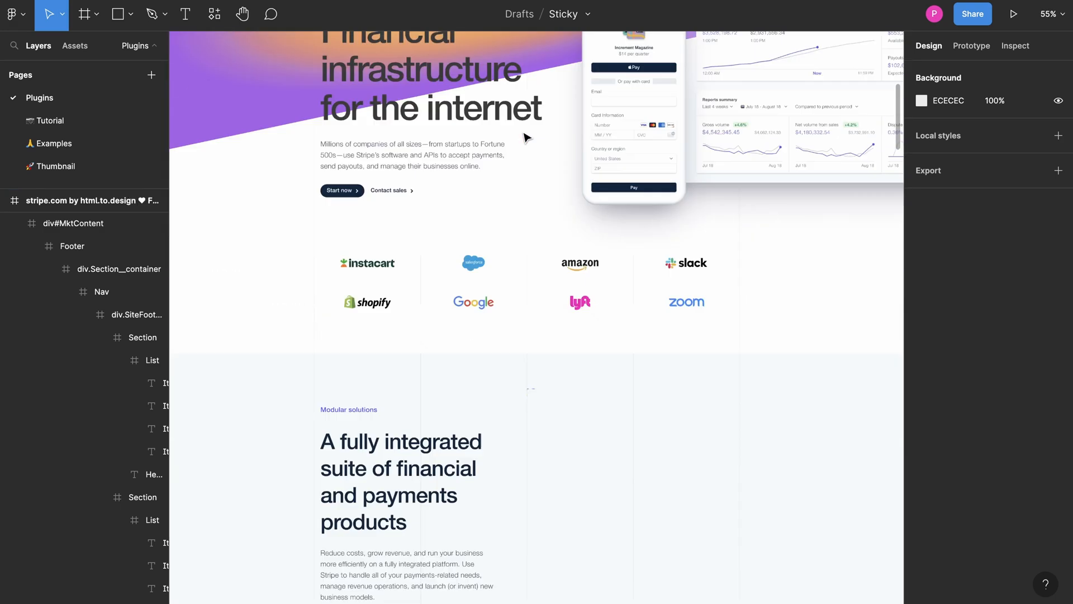
{"action": "scroll", "scroll_direction": "down", "scroll_amount": 3}
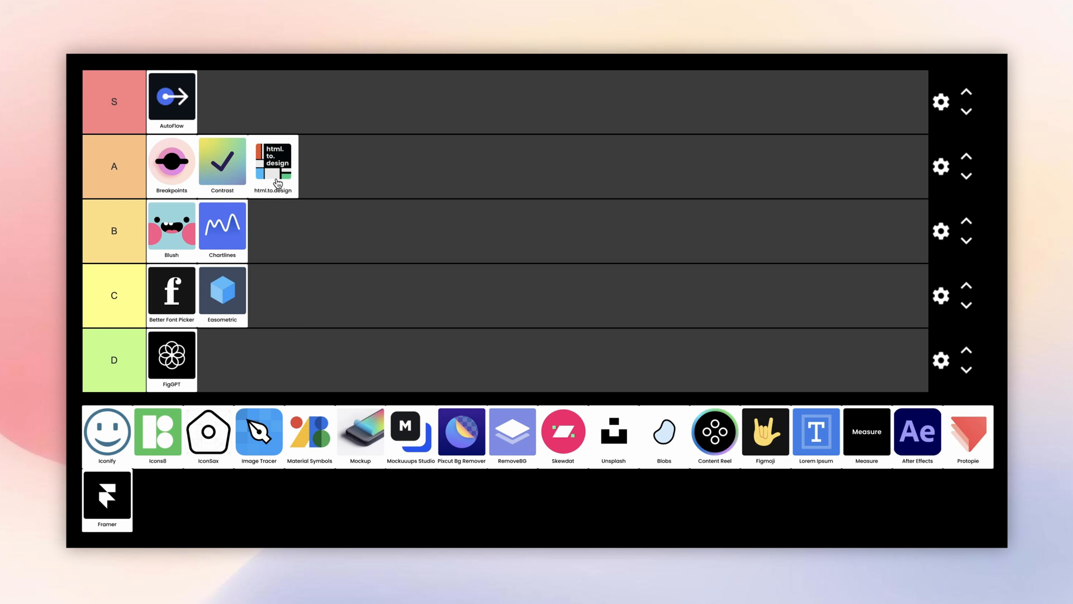
{"action": "mouse_move", "coordinate": [214, 114]}
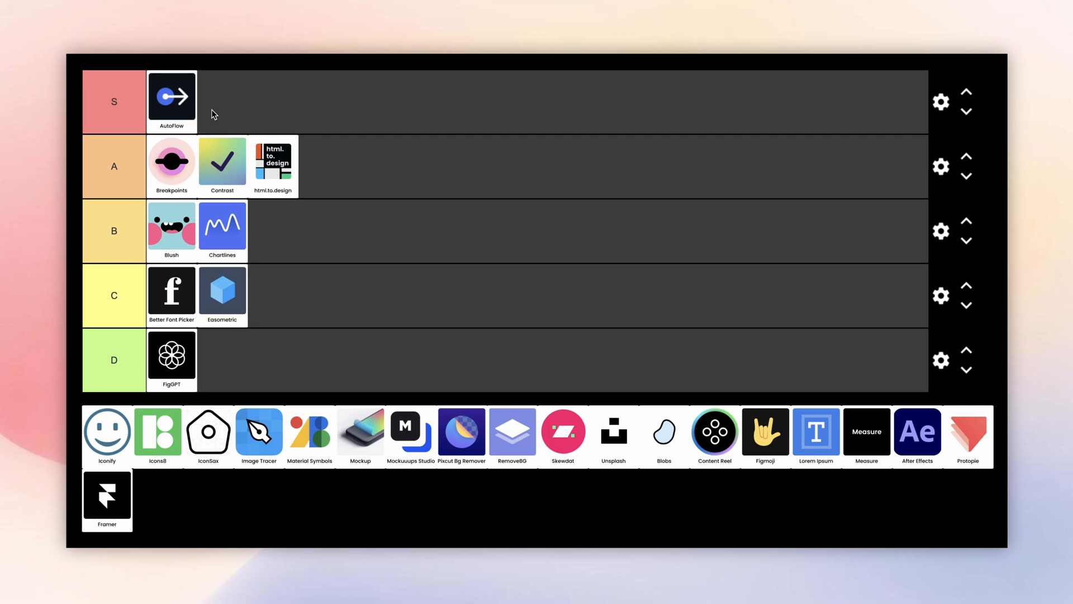
{"action": "mouse_move", "coordinate": [279, 369]}
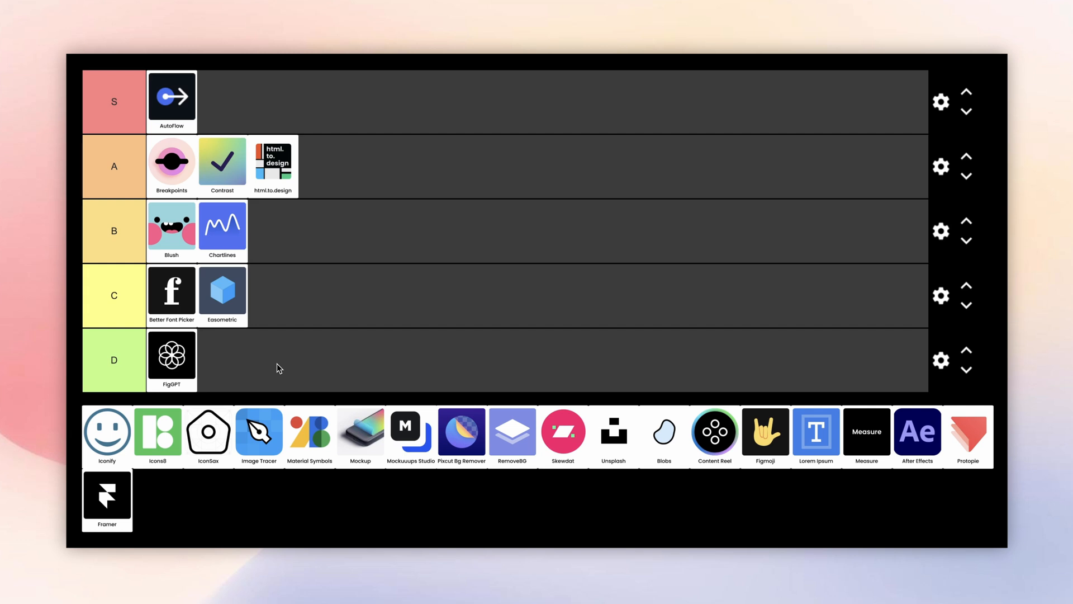
Pick up the html.to.design tile from the pool for the A tier
{"action": "left_click", "coordinate": [107, 432]}
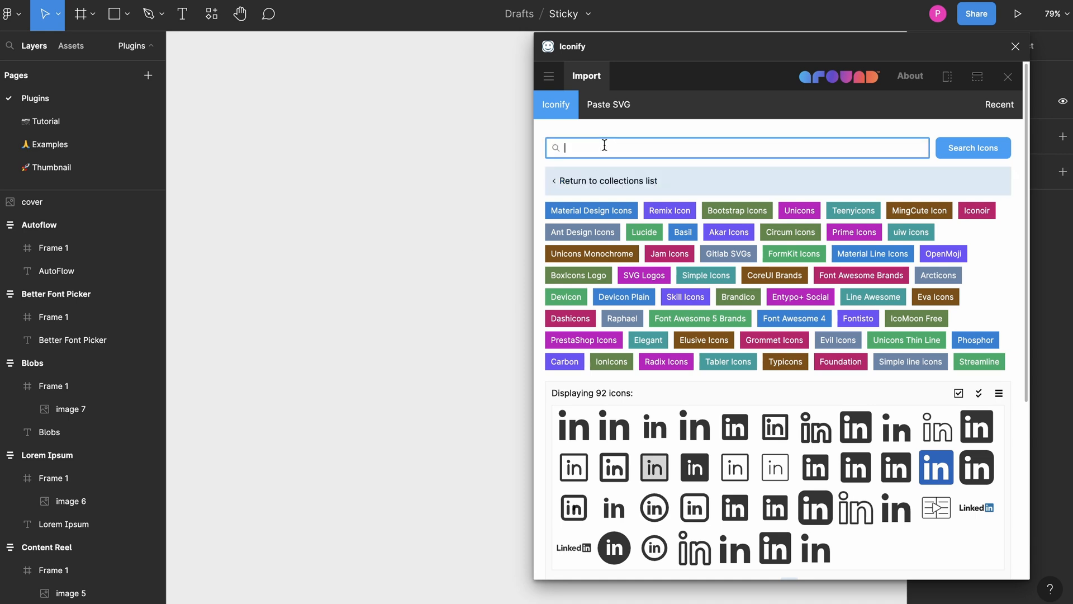
Search Iconify for football, concert and base icons, clearing the box between queries
{"action": "type", "text": "football"}
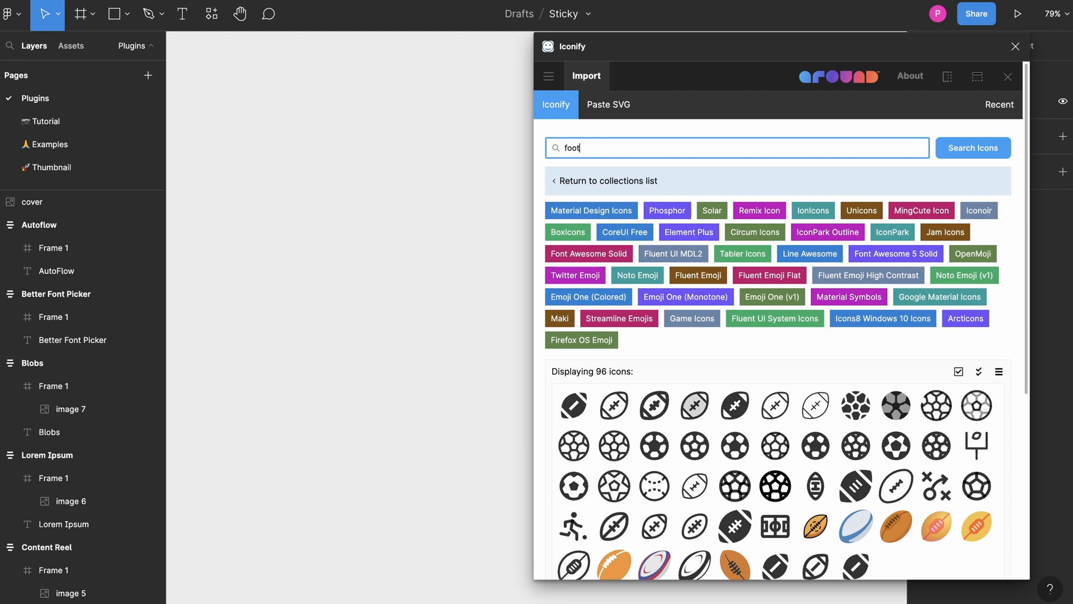
{"action": "type", "text": "conder"}
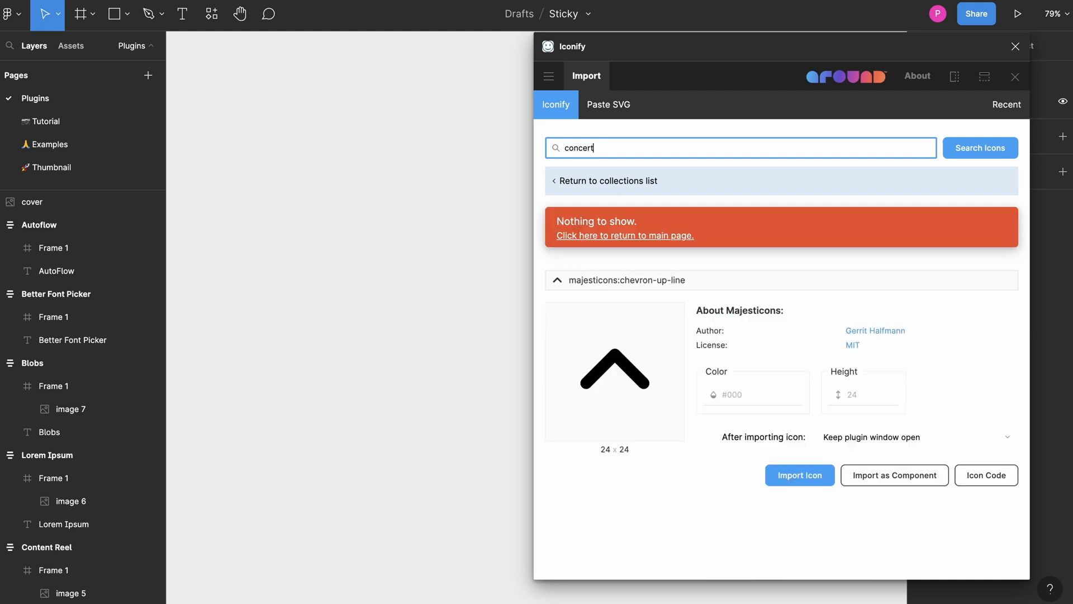
{"action": "key", "text": "Ctrl+a"}
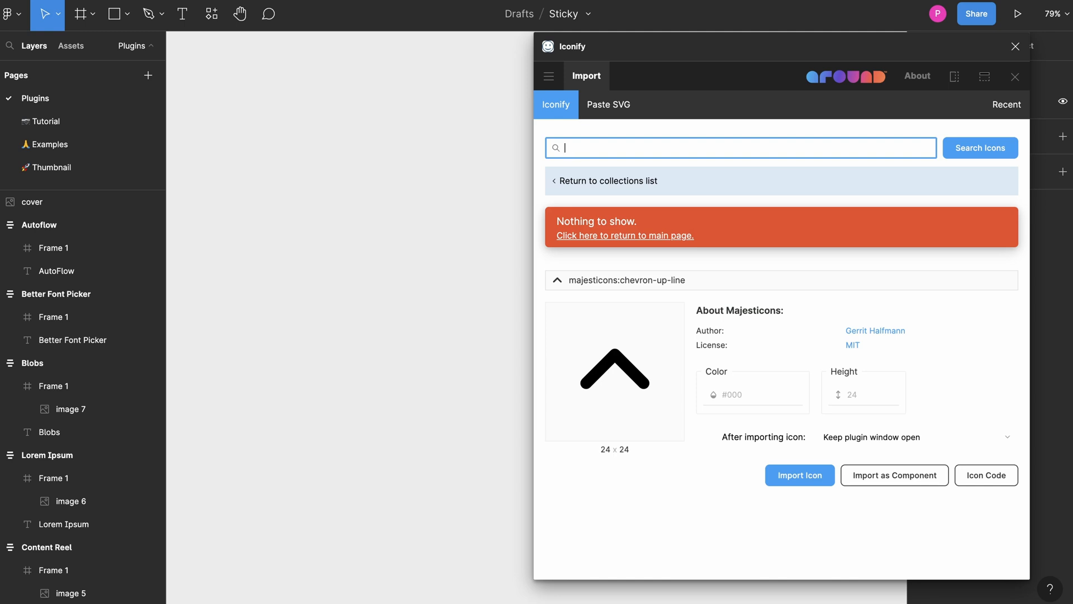
{"action": "type", "text": "football"}
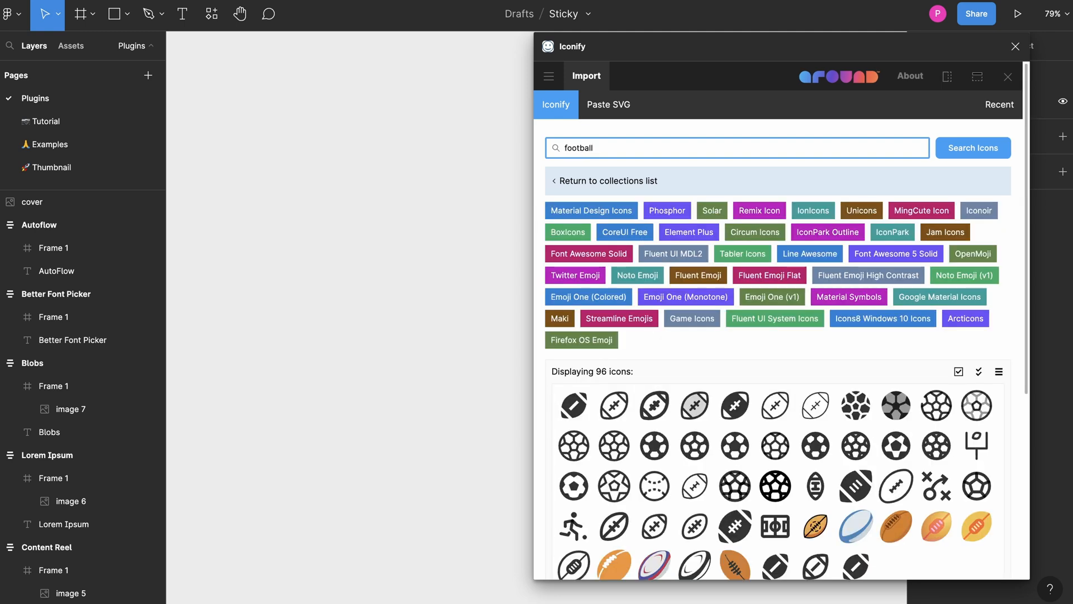
{"action": "left_click", "coordinate": [738, 147]}
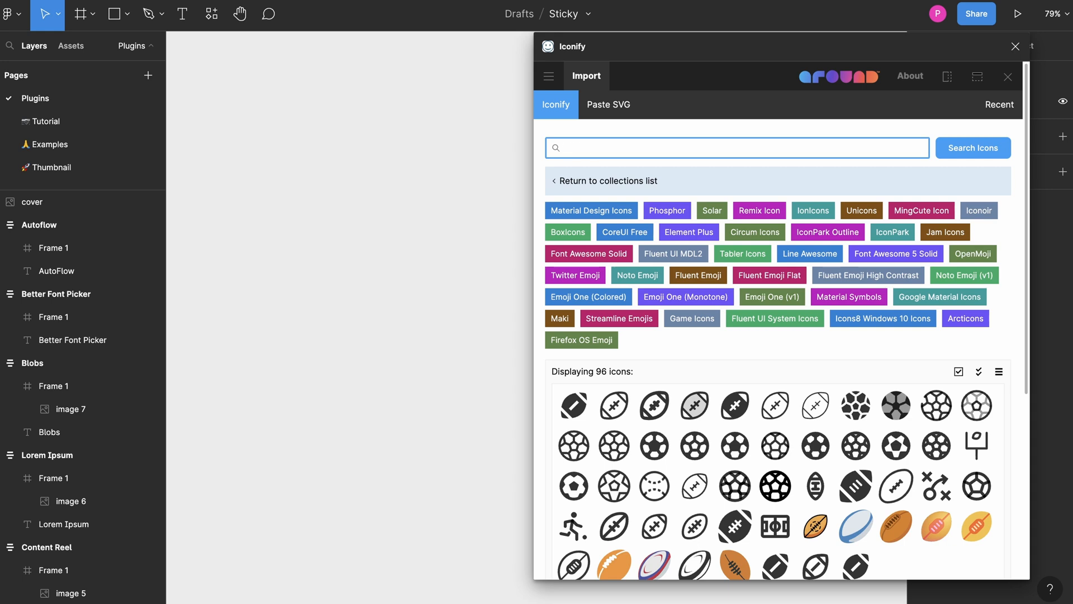
{"action": "type", "text": "base"}
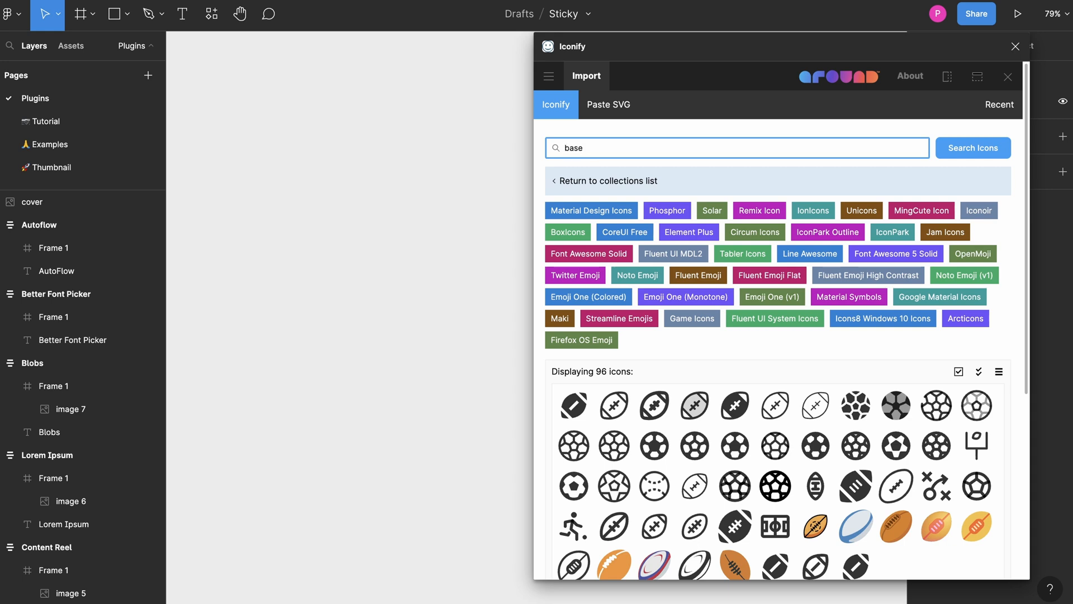
{"action": "left_click", "coordinate": [735, 147]}
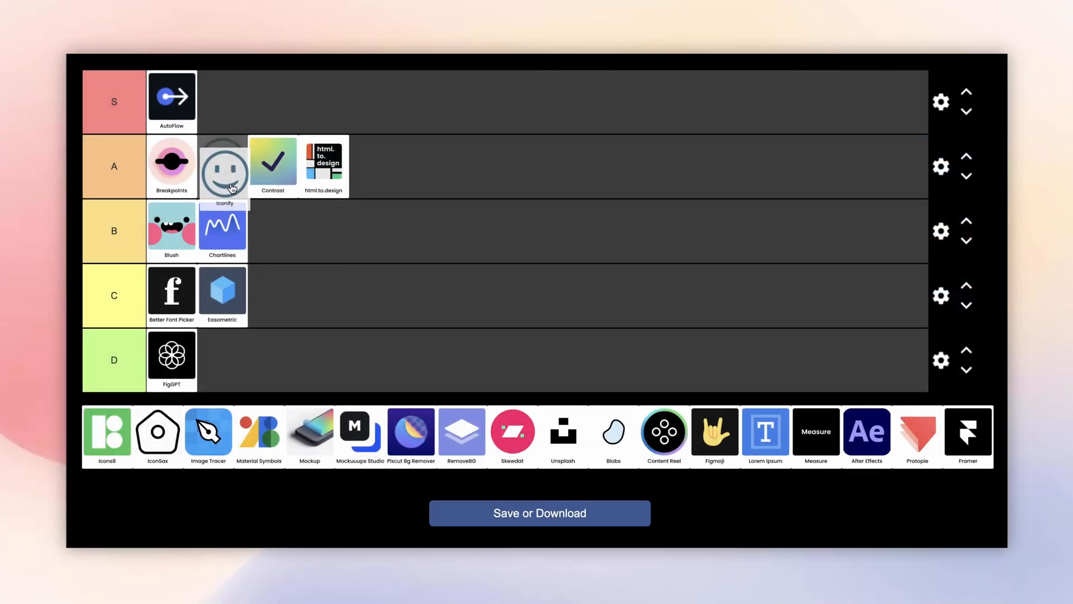
Place Iconify in the S tier beside AutoFlow and pick up the IconSax tile
{"action": "left_click_drag", "start_coordinate": [224, 165], "coordinate": [229, 102]}
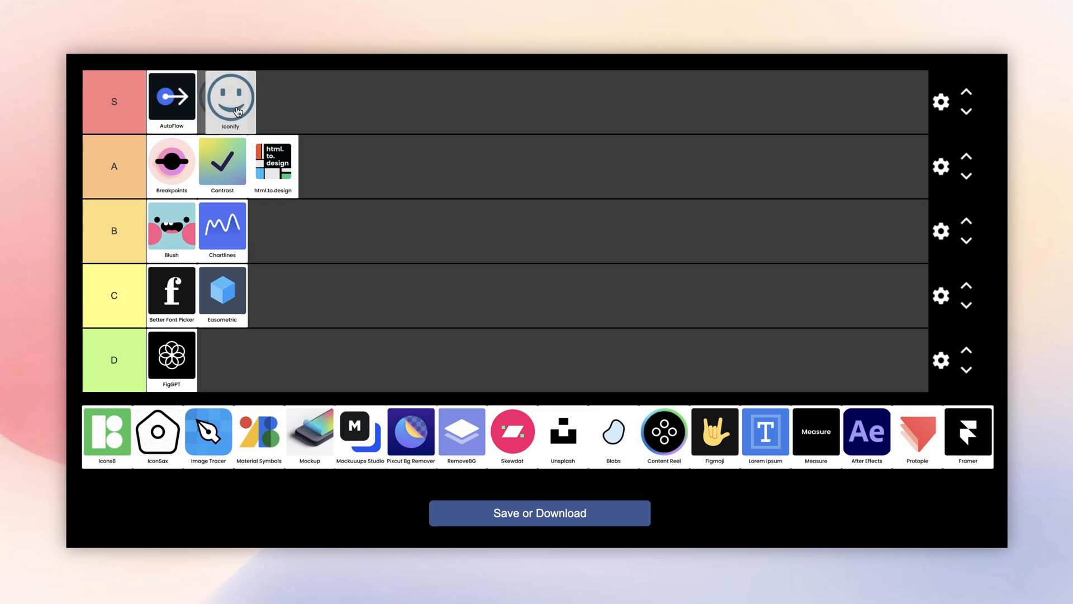
{"action": "mouse_move", "coordinate": [270, 381]}
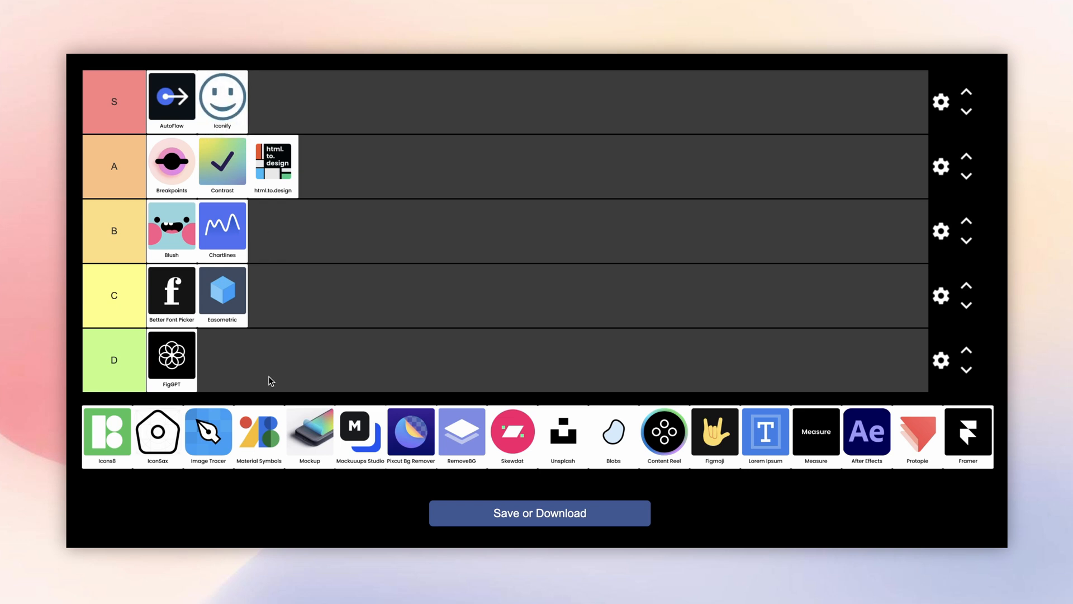
{"action": "mouse_move", "coordinate": [404, 400]}
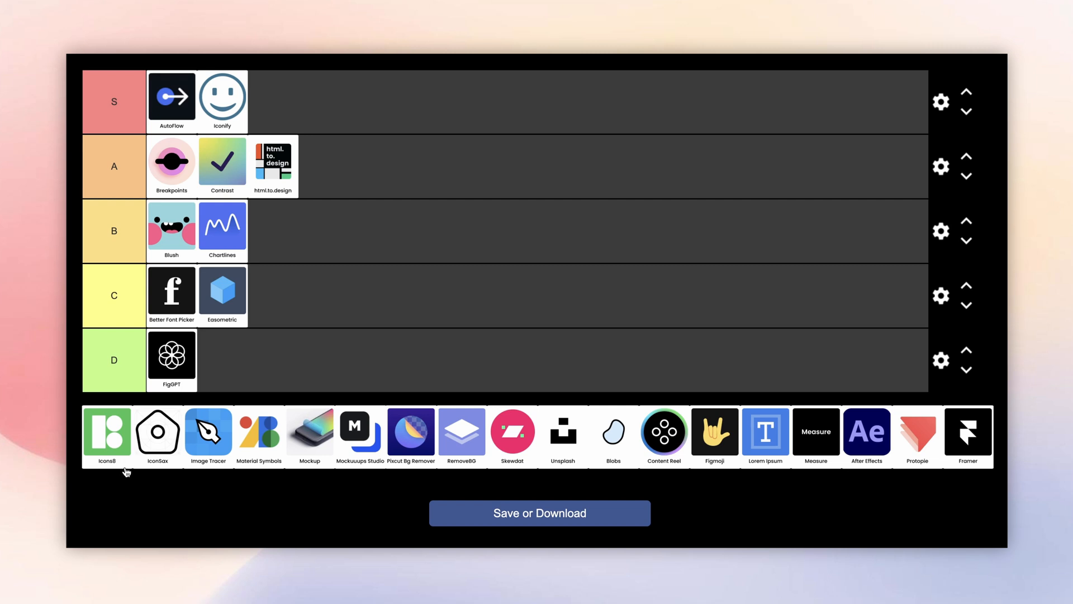
{"action": "mouse_move", "coordinate": [218, 474]}
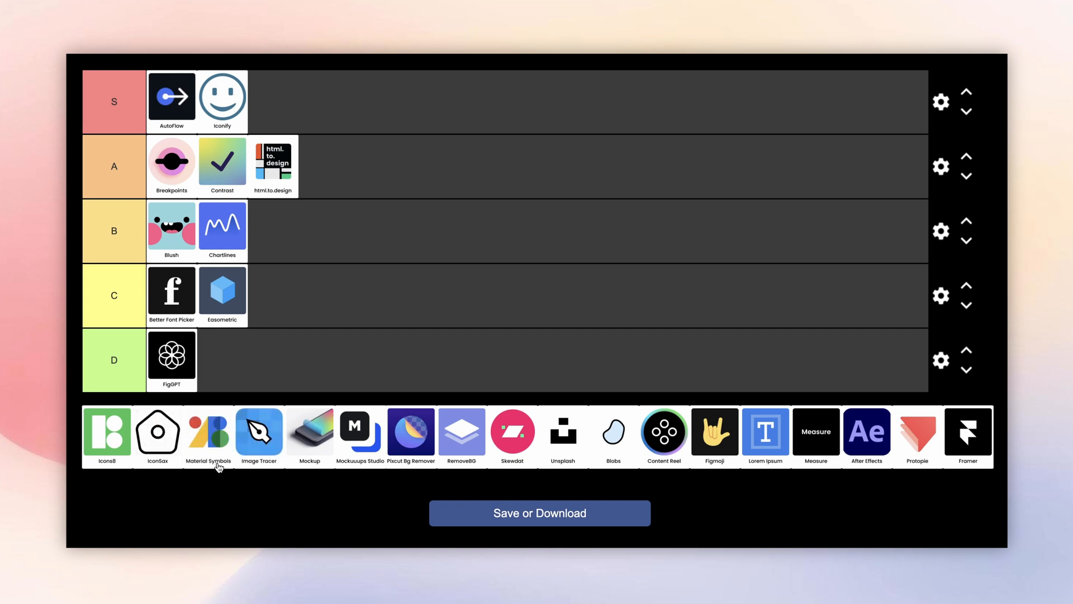
{"action": "mouse_move", "coordinate": [639, 457]}
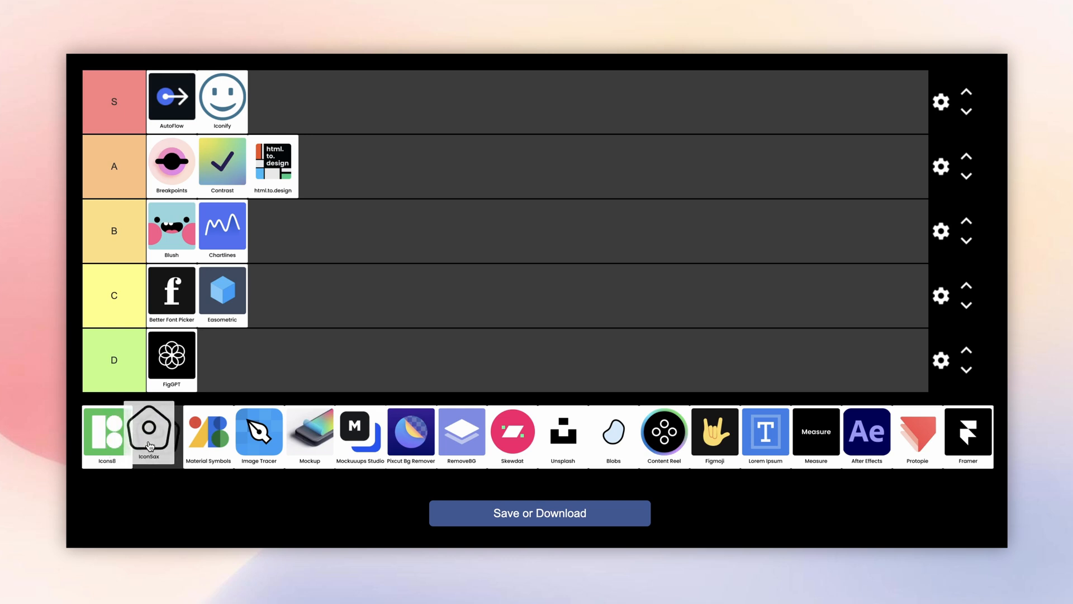
{"action": "left_click", "coordinate": [148, 432]}
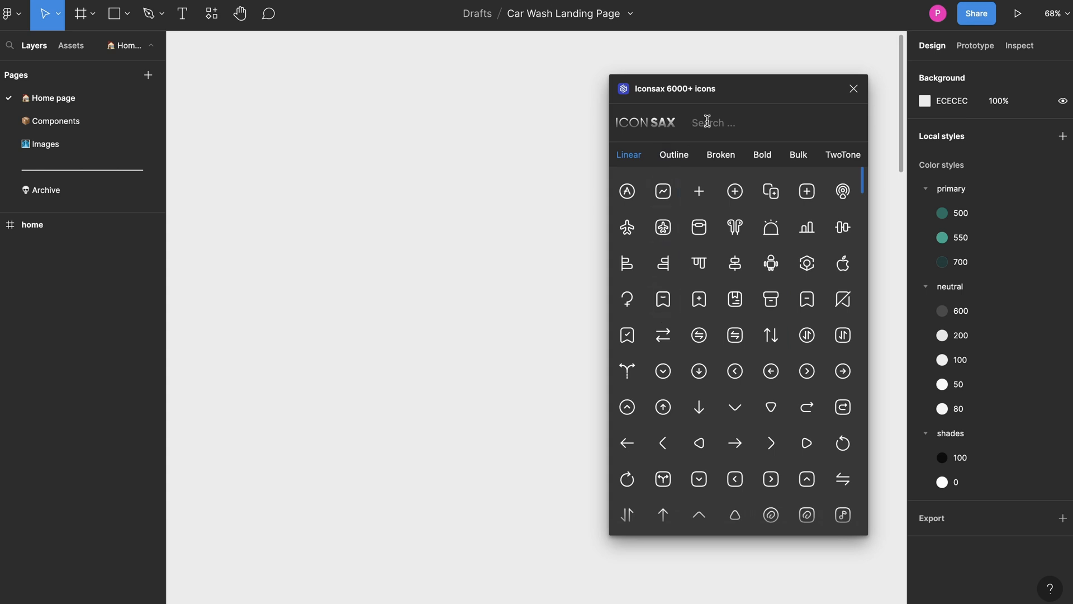
{"action": "type", "text": "footb"}
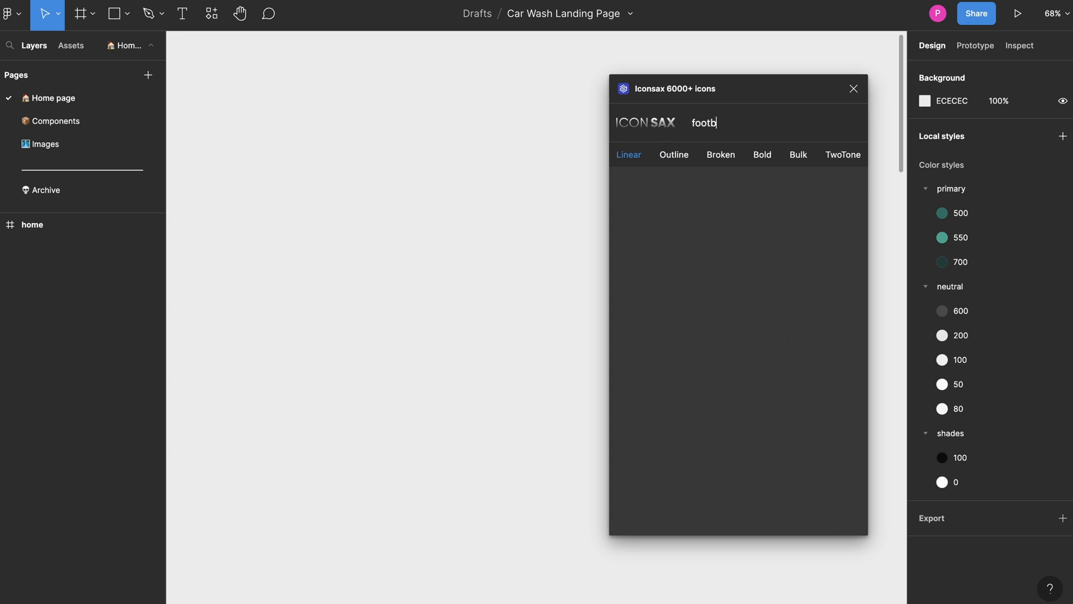
{"action": "key", "text": "Backspace"}
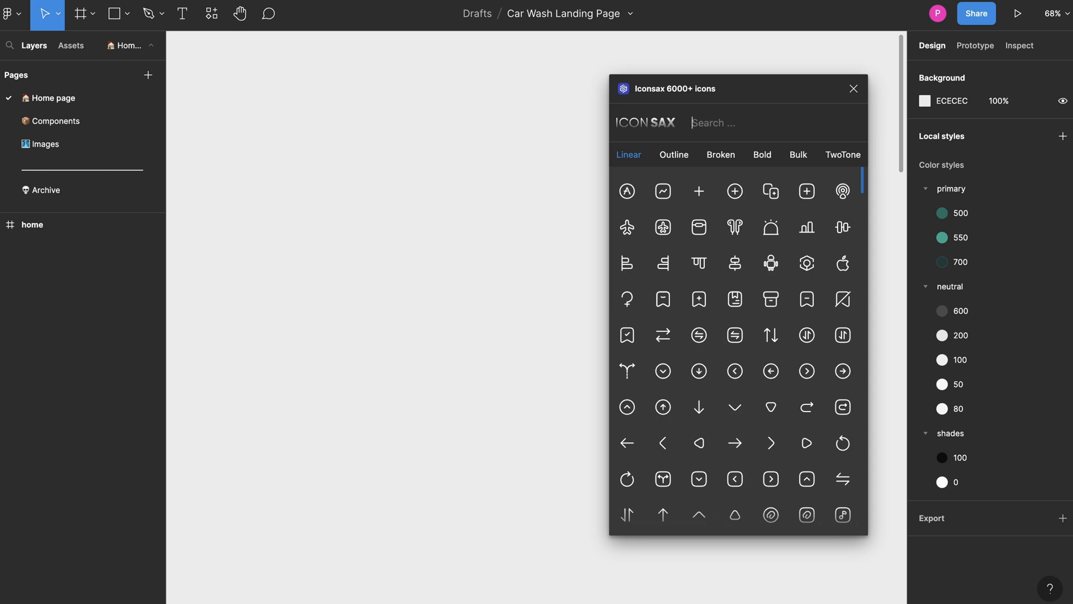
{"action": "type", "text": "c"}
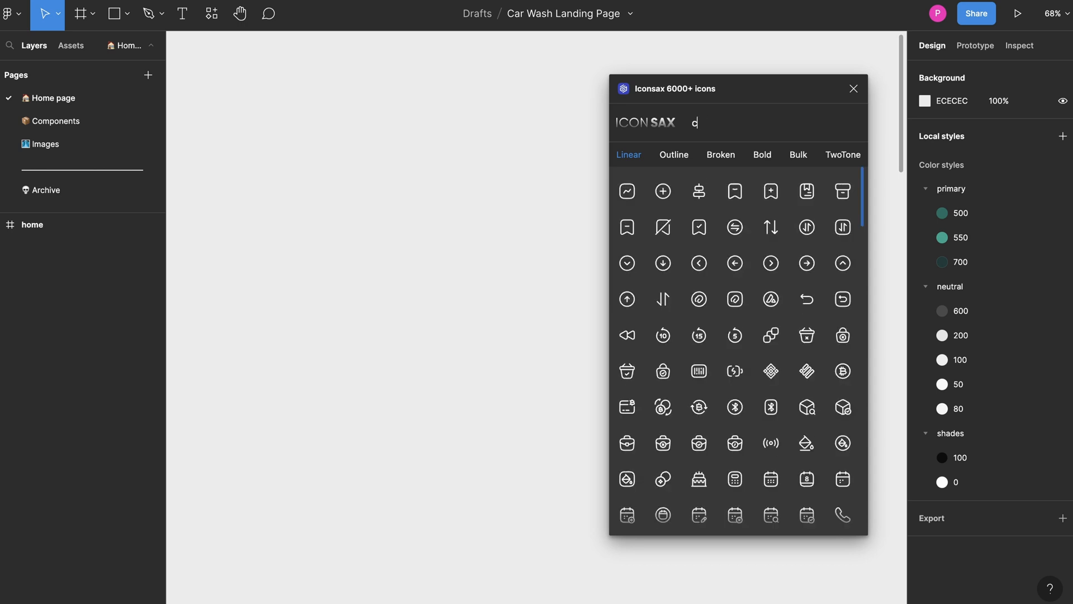
{"action": "type", "text": "og"}
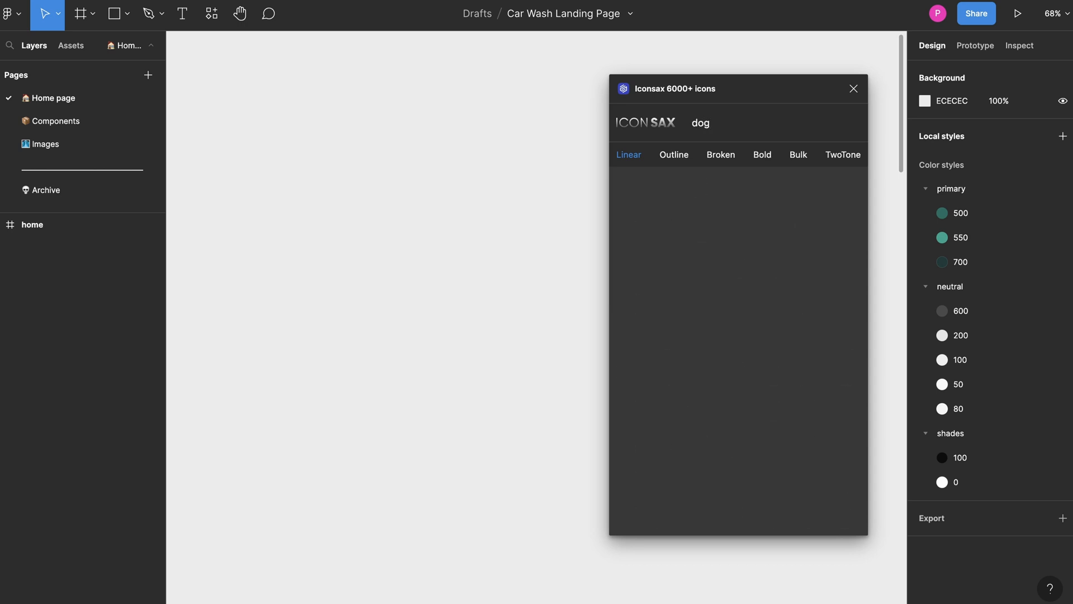
{"action": "type", "text": "pe"}
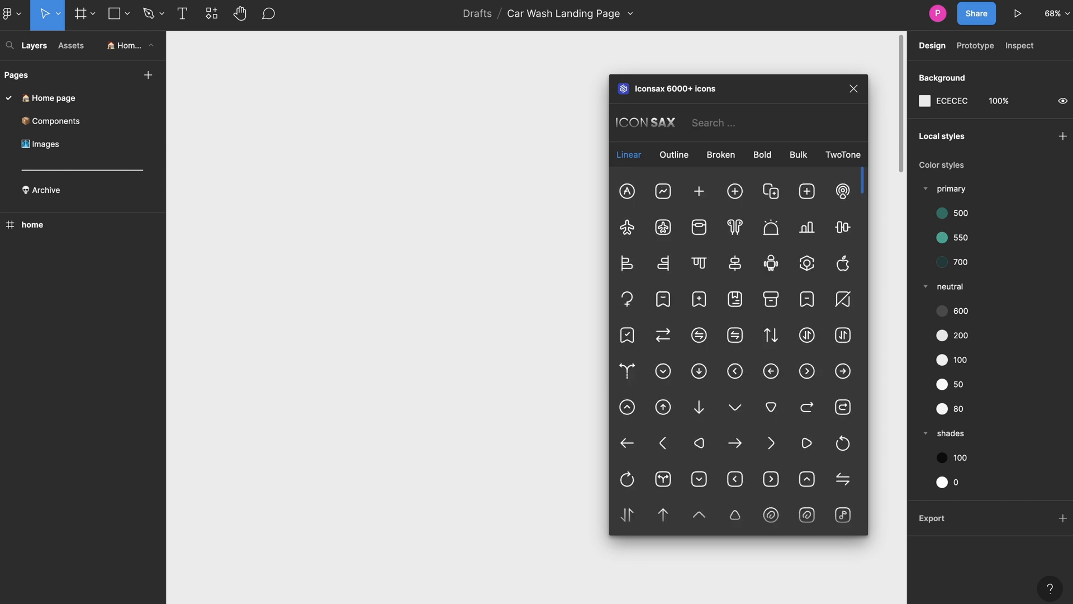
{"action": "scroll", "scroll_direction": "down", "scroll_amount": 3}
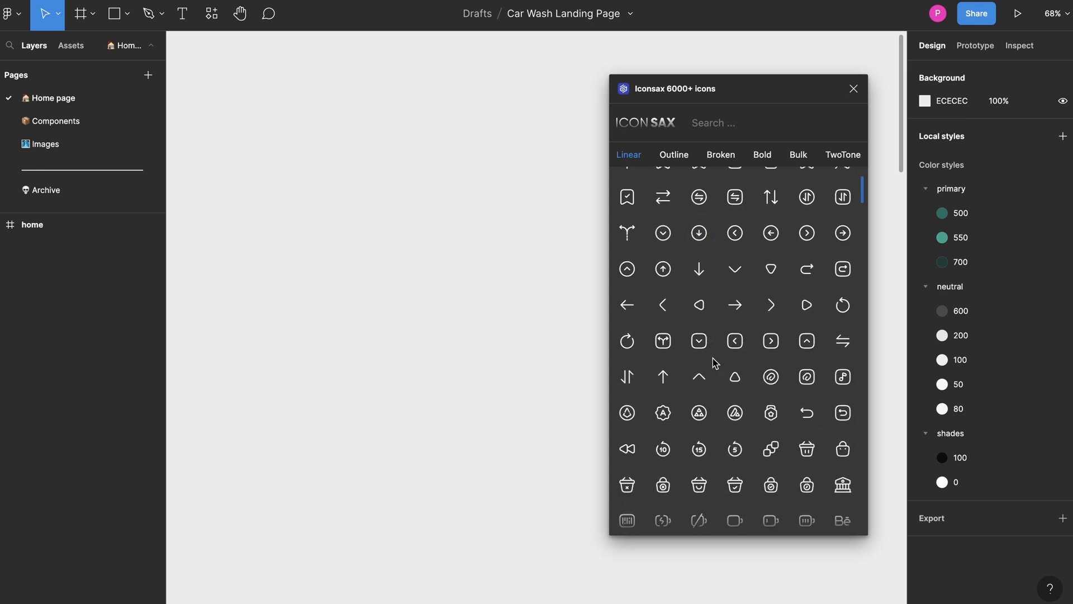
{"action": "scroll", "scroll_direction": "down", "scroll_amount": 3}
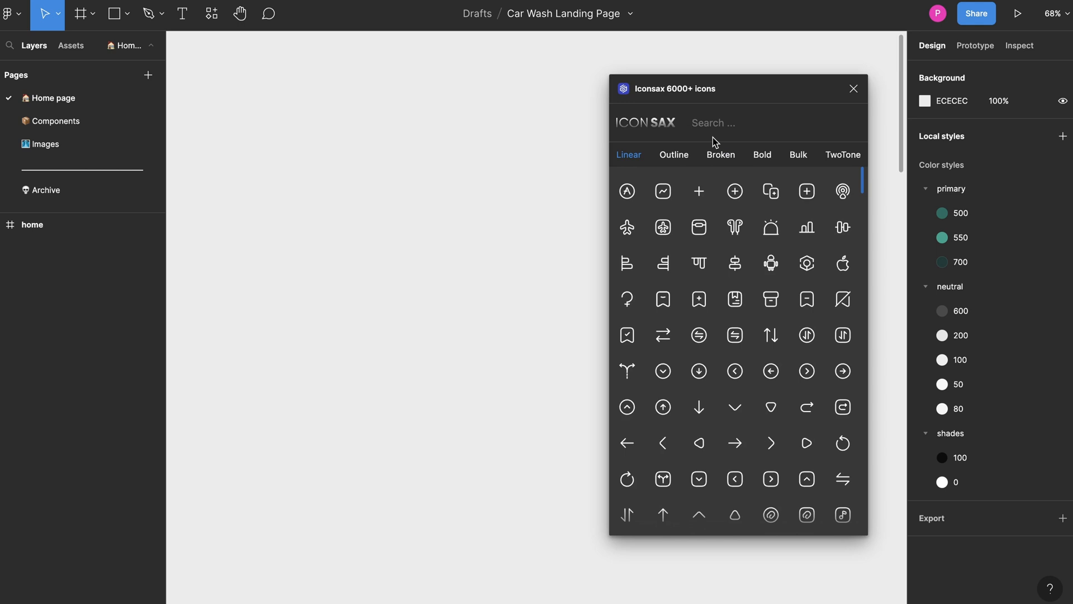
{"action": "type", "text": "set"}
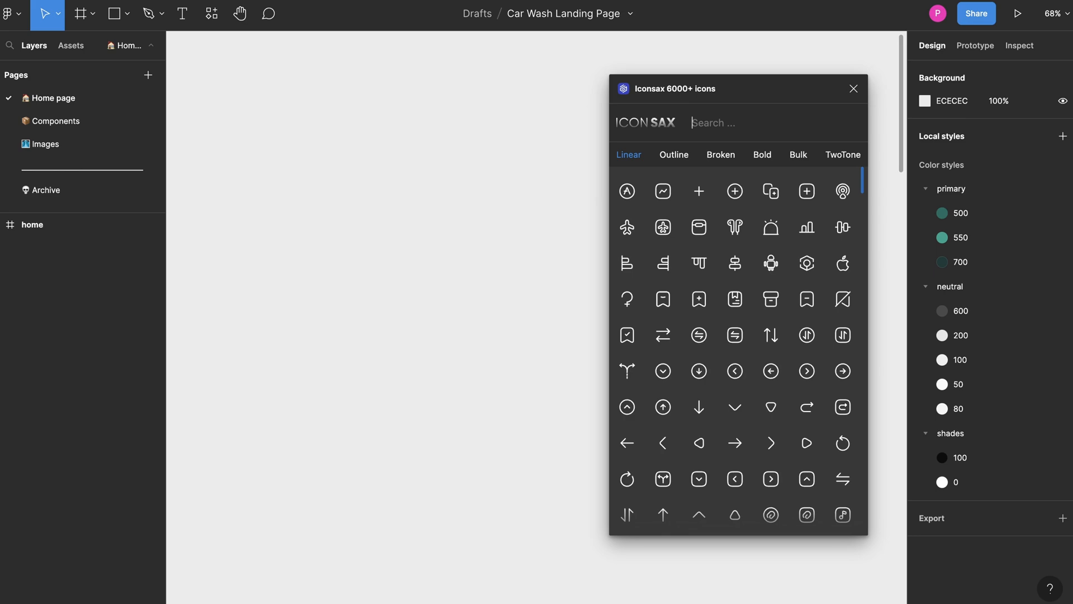
{"action": "type", "text": "dash"}
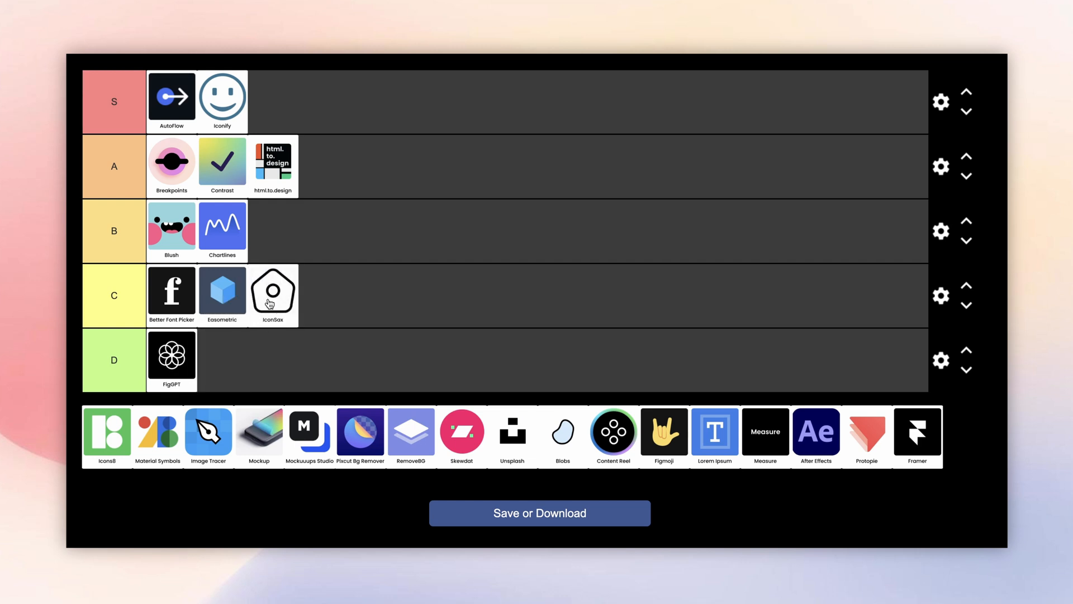
{"action": "mouse_move", "coordinate": [246, 163]}
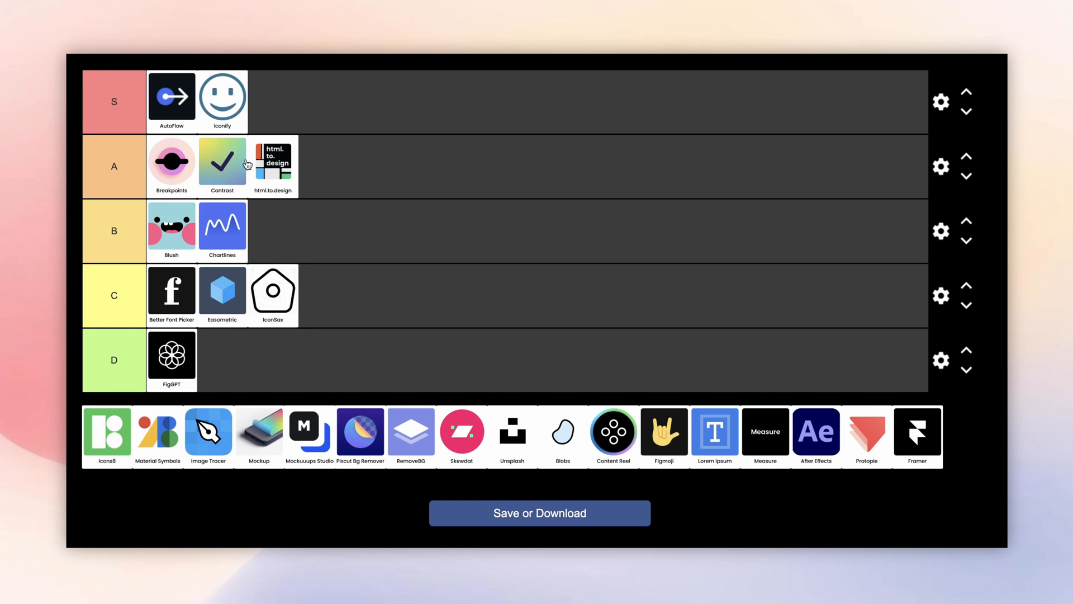
{"action": "mouse_move", "coordinate": [282, 291]}
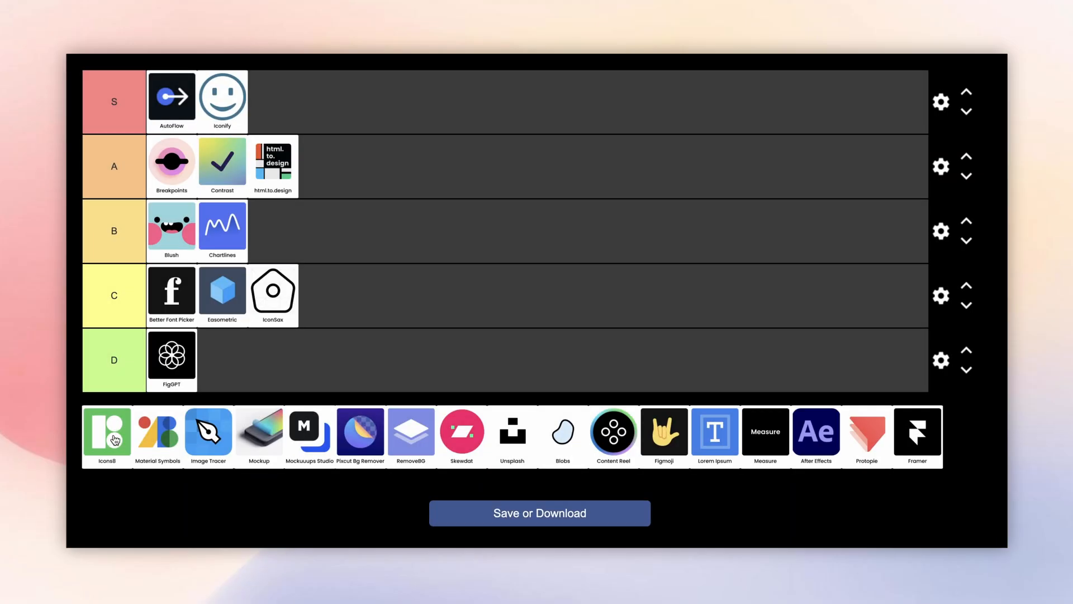
Try the Blue UI and Bubbles icon styles in the Icons8 style dropdown
{"action": "left_click", "coordinate": [107, 432]}
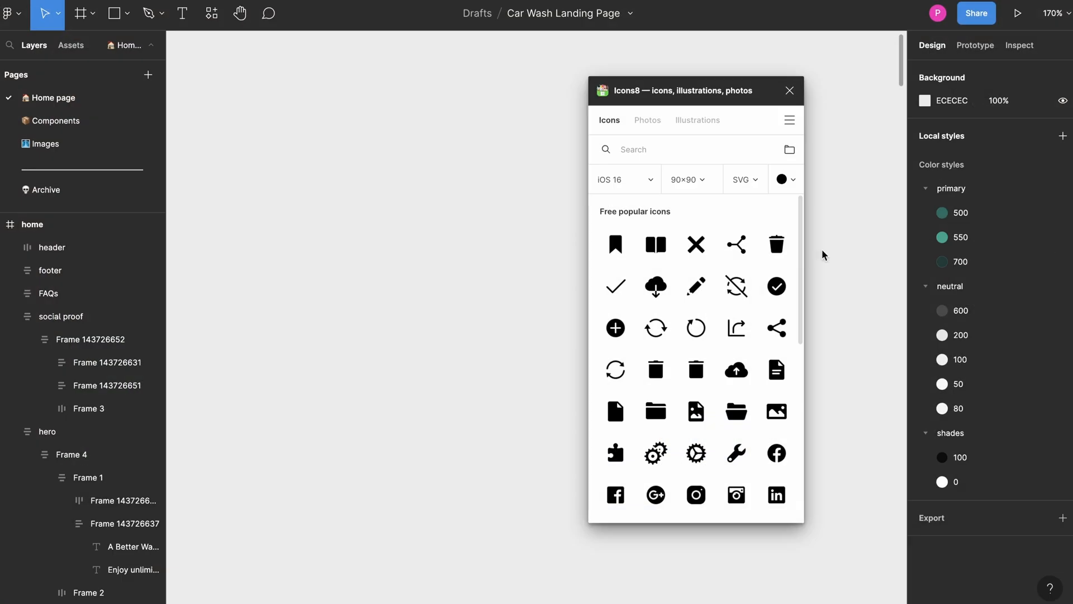
{"action": "mouse_move", "coordinate": [716, 247]}
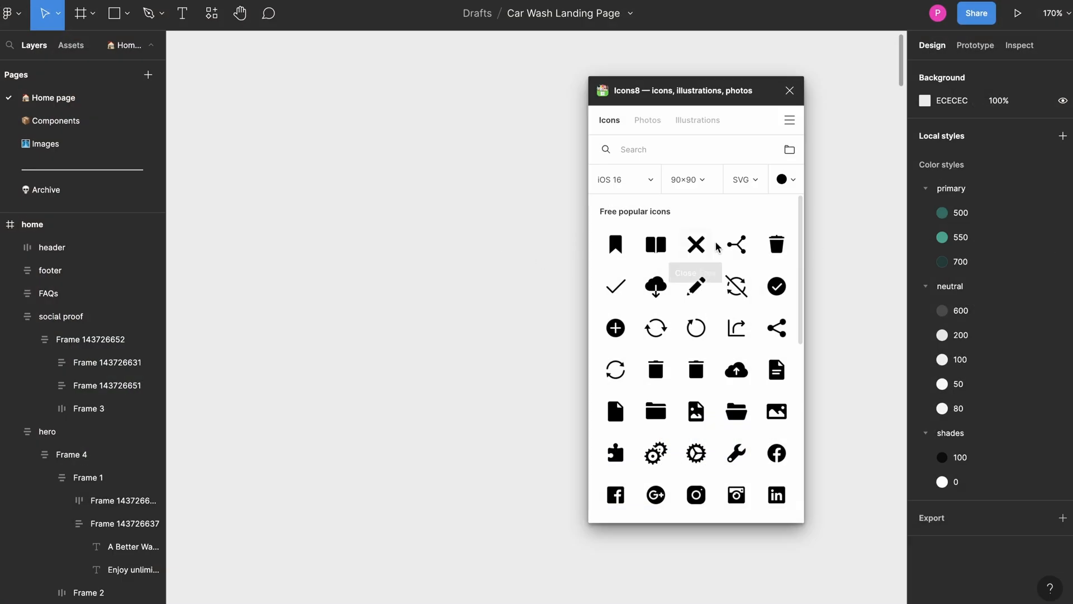
{"action": "left_click", "coordinate": [624, 178]}
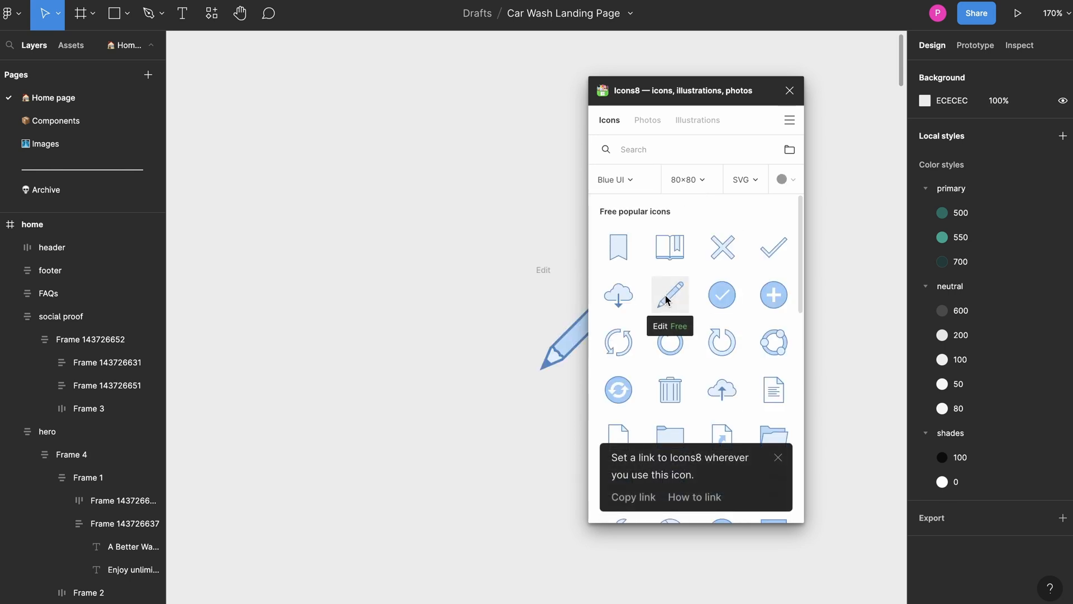
{"action": "mouse_move", "coordinate": [475, 286]}
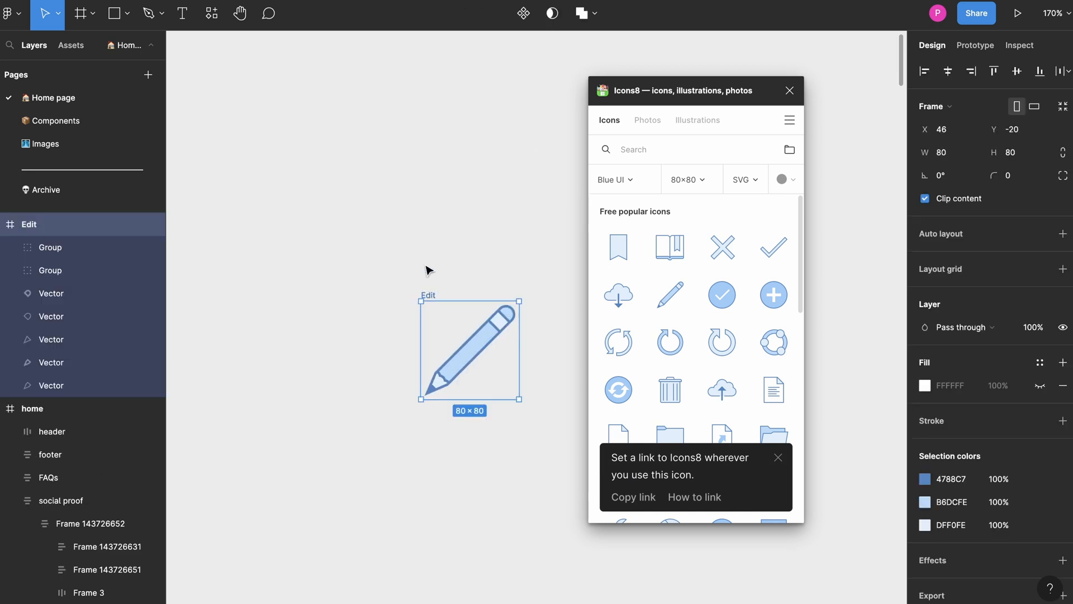
{"action": "left_click", "coordinate": [623, 179]}
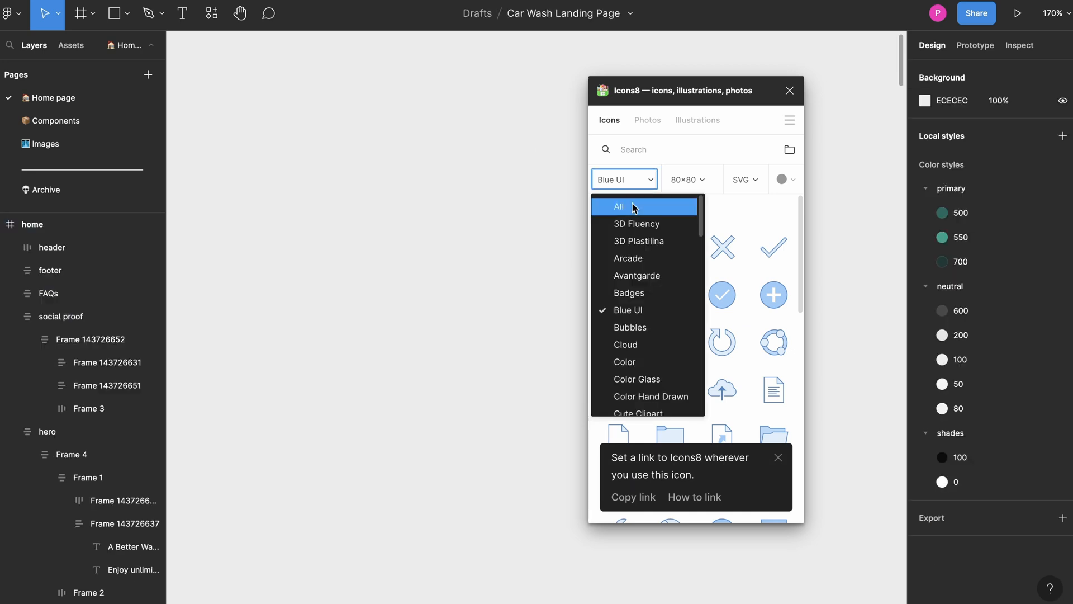
{"action": "left_click", "coordinate": [630, 327]}
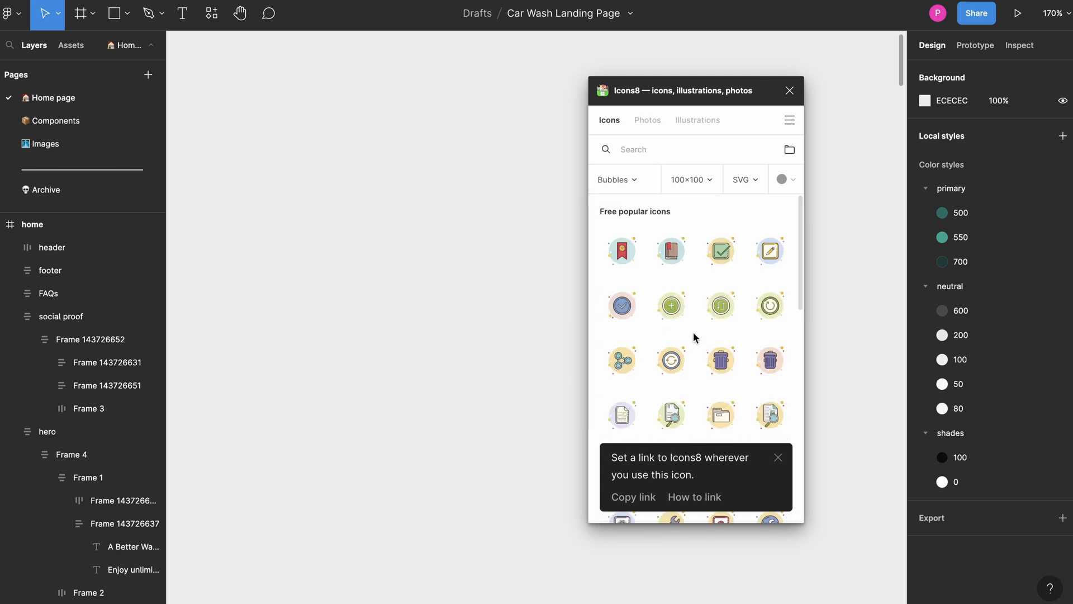
{"action": "mouse_move", "coordinate": [671, 305]}
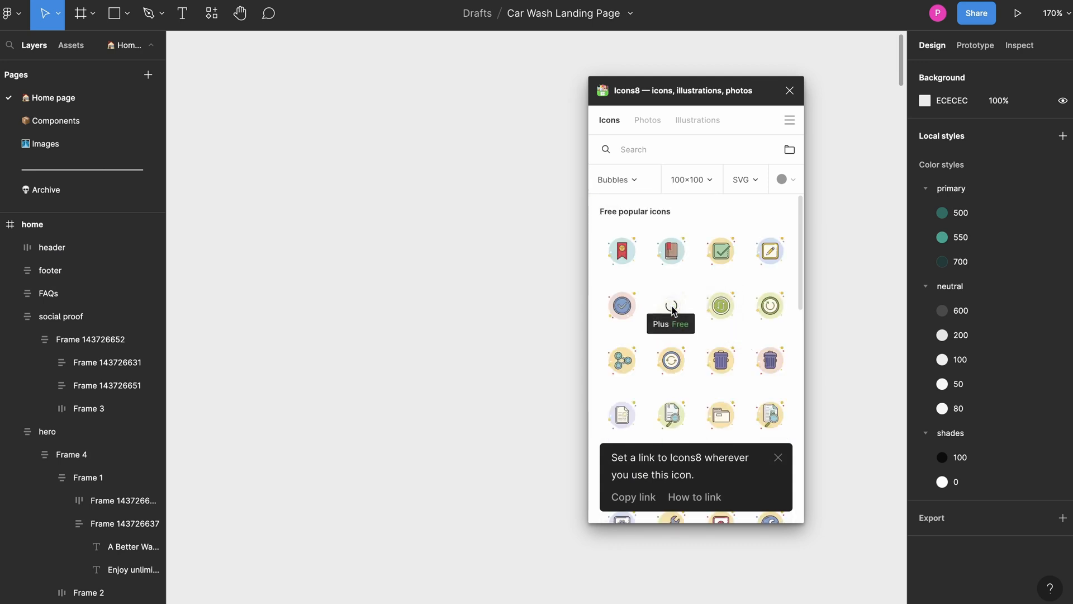
Drag an icon onto the canvas and switch Icons8 to show all styles
{"action": "left_click_drag", "start_coordinate": [669, 305], "coordinate": [395, 324]}
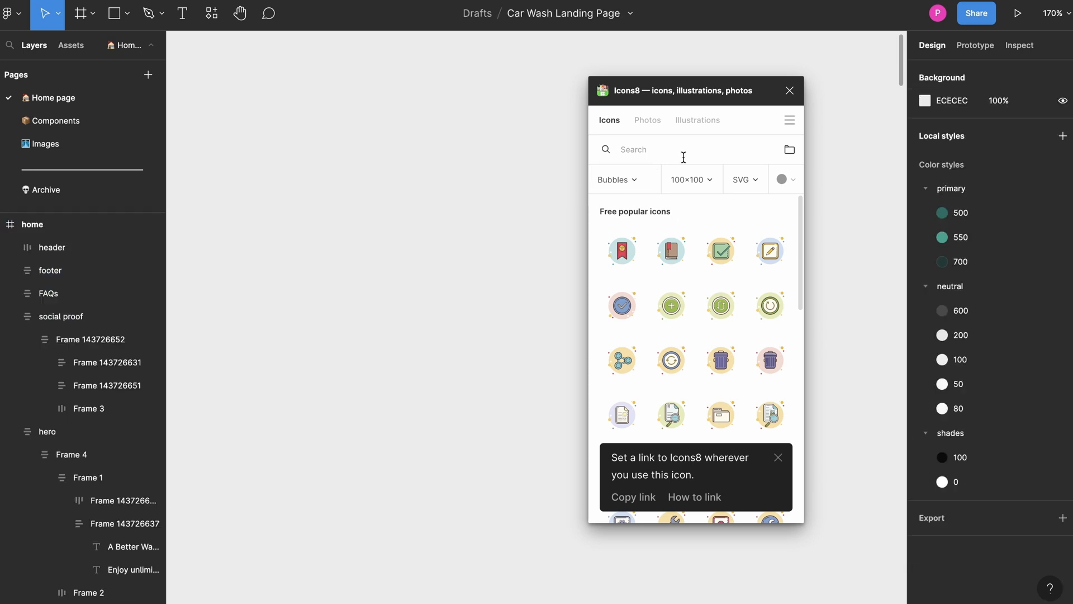
{"action": "left_click", "coordinate": [617, 178]}
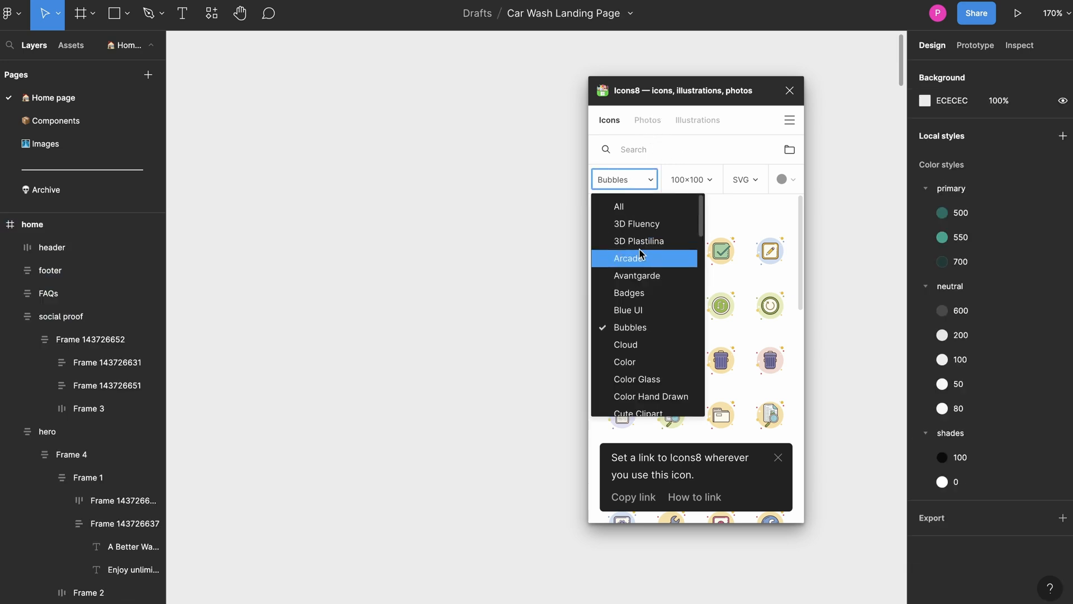
{"action": "left_click", "coordinate": [619, 206]}
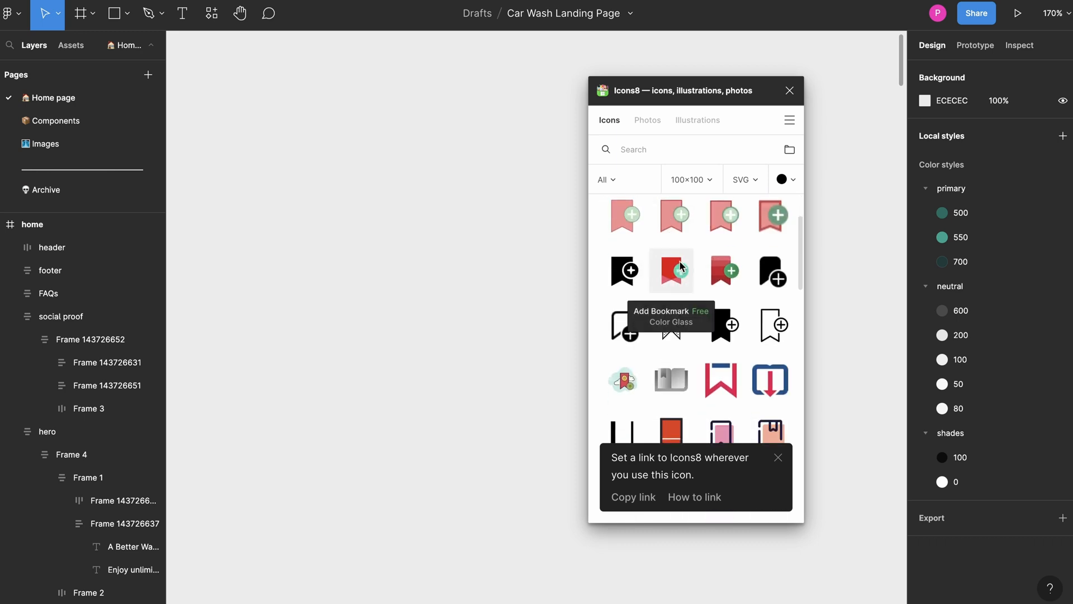
{"action": "mouse_move", "coordinate": [692, 327]}
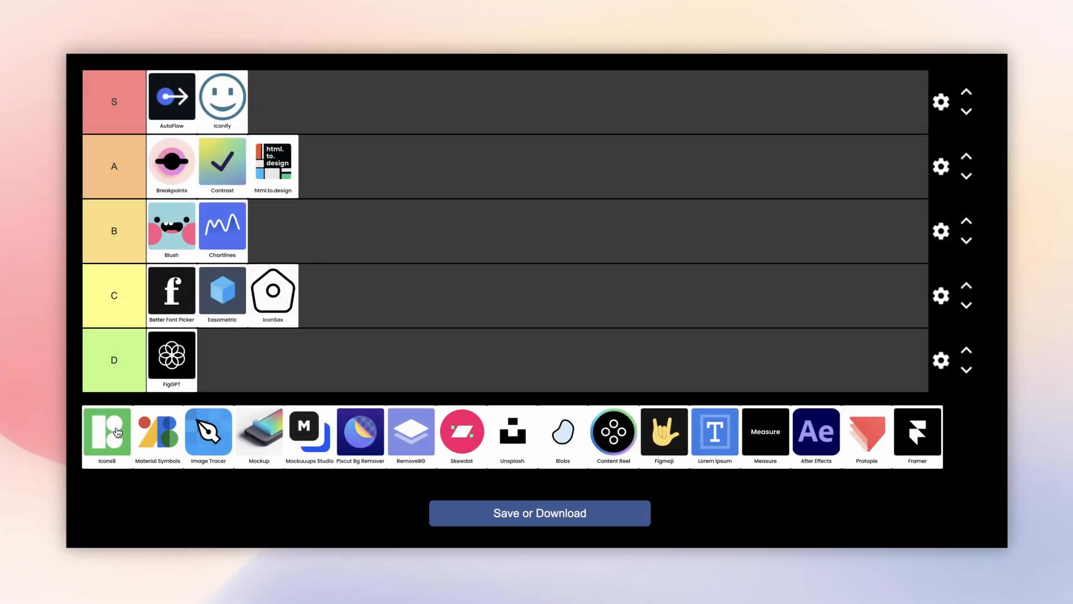
{"action": "mouse_move", "coordinate": [105, 435]}
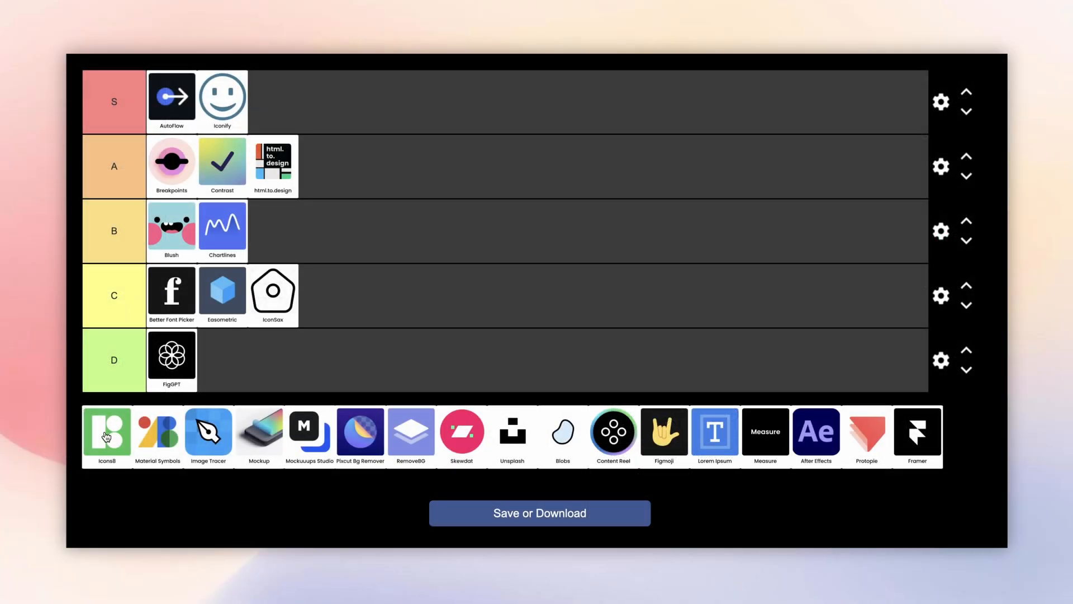
Place the Icons8 card in the D tier beside FigGPT
{"action": "left_click_drag", "start_coordinate": [106, 431], "coordinate": [199, 362]}
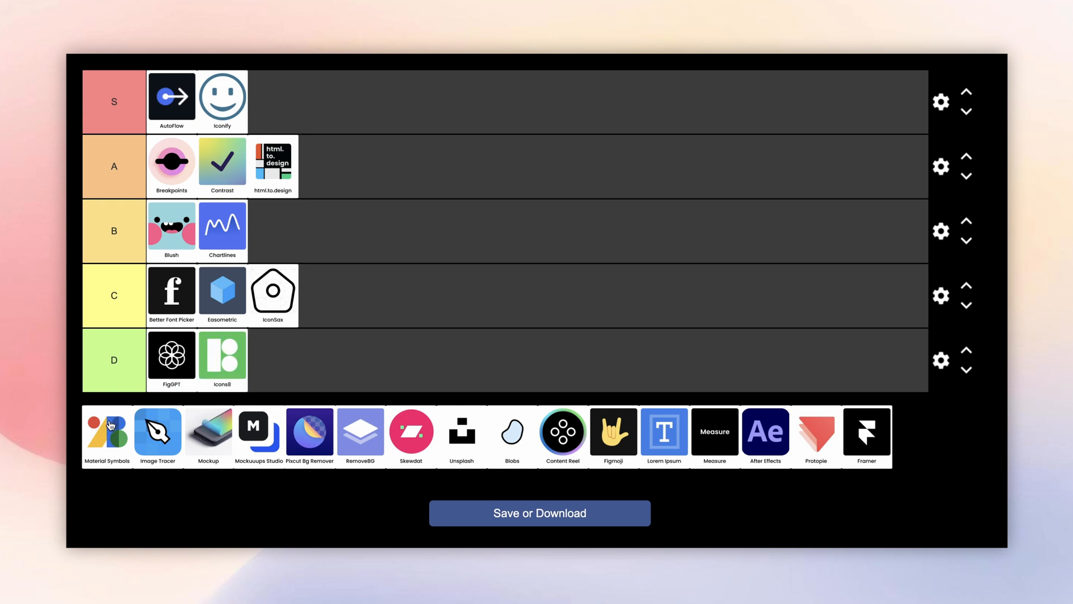
Search Material Symbols for 'chart' and insert the add_chart icon onto the canvas
{"action": "left_click", "coordinate": [107, 429]}
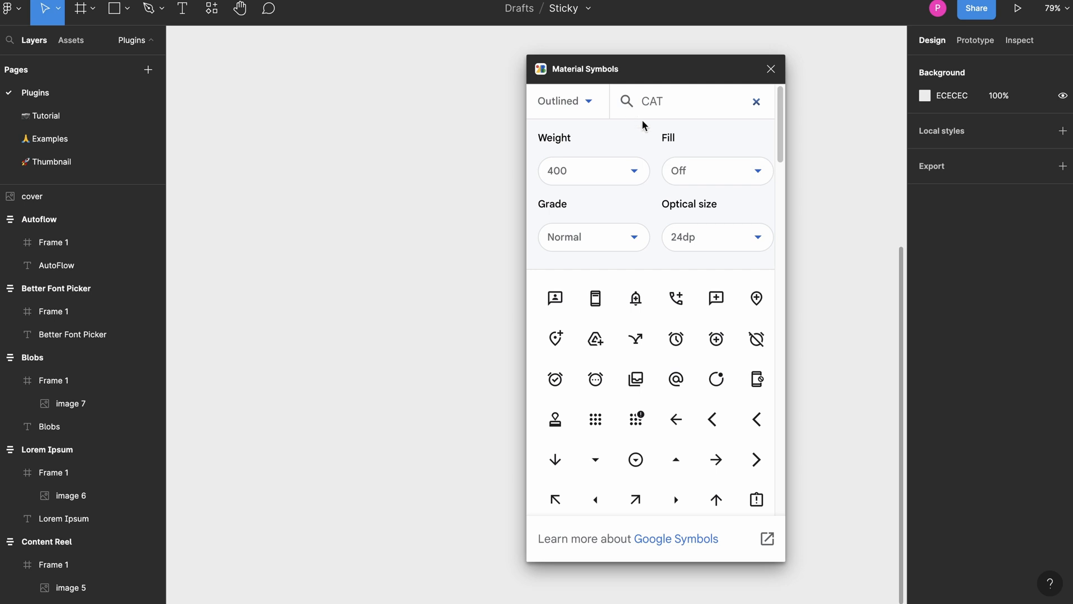
{"action": "left_click", "coordinate": [756, 100]}
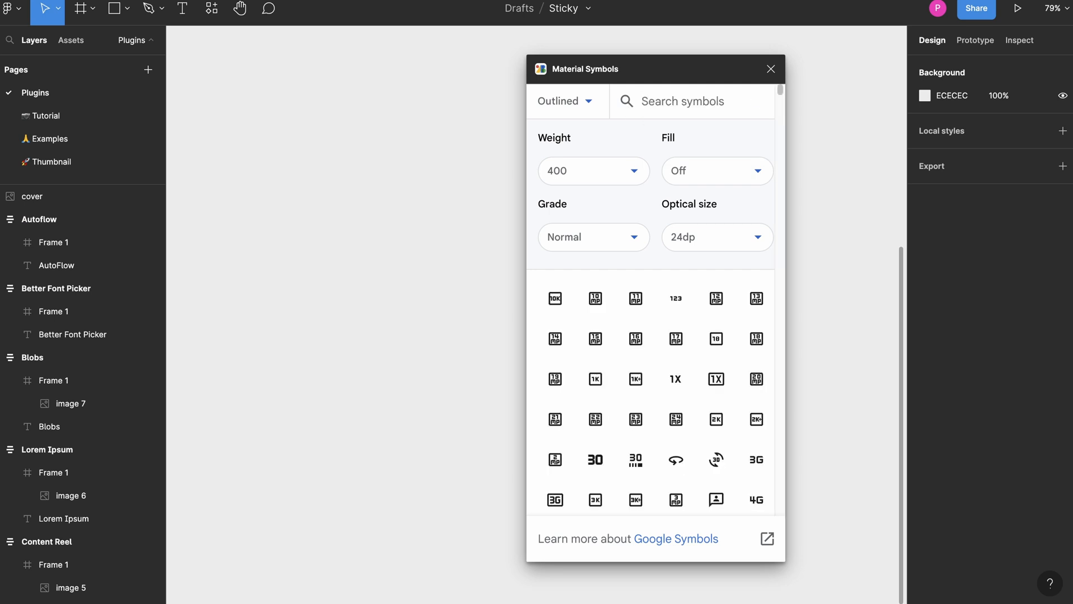
{"action": "type", "text": "chart"}
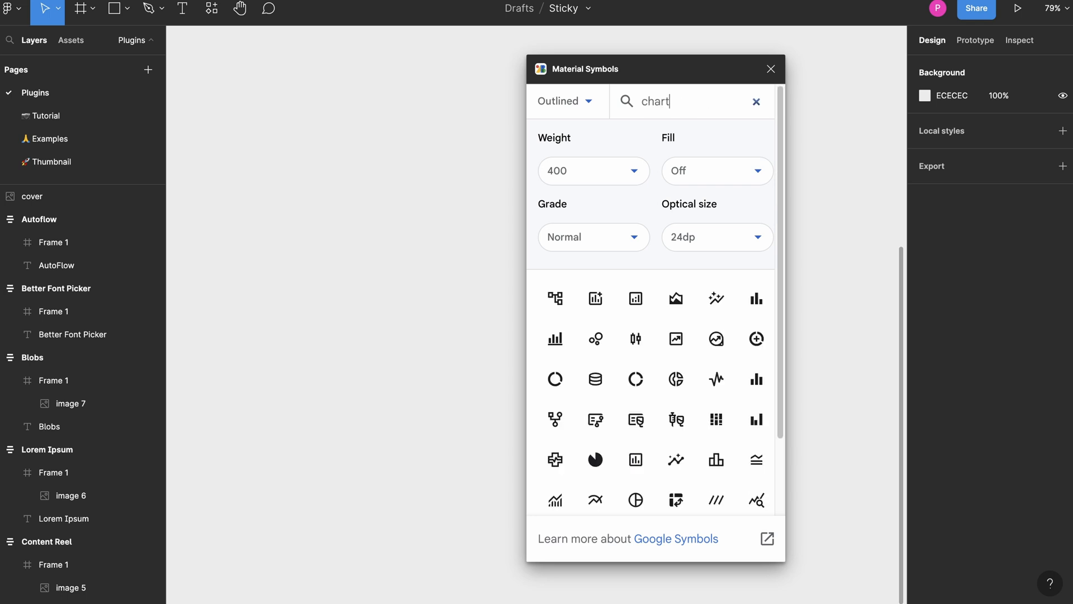
{"action": "left_click", "coordinate": [595, 298]}
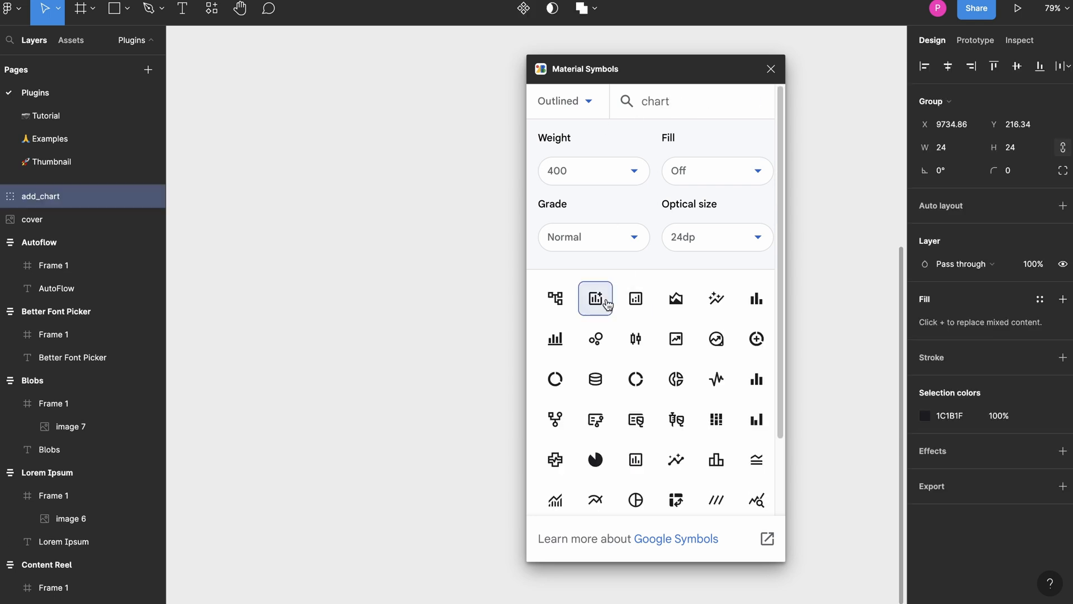
{"action": "left_click", "coordinate": [595, 298]}
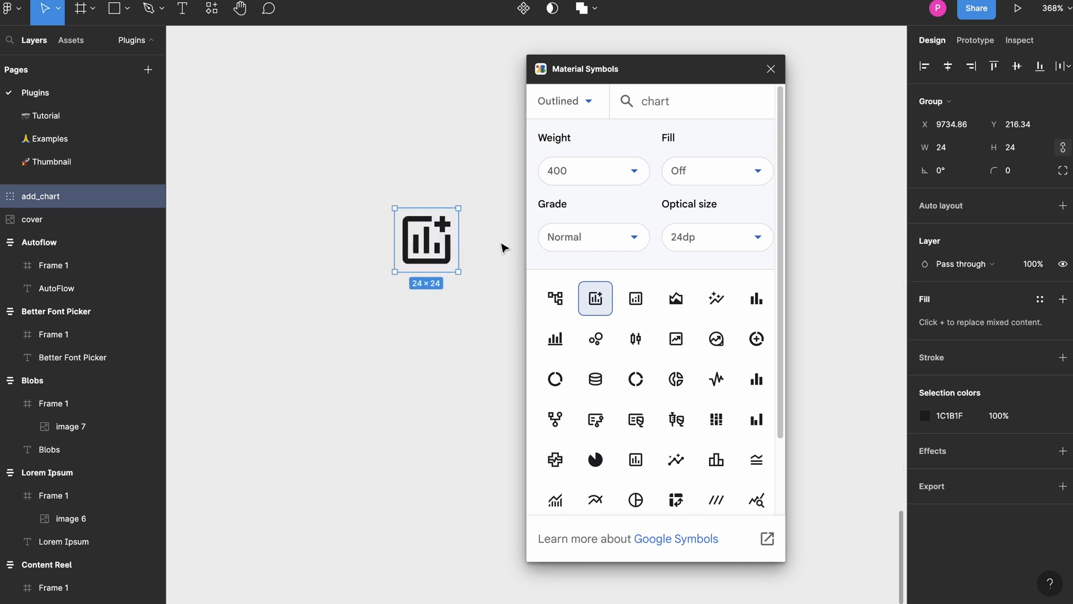
Restyle the add_chart symbol at weight 600, toggle Fill on and off, and pick another weight
{"action": "left_click", "coordinate": [594, 170]}
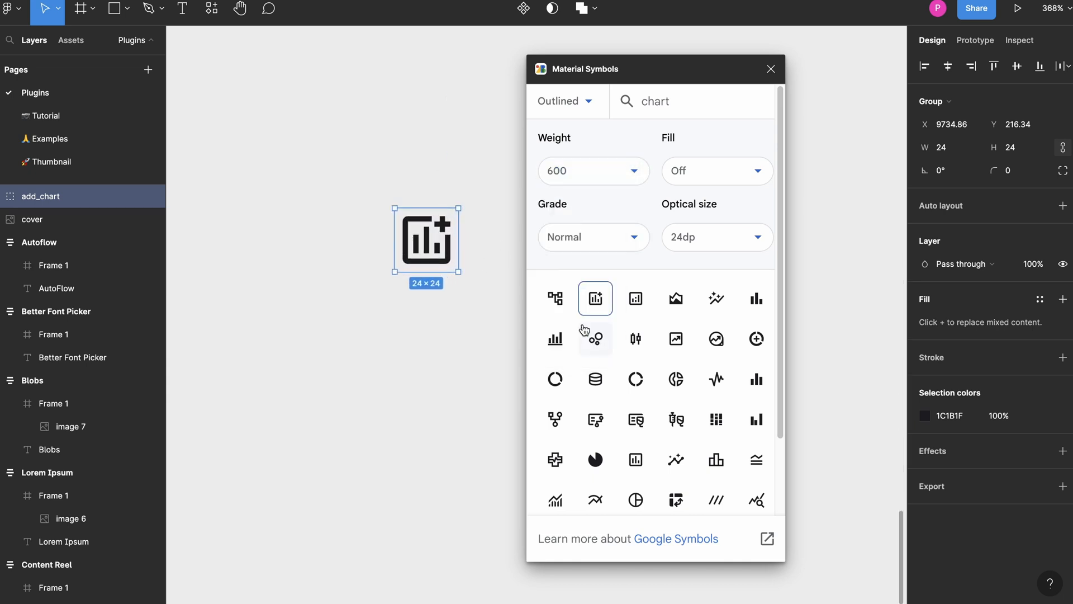
{"action": "left_click", "coordinate": [718, 169]}
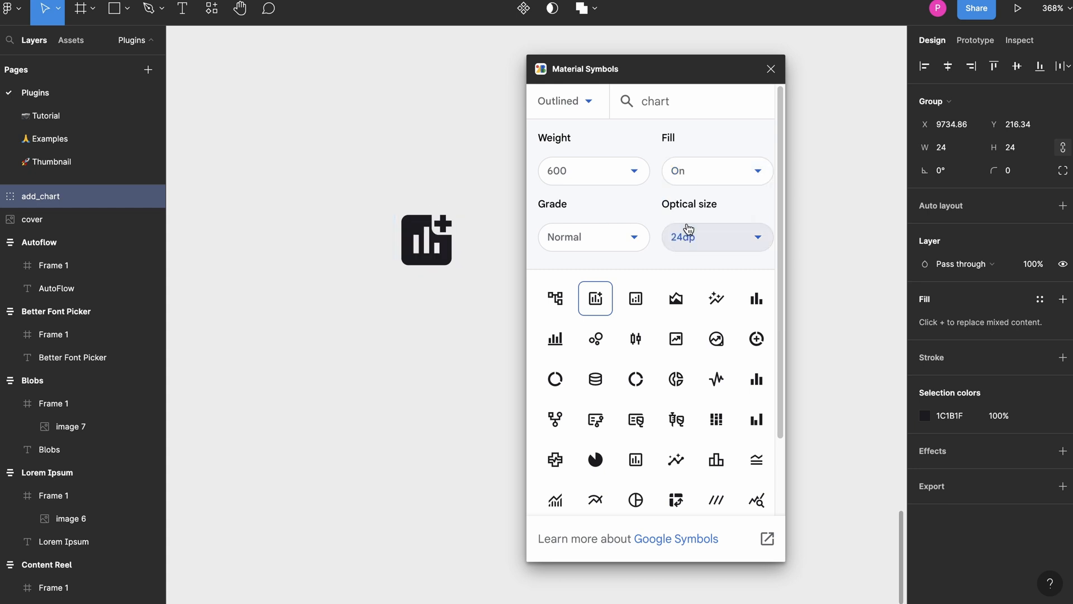
{"action": "left_click", "coordinate": [593, 171]}
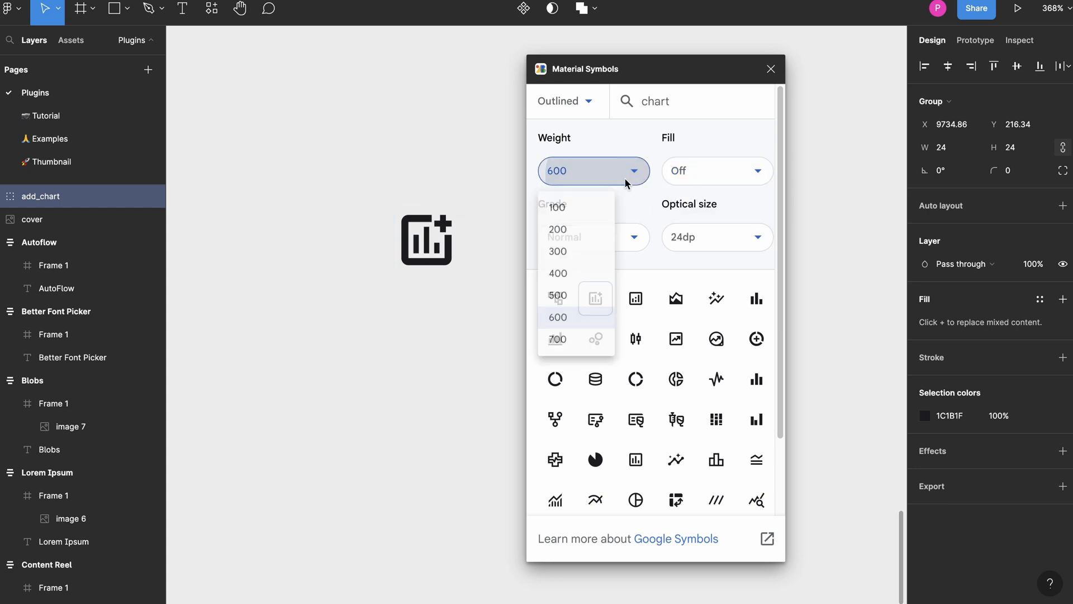
{"action": "left_click", "coordinate": [557, 228]}
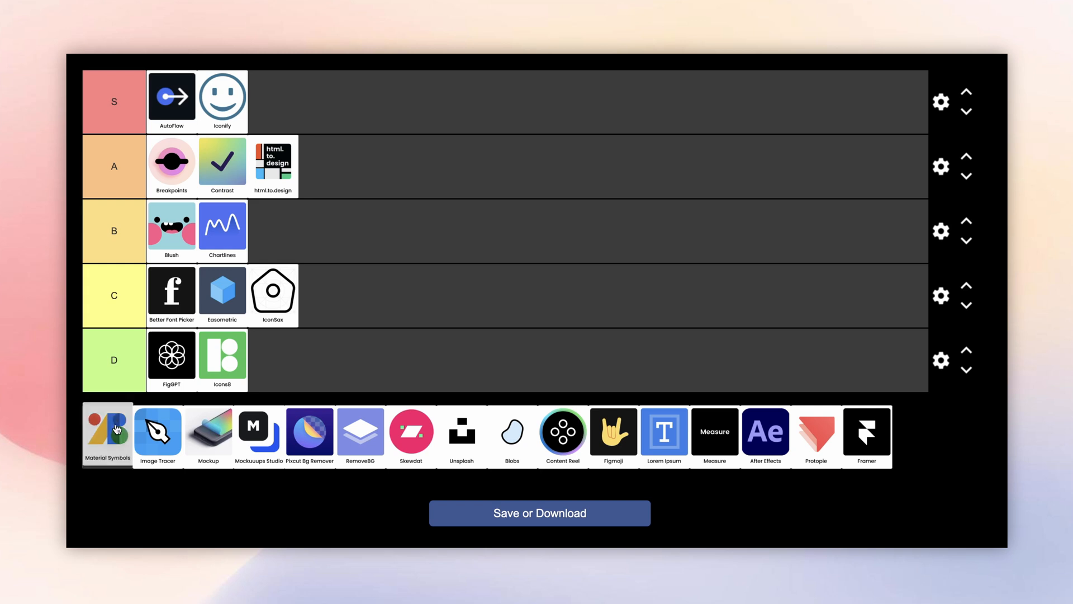
Rank Material Symbols in the A tier next to html.to.design
{"action": "left_click_drag", "start_coordinate": [107, 431], "coordinate": [325, 168]}
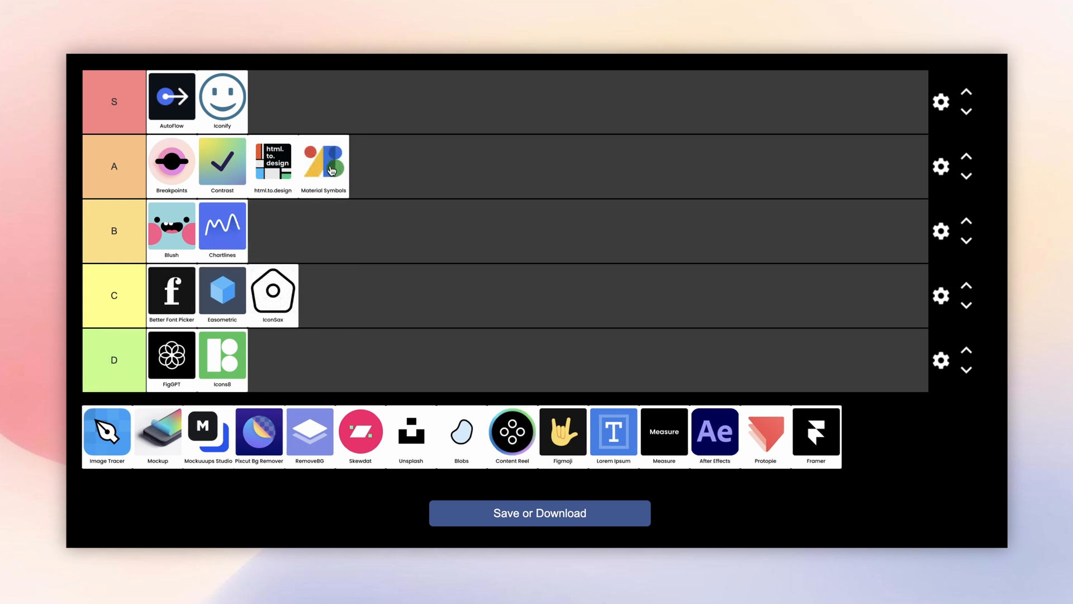
{"action": "mouse_move", "coordinate": [303, 339]}
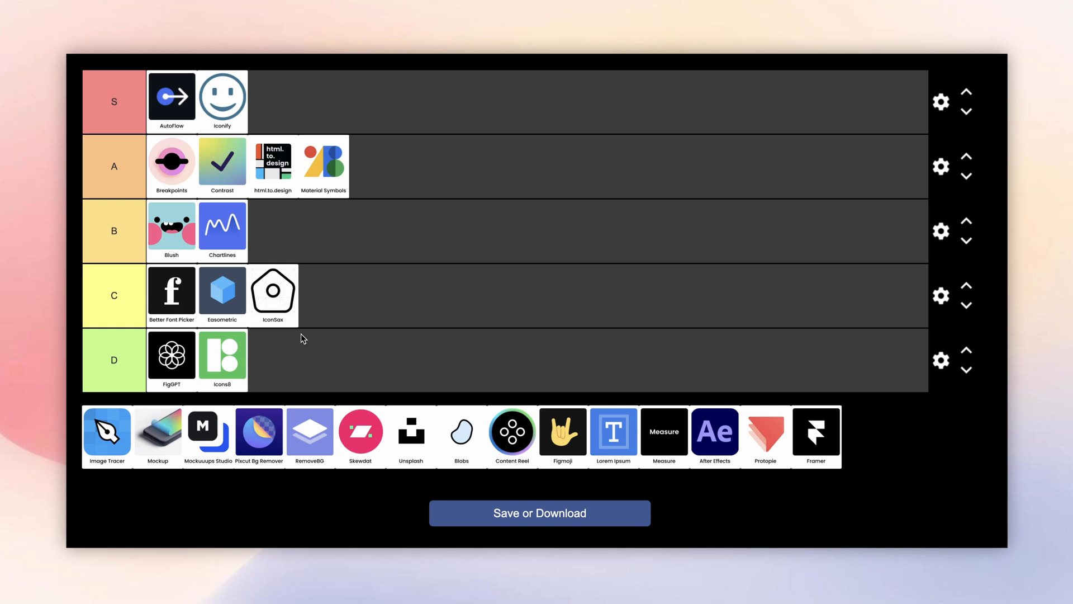
{"action": "left_click", "coordinate": [107, 432]}
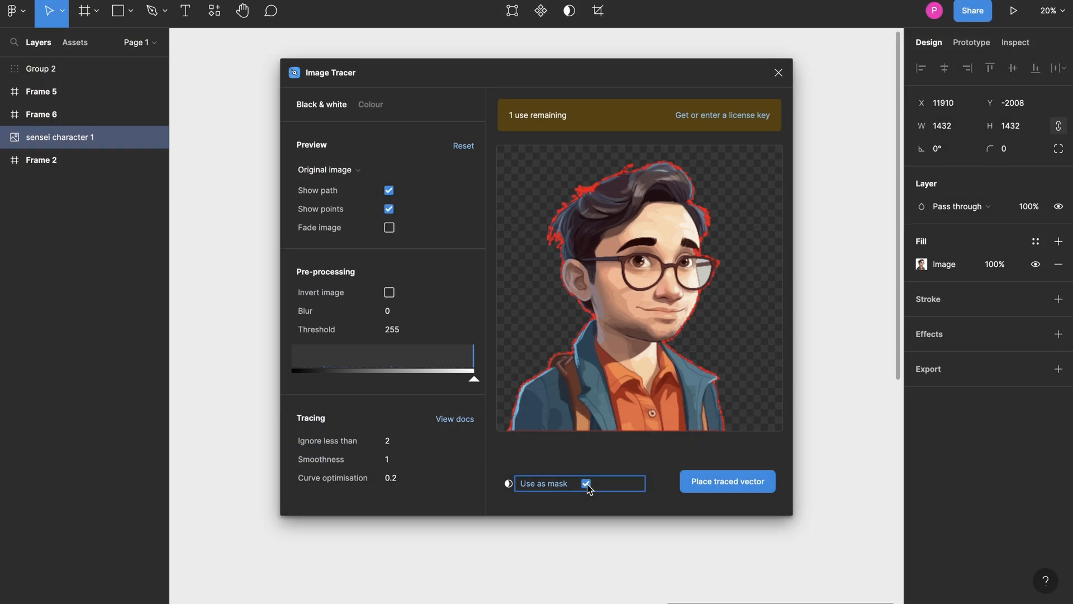
Place the traced vector of the sensei character and inspect its white outline stroke
{"action": "left_click", "coordinate": [728, 480]}
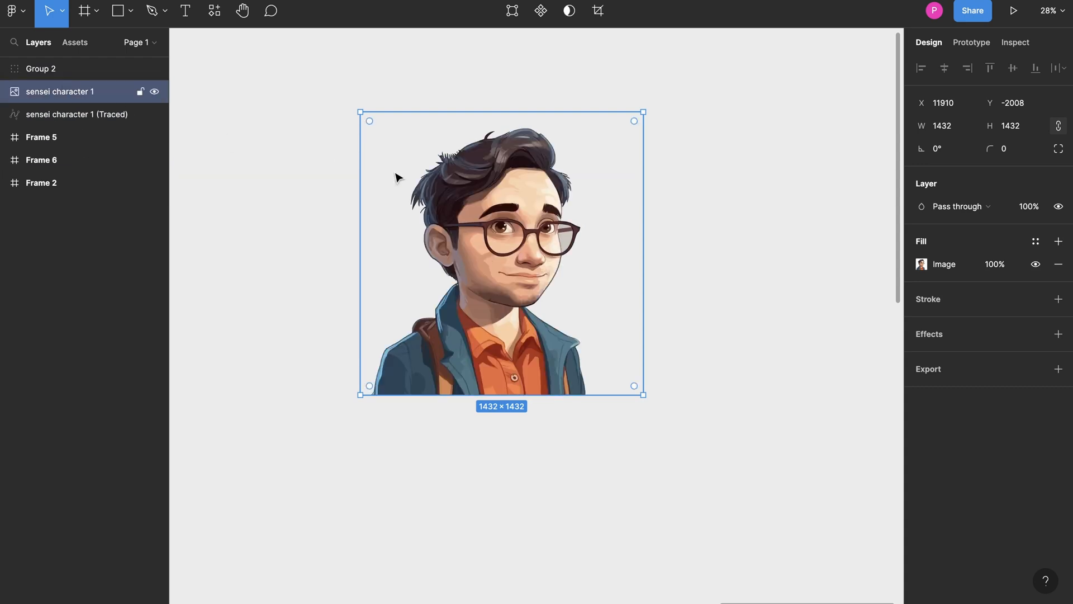
{"action": "left_click", "coordinate": [78, 114]}
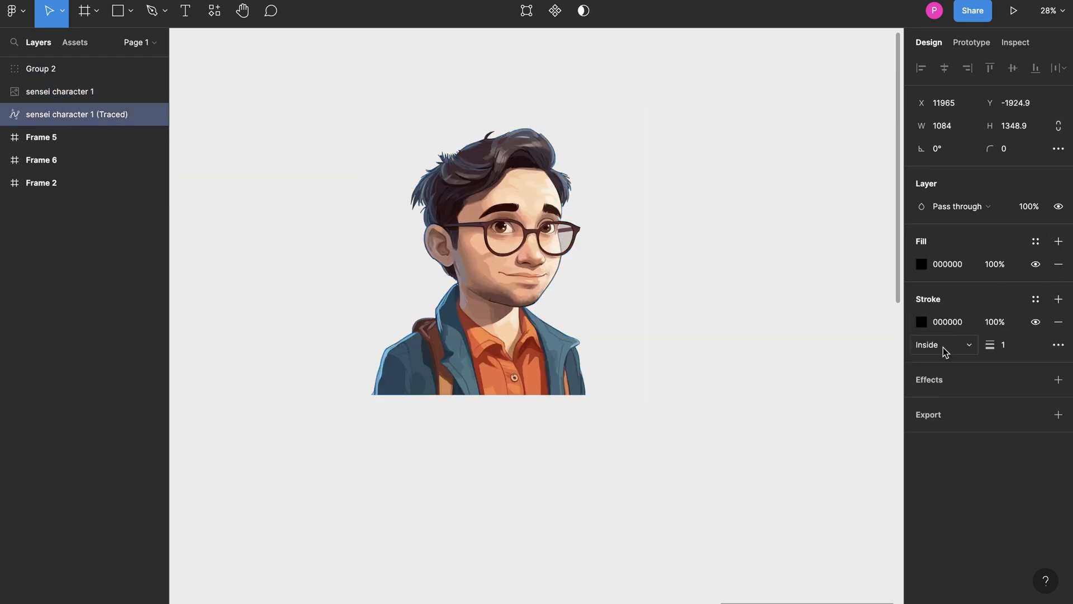
{"action": "left_click", "coordinate": [921, 321]}
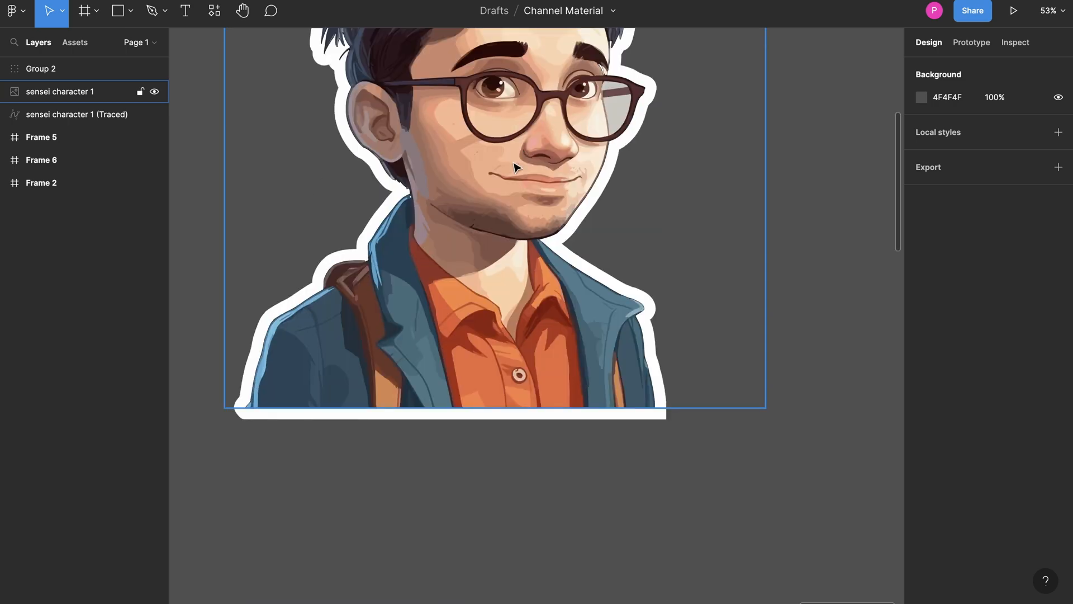
{"action": "scroll", "scroll_direction": "down", "scroll_amount": 3}
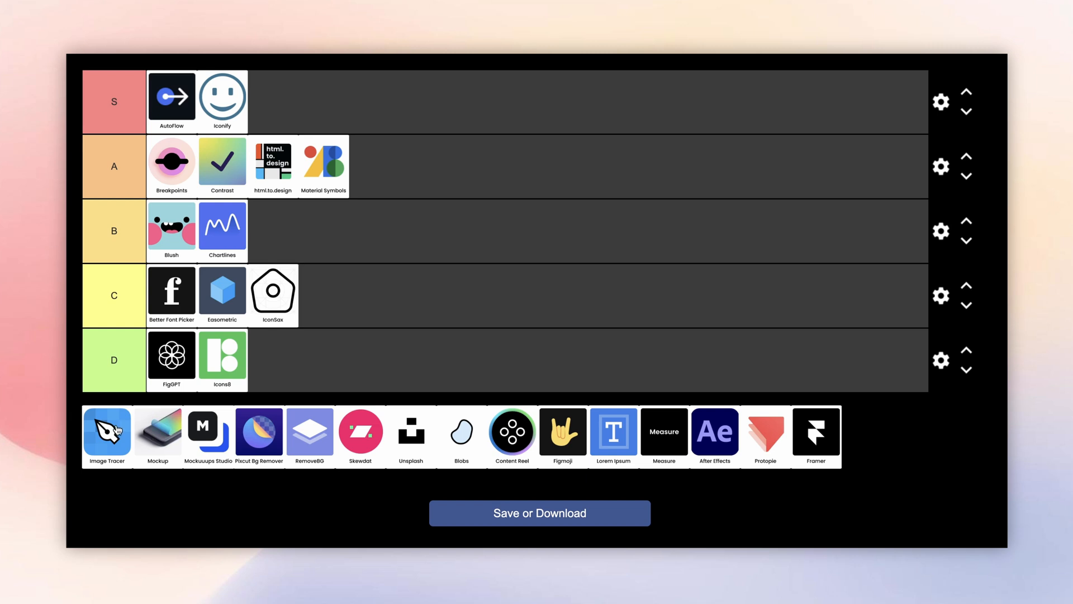
Rank Image Tracer in tier B and move Mockuuups Studio to the front of the unranked pool
{"action": "left_click_drag", "start_coordinate": [106, 429], "coordinate": [267, 236]}
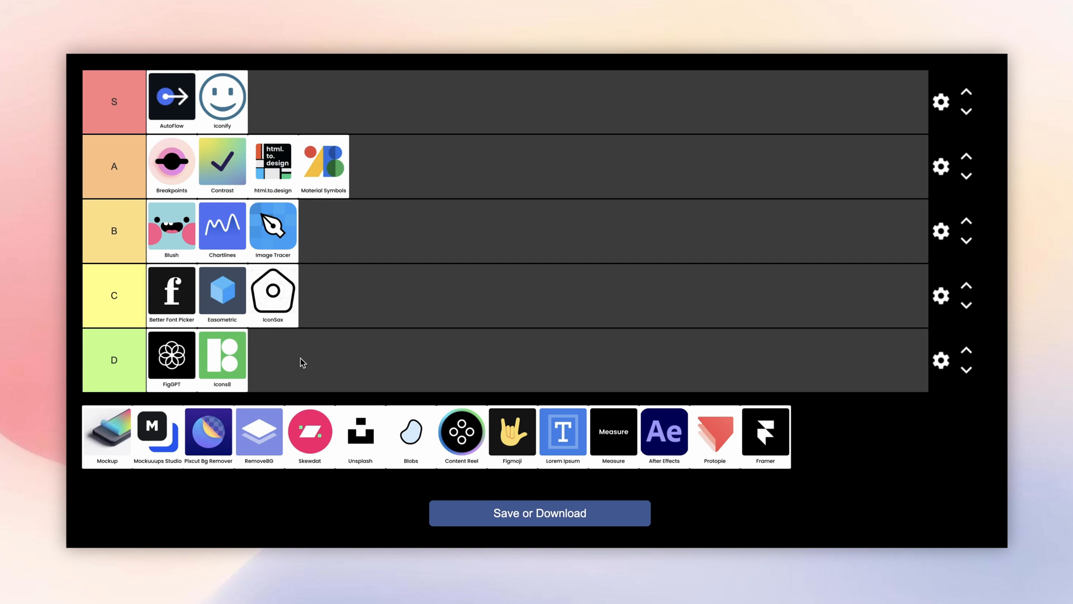
{"action": "mouse_move", "coordinate": [145, 431]}
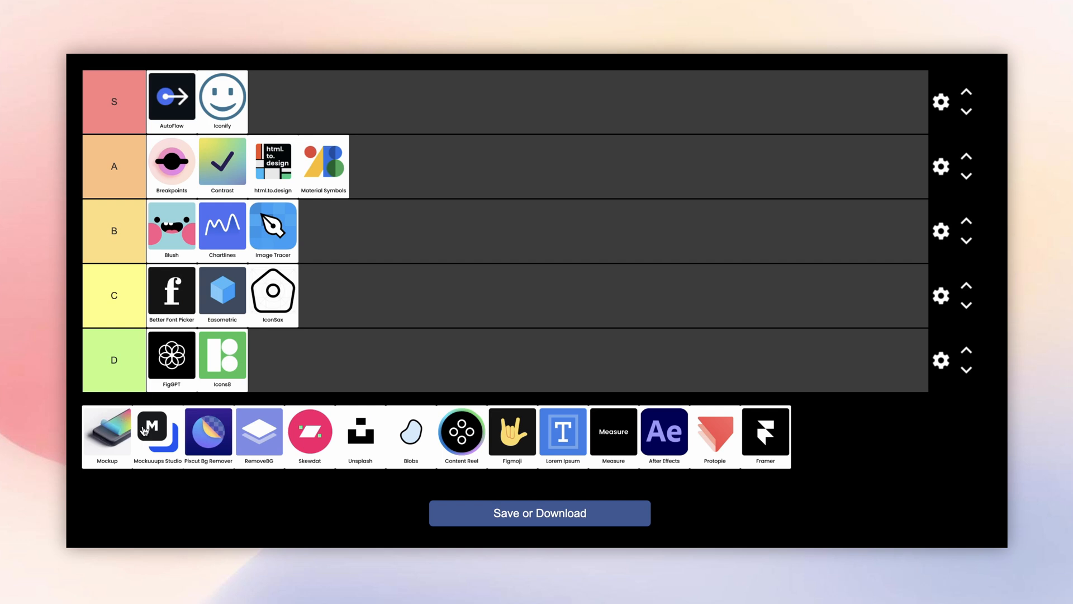
{"action": "left_click_drag", "start_coordinate": [156, 431], "coordinate": [106, 432]}
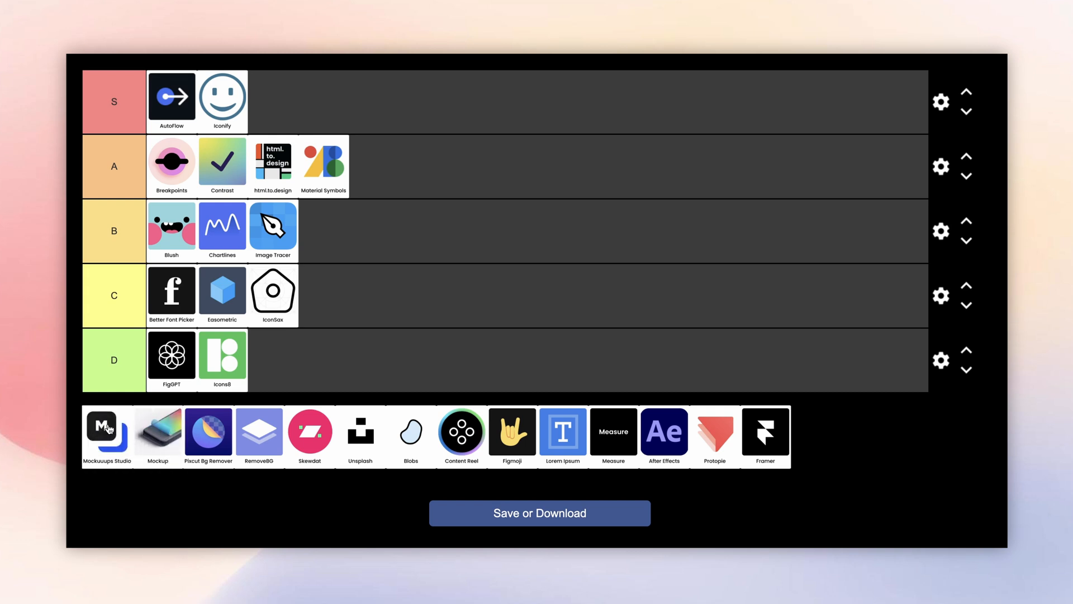
{"action": "left_click", "coordinate": [106, 430]}
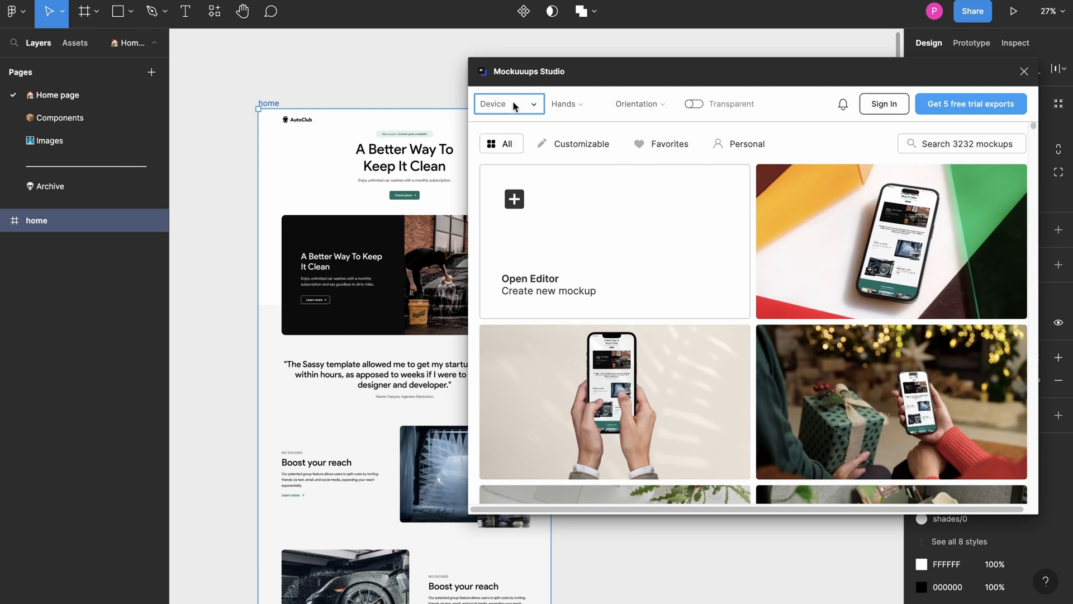
Show MacBook mockups of the car wash page with transparent backgrounds in Mockuuups Studio
{"action": "left_click", "coordinate": [510, 104]}
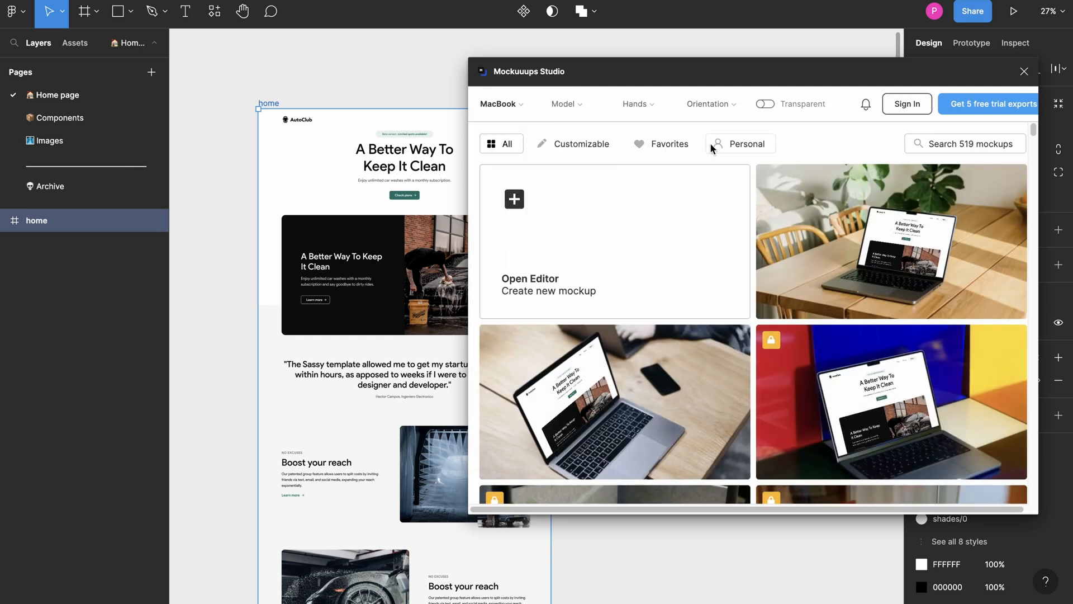
{"action": "mouse_move", "coordinate": [816, 152]}
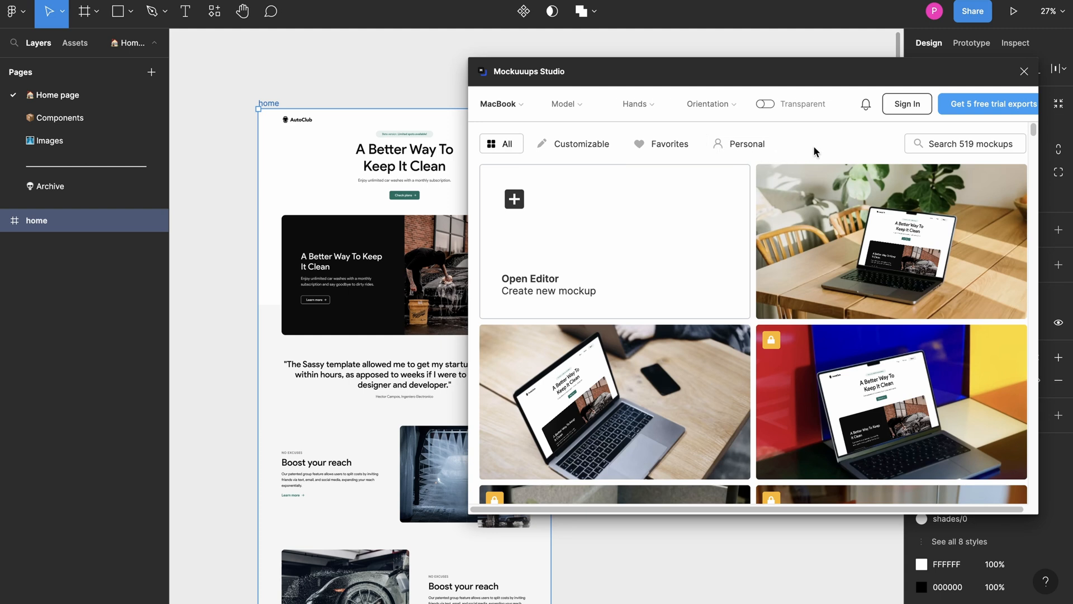
{"action": "mouse_move", "coordinate": [870, 247]}
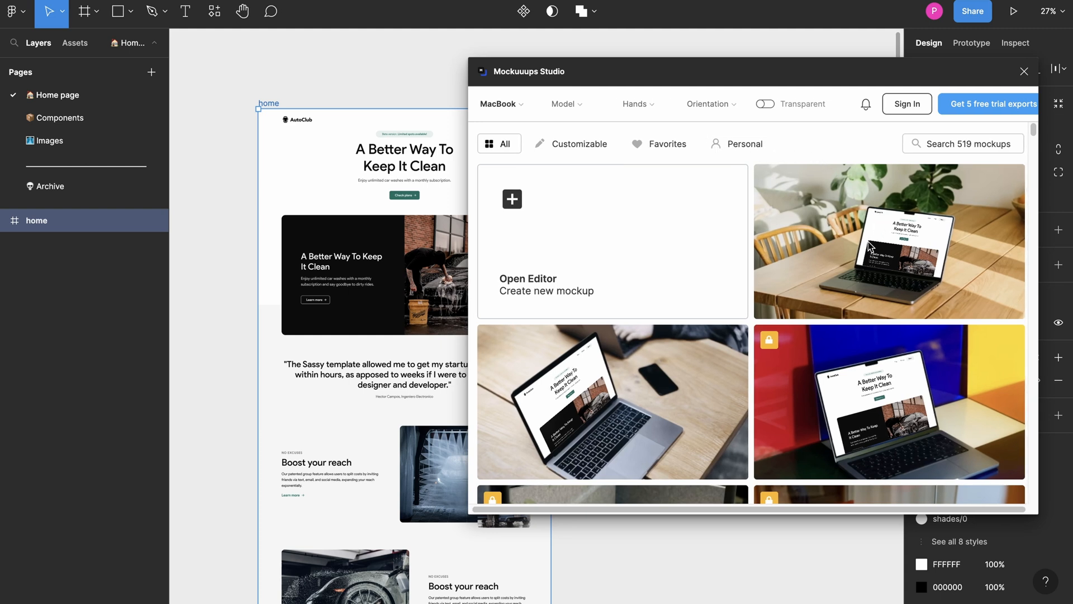
{"action": "mouse_move", "coordinate": [792, 118]}
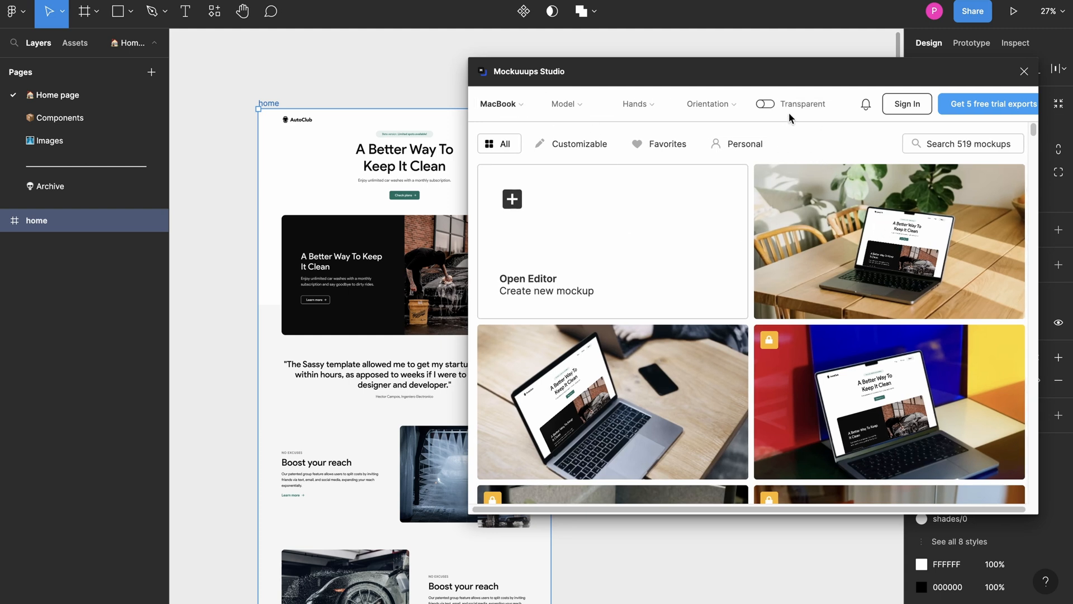
{"action": "left_click", "coordinate": [764, 104]}
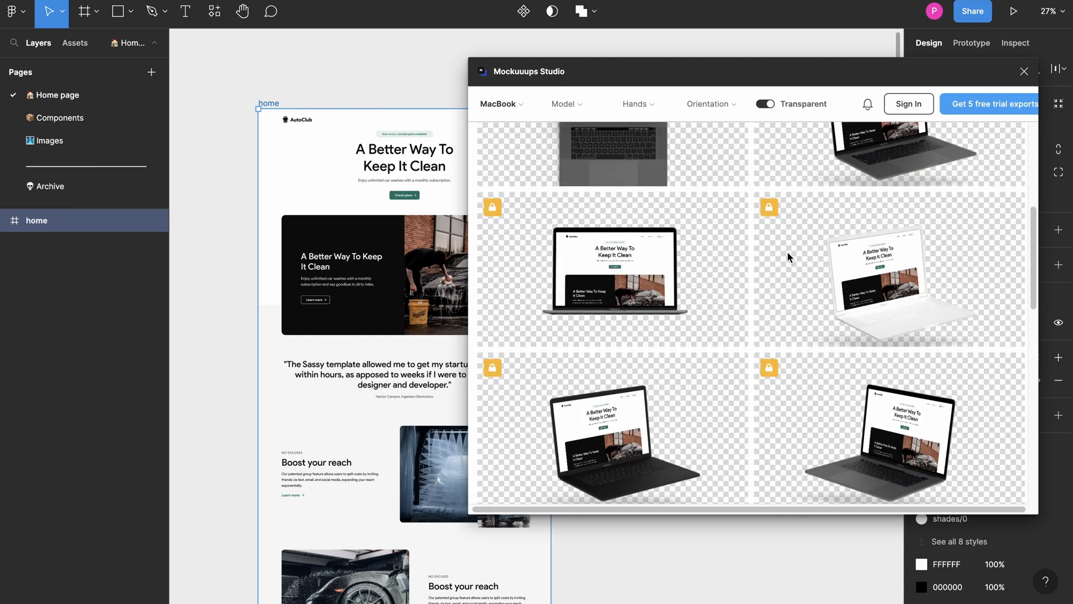
{"action": "scroll", "scroll_direction": "down", "scroll_amount": 3}
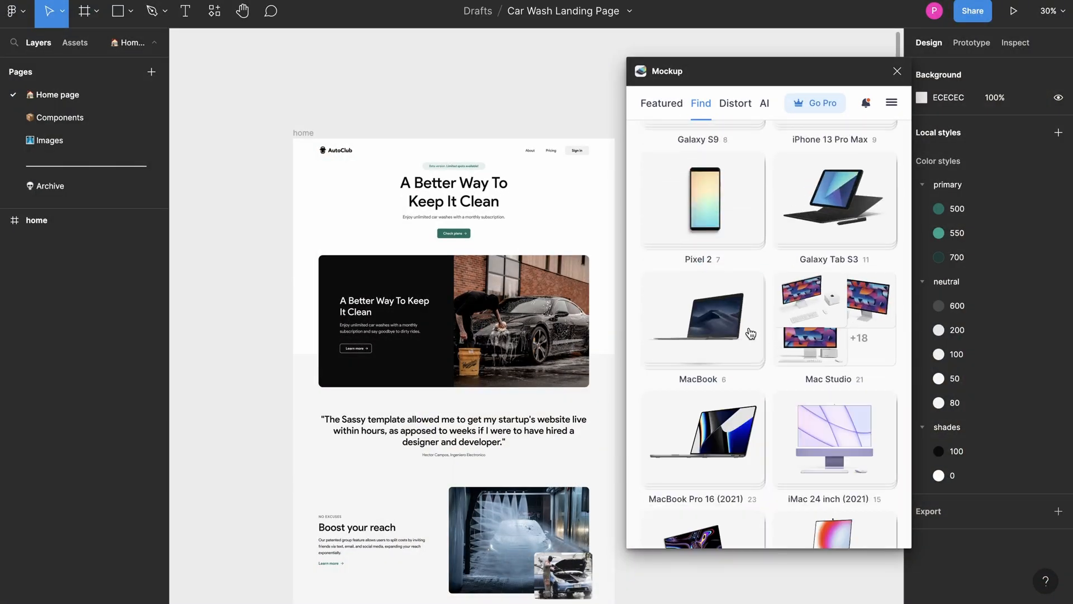
Browse the MacBook device category in the Mockup plugin
{"action": "left_click", "coordinate": [702, 321]}
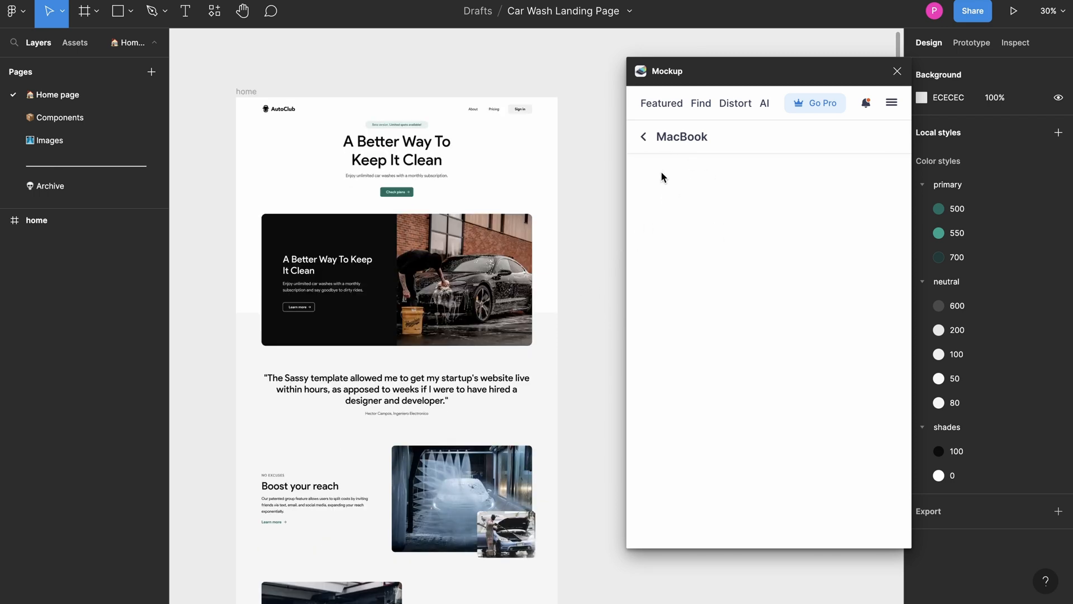
{"action": "left_click", "coordinate": [700, 102]}
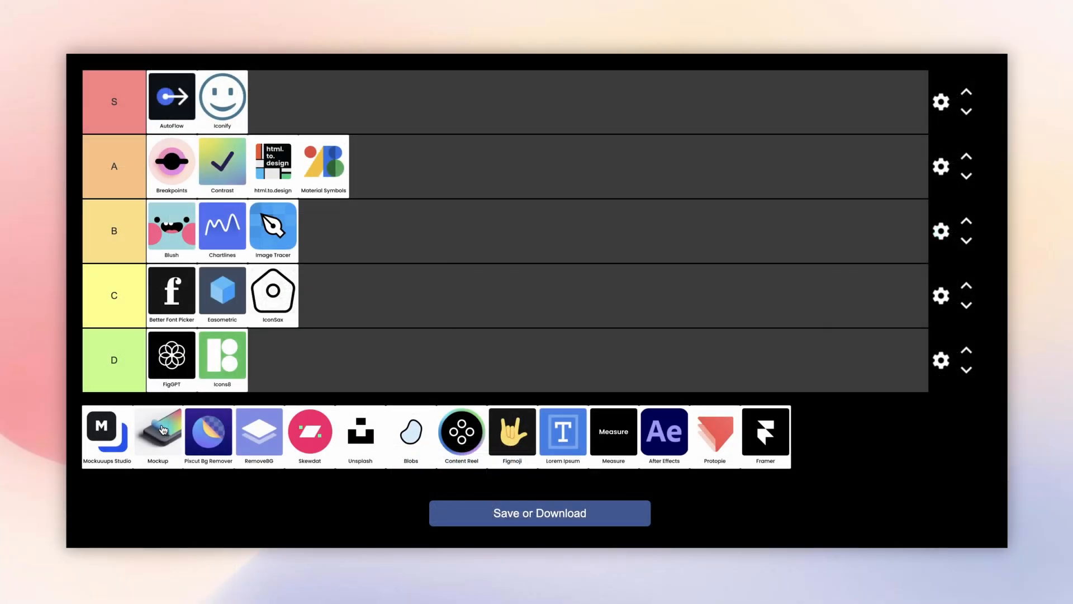
{"action": "mouse_move", "coordinate": [164, 438]}
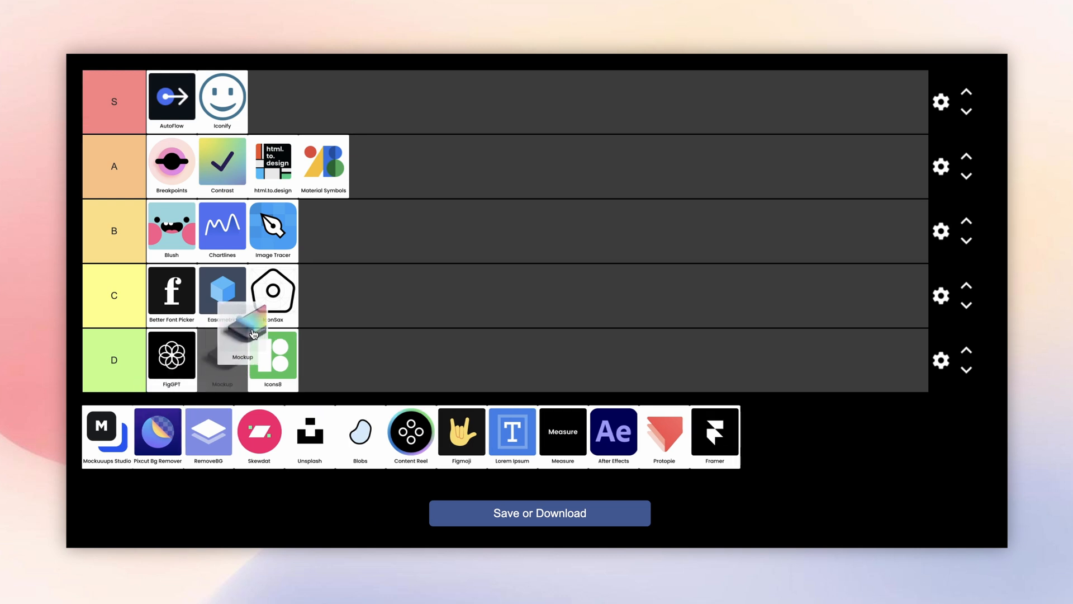
Rank Mockup in tier C and Mockuuups Studio in tier B
{"action": "left_click_drag", "start_coordinate": [239, 336], "coordinate": [323, 295]}
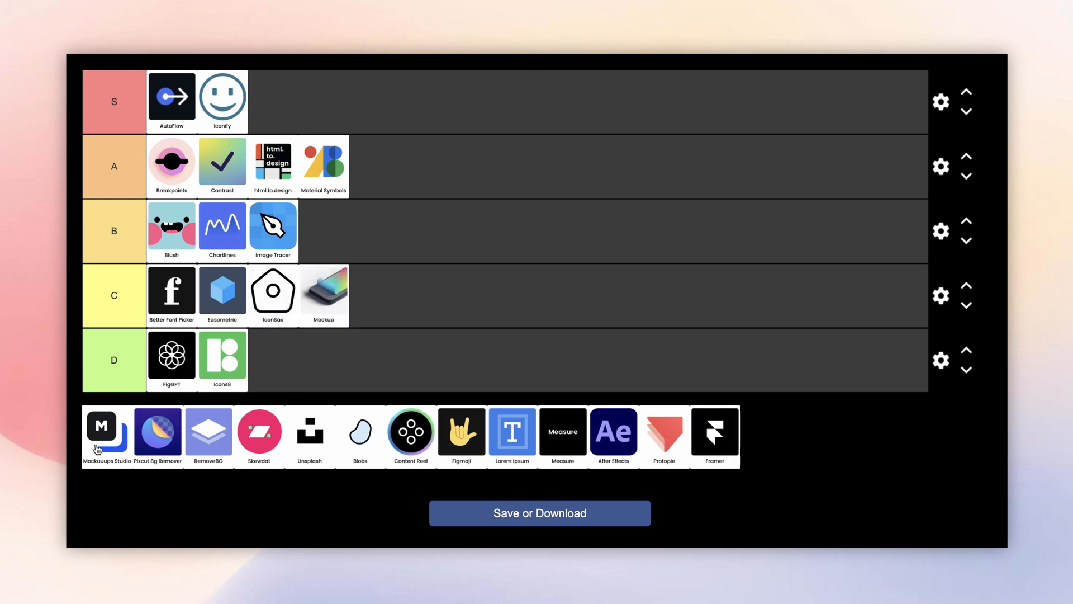
{"action": "left_click_drag", "start_coordinate": [100, 426], "coordinate": [323, 230]}
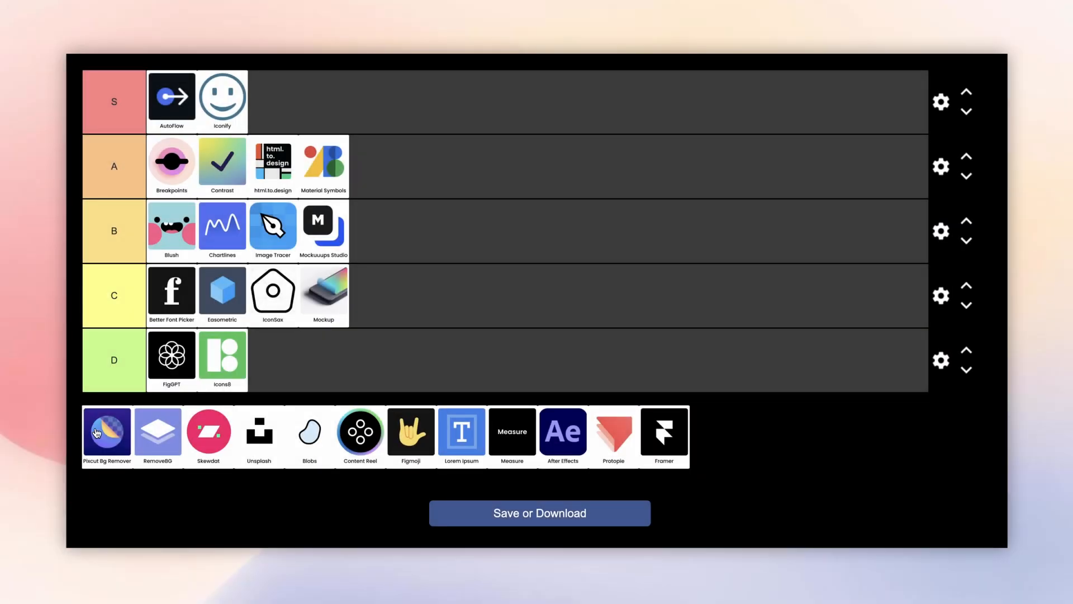
{"action": "mouse_move", "coordinate": [138, 433]}
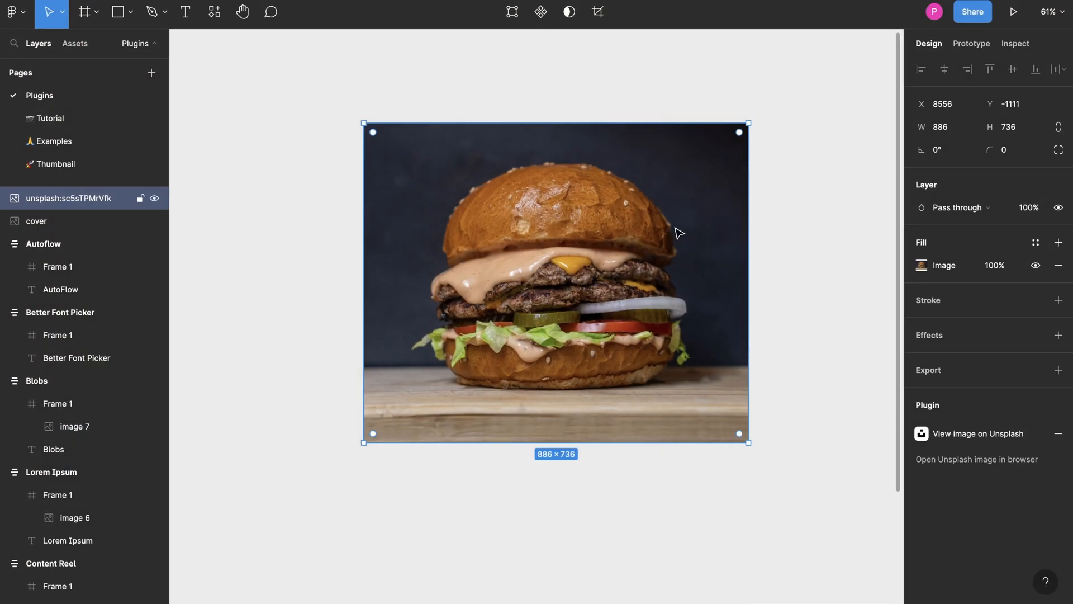
Run the Remove BG plugin on the Unsplash burger photo via its context menu
{"action": "right_click", "coordinate": [678, 234]}
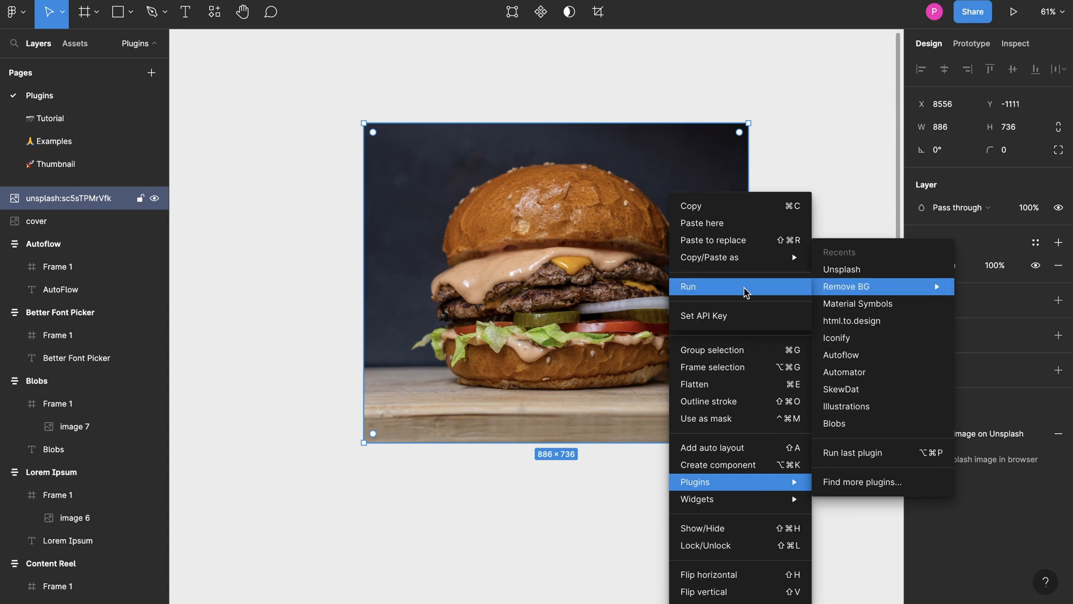
{"action": "left_click", "coordinate": [847, 286]}
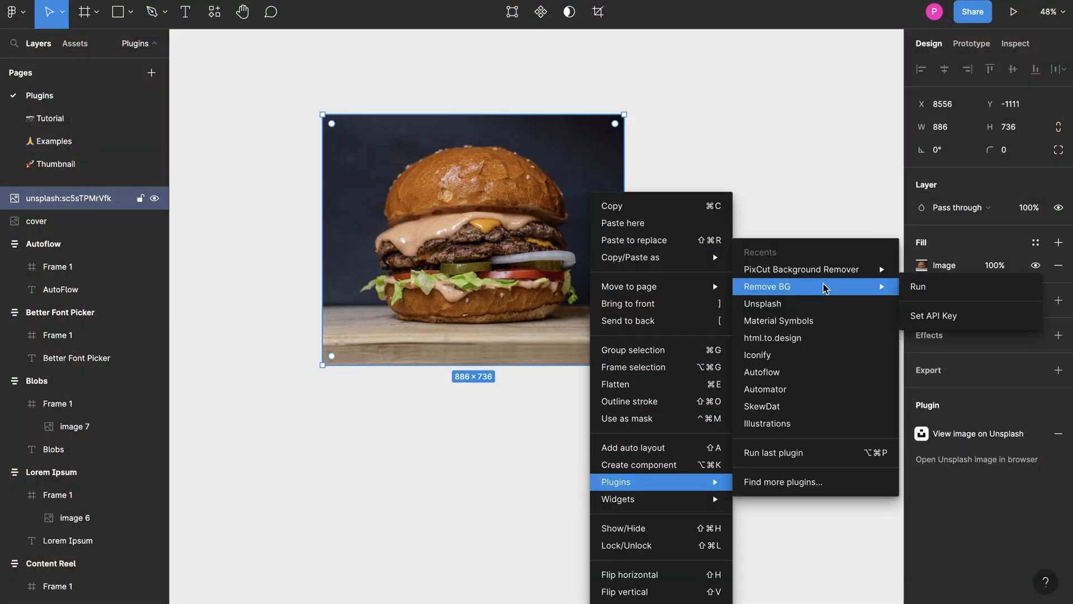
{"action": "left_click", "coordinate": [917, 286]}
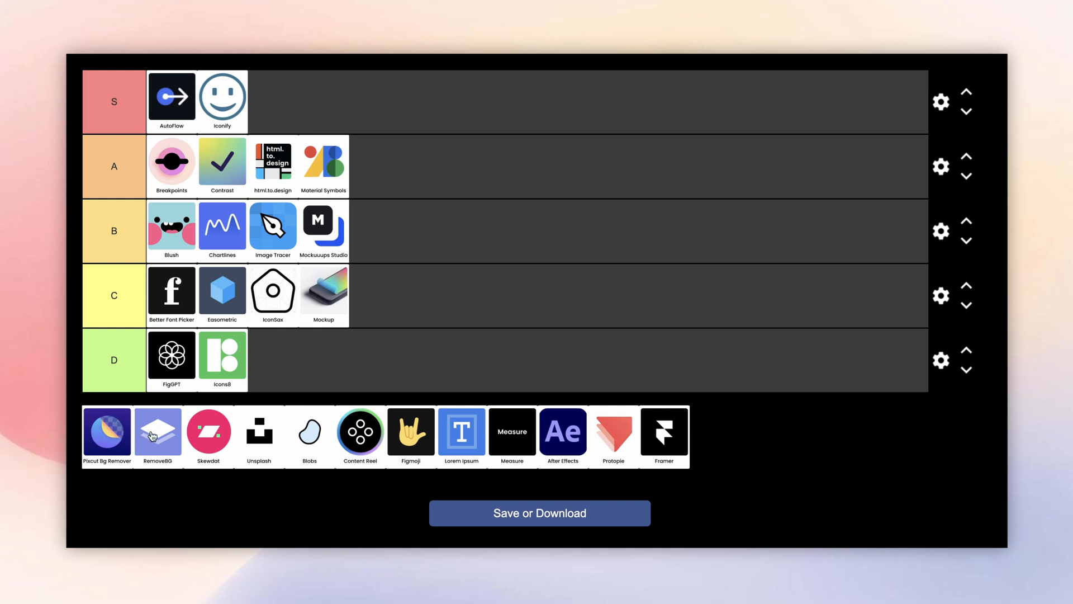
Rank Pixcut Bg Remover and RemoveBG in tier B after Mockuuups Studio
{"action": "left_click_drag", "start_coordinate": [107, 432], "coordinate": [222, 294]}
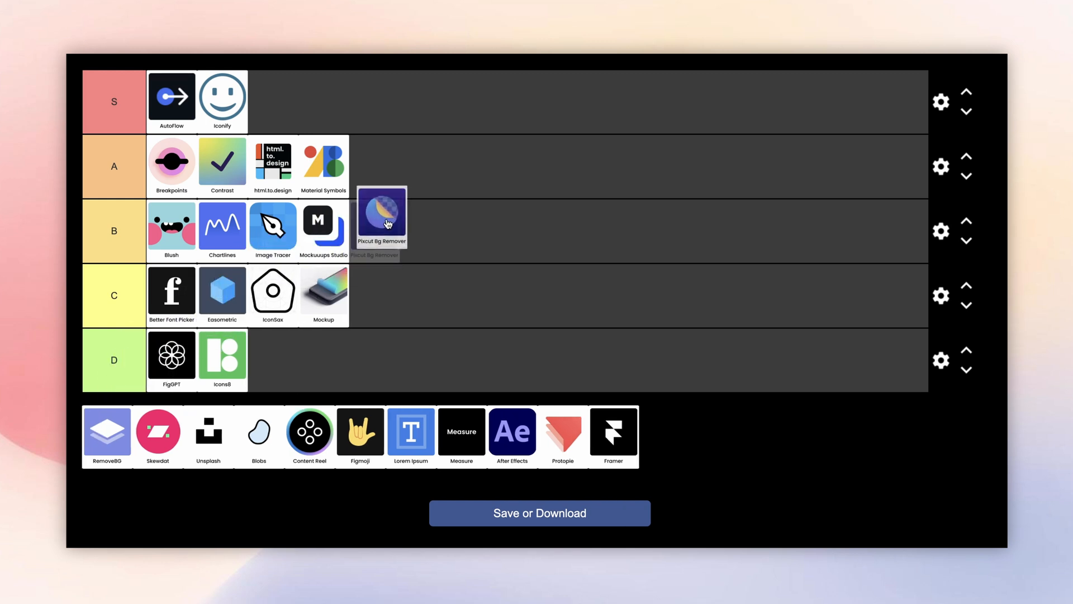
{"action": "left_click_drag", "start_coordinate": [380, 216], "coordinate": [396, 227]}
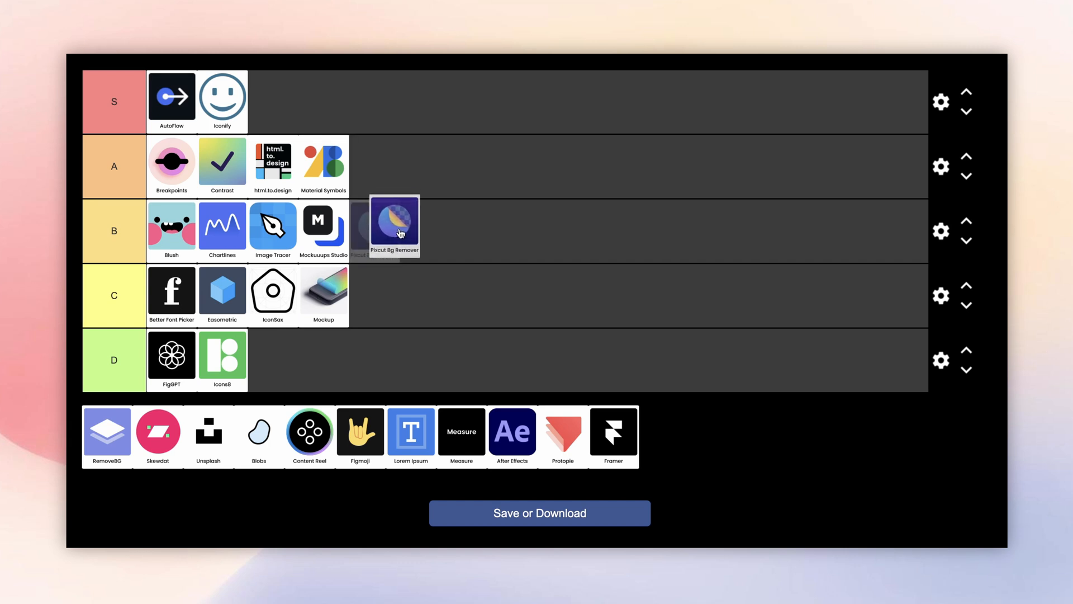
{"action": "left_click_drag", "start_coordinate": [394, 227], "coordinate": [390, 196]}
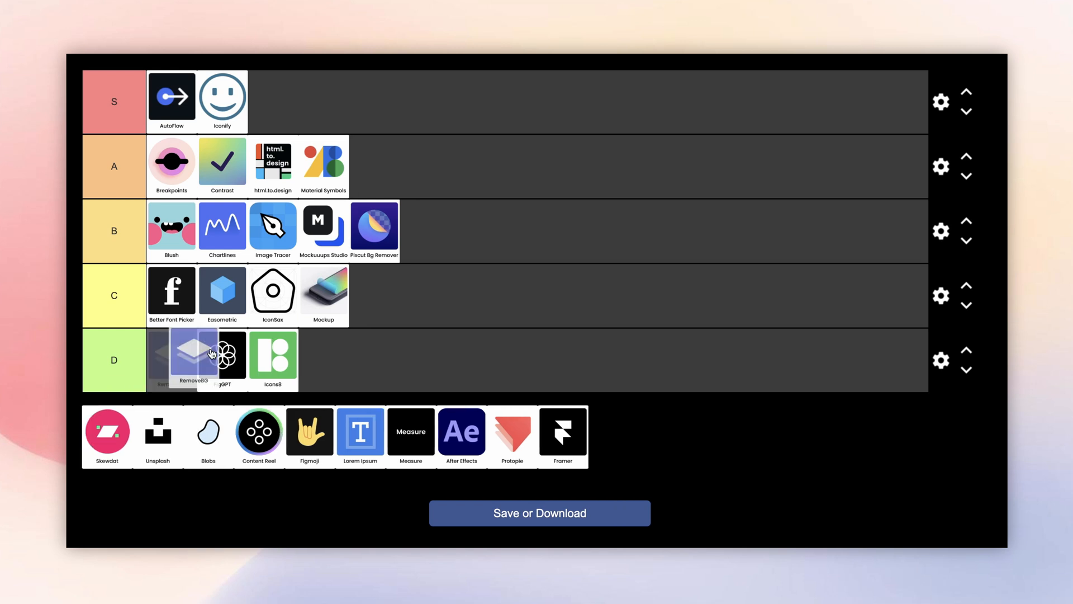
{"action": "left_click_drag", "start_coordinate": [194, 356], "coordinate": [425, 229]}
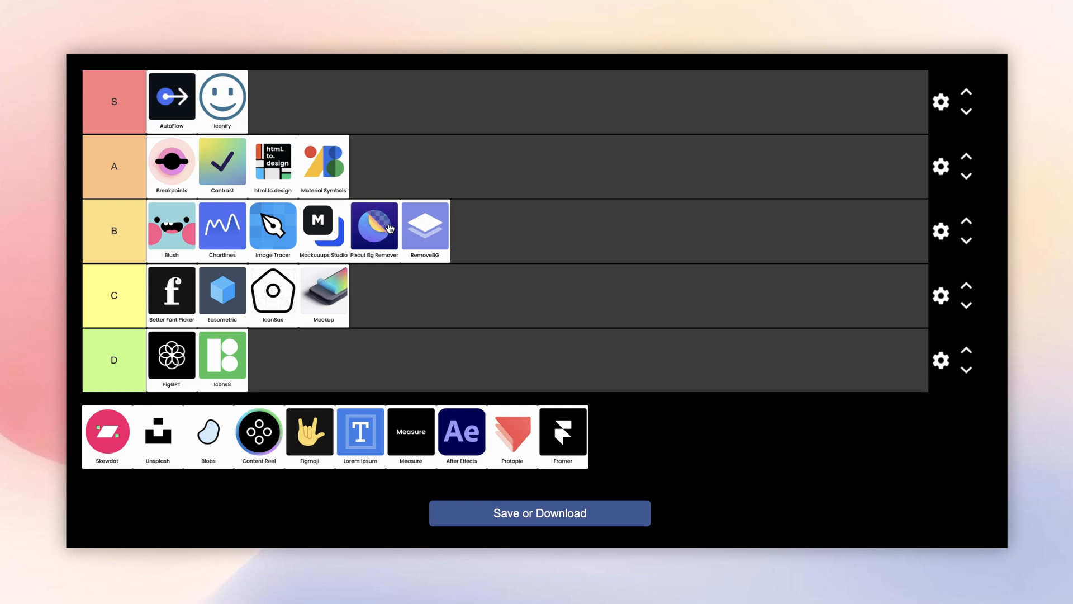
{"action": "mouse_move", "coordinate": [123, 421]}
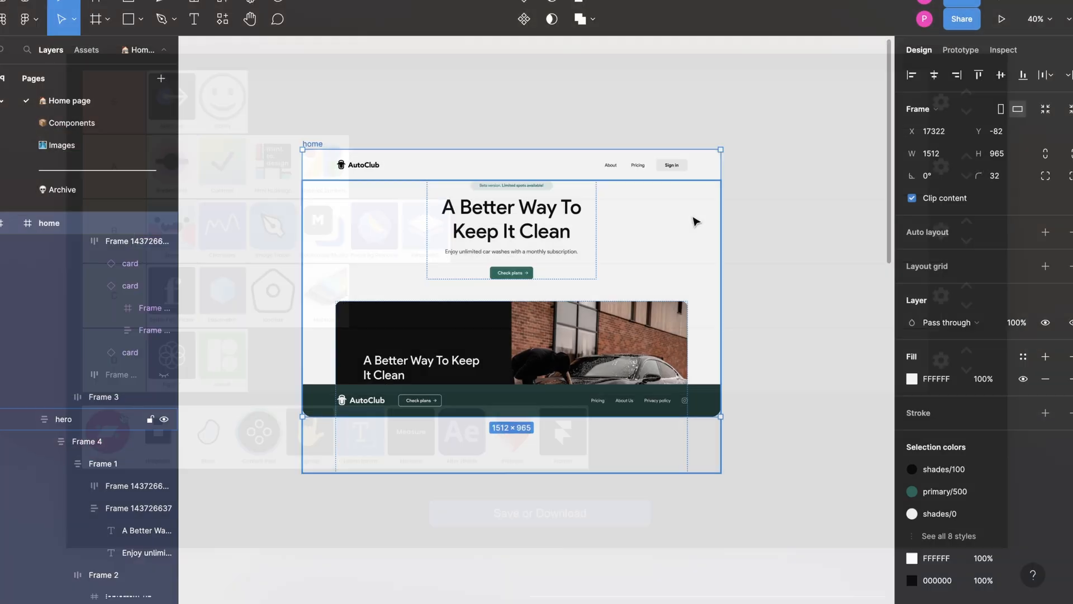
Skew the home landing-page frame in SkewDat, trying about -3° vertical and -6° horizontal
{"action": "right_click", "coordinate": [696, 221]}
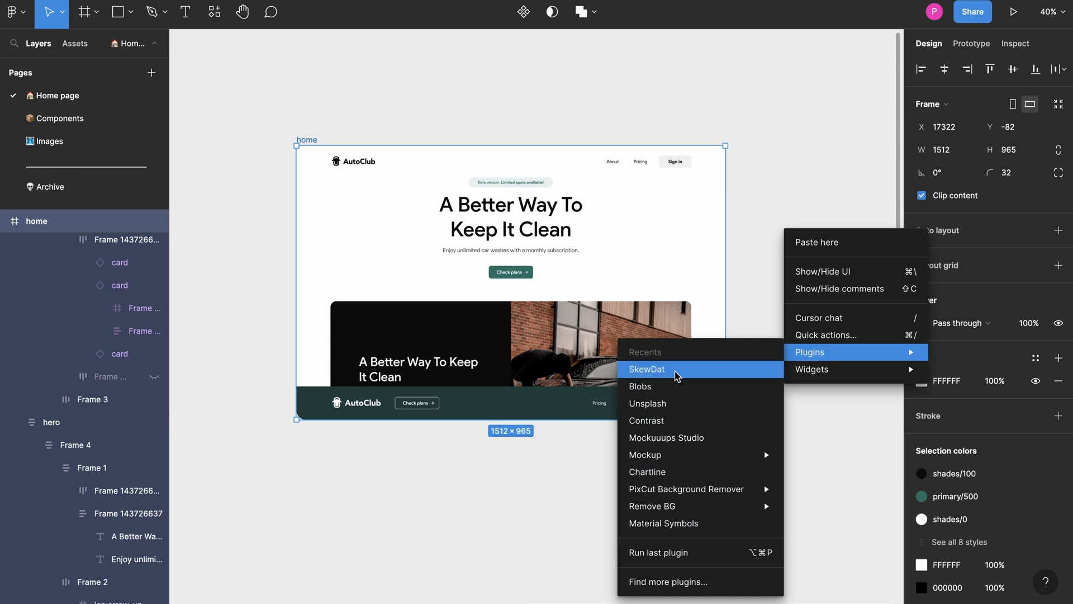
{"action": "left_click", "coordinate": [646, 369]}
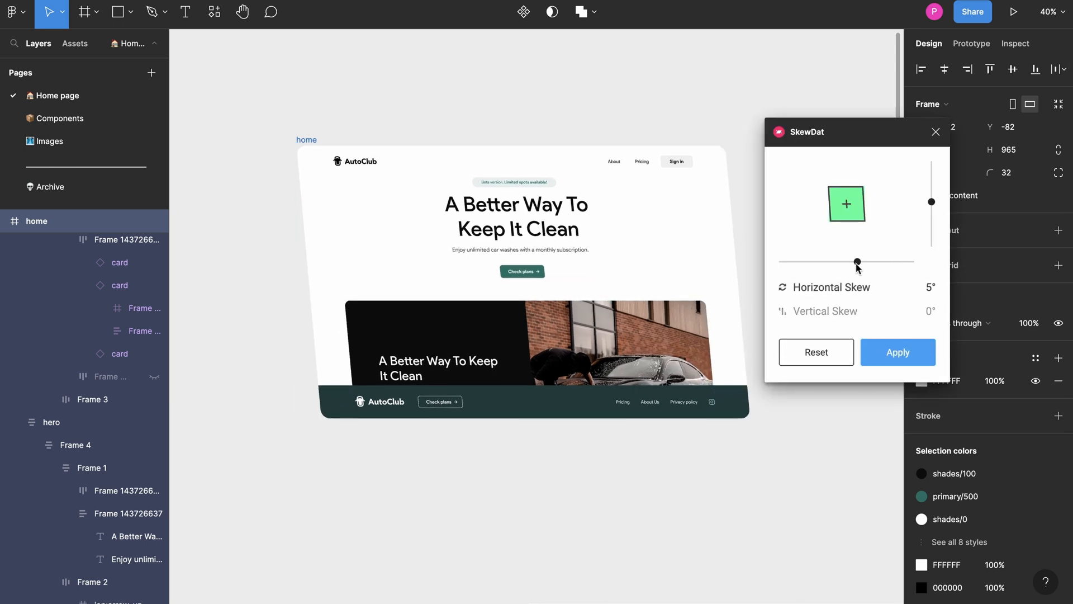
{"action": "left_click_drag", "start_coordinate": [931, 201], "coordinate": [932, 188]}
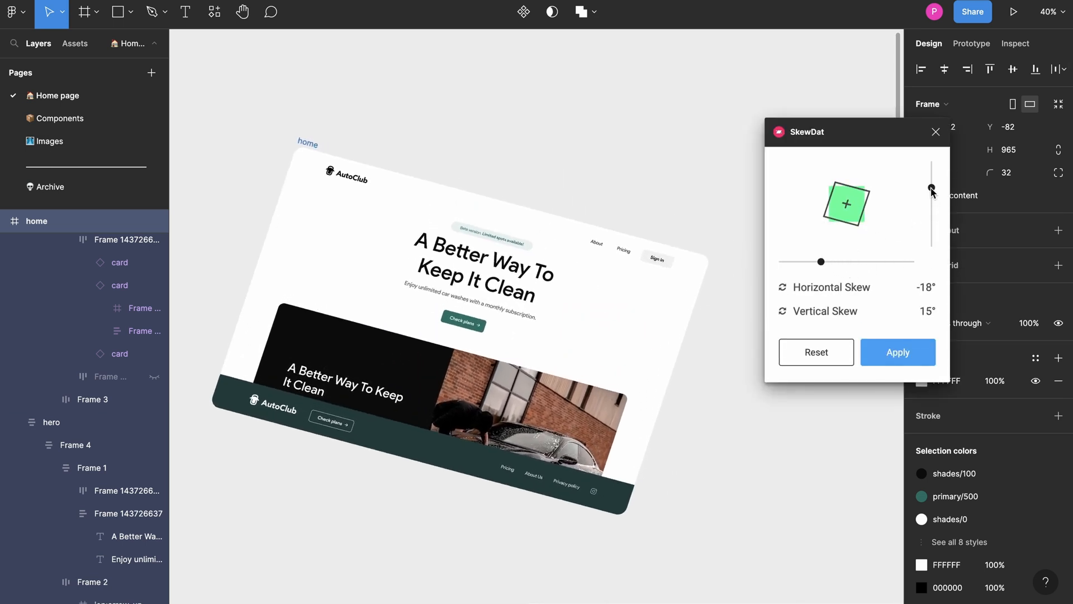
{"action": "left_click_drag", "start_coordinate": [931, 189], "coordinate": [931, 203]}
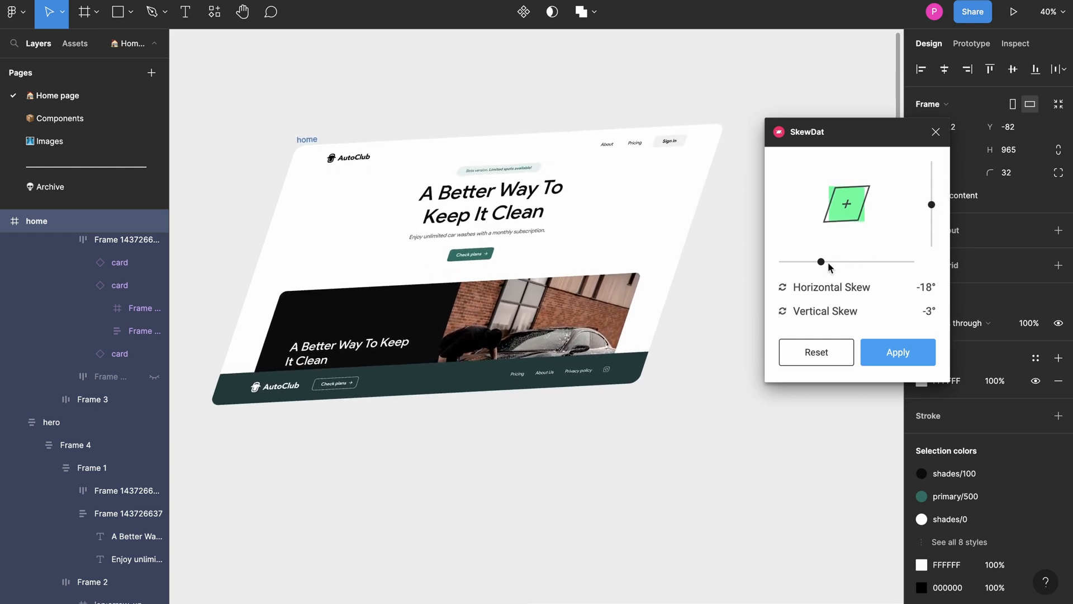
{"action": "left_click_drag", "start_coordinate": [820, 261], "coordinate": [839, 262]}
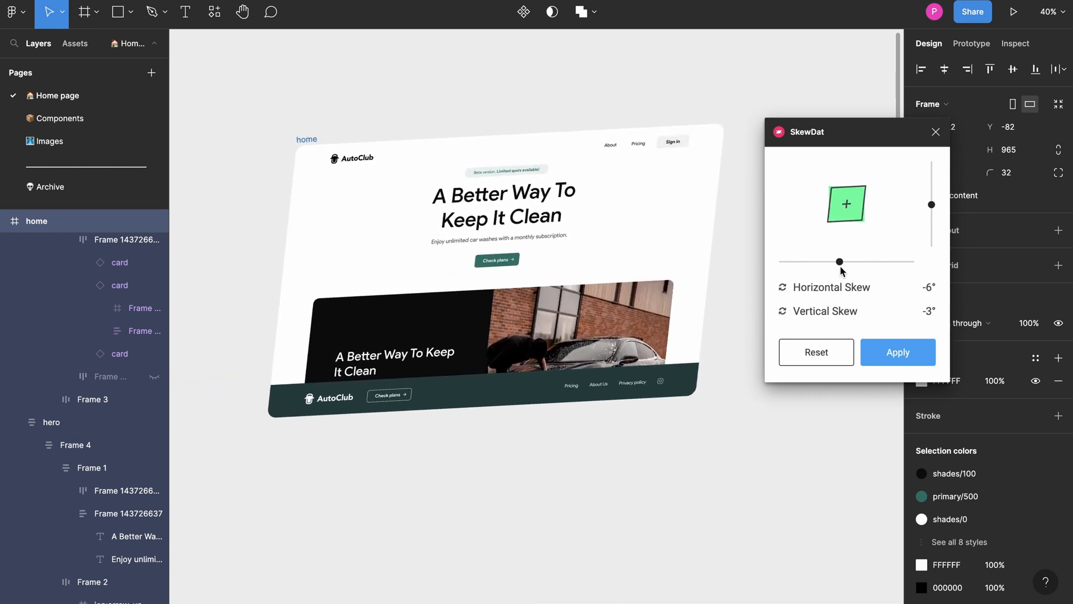
Reset the skew, then give the home frame a 12° vertical skew only
{"action": "left_click", "coordinate": [816, 352]}
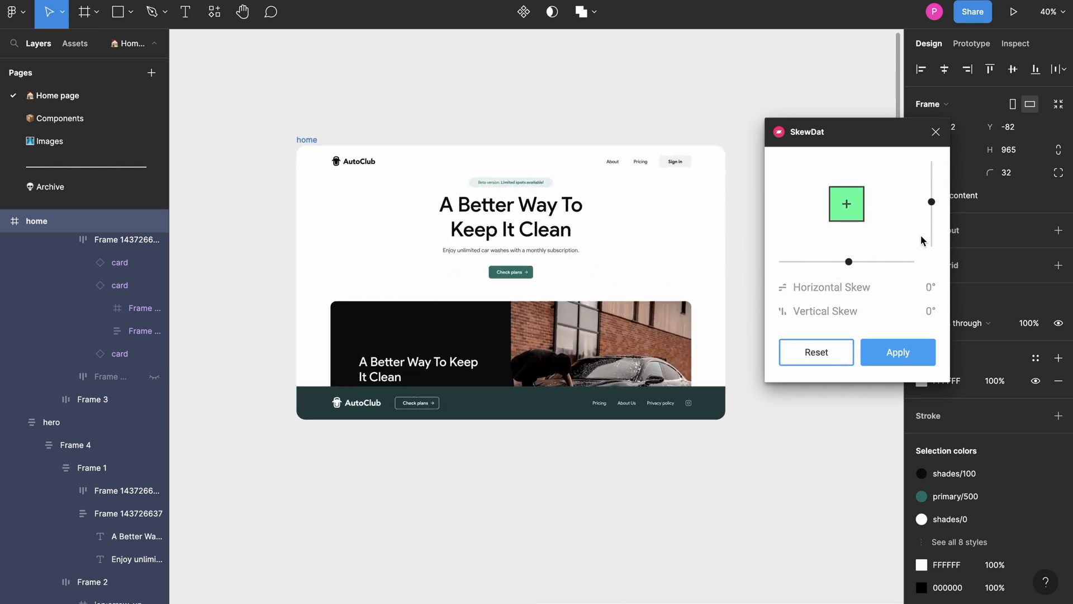
{"action": "left_click_drag", "start_coordinate": [846, 203], "coordinate": [846, 210]}
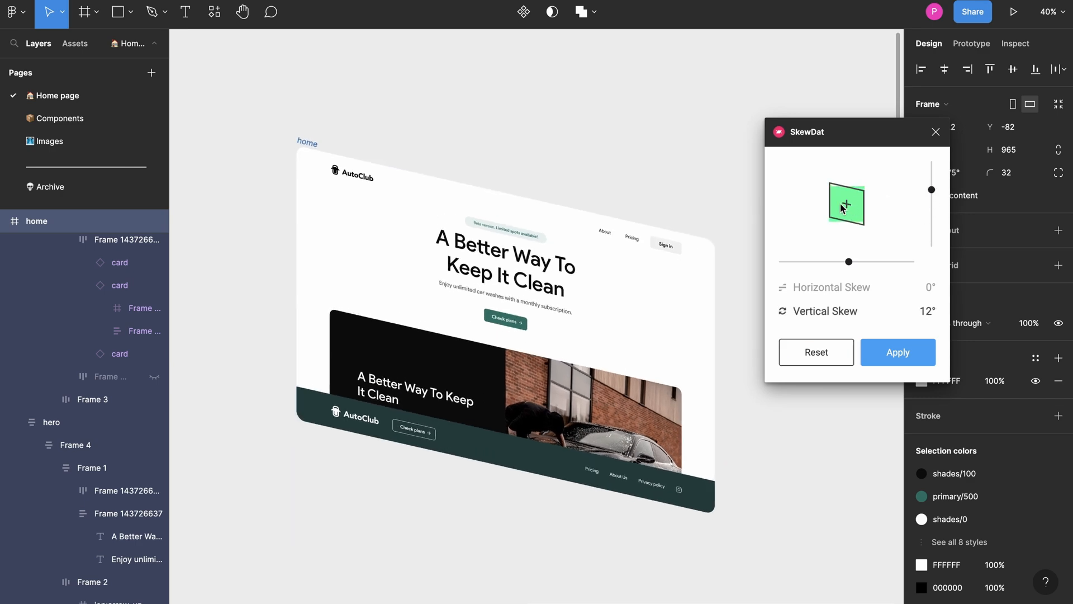
{"action": "left_click_drag", "start_coordinate": [849, 261], "coordinate": [824, 261]}
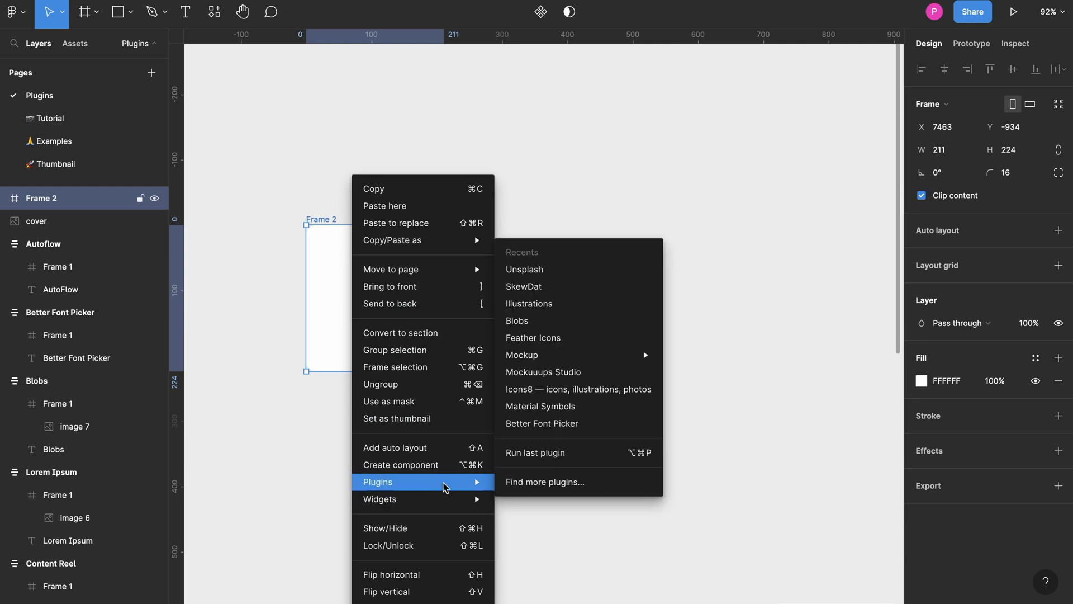
Fill Frame 2 with a black sports car photo from an Unsplash 'cars' search and close the plugin
{"action": "left_click", "coordinate": [525, 270]}
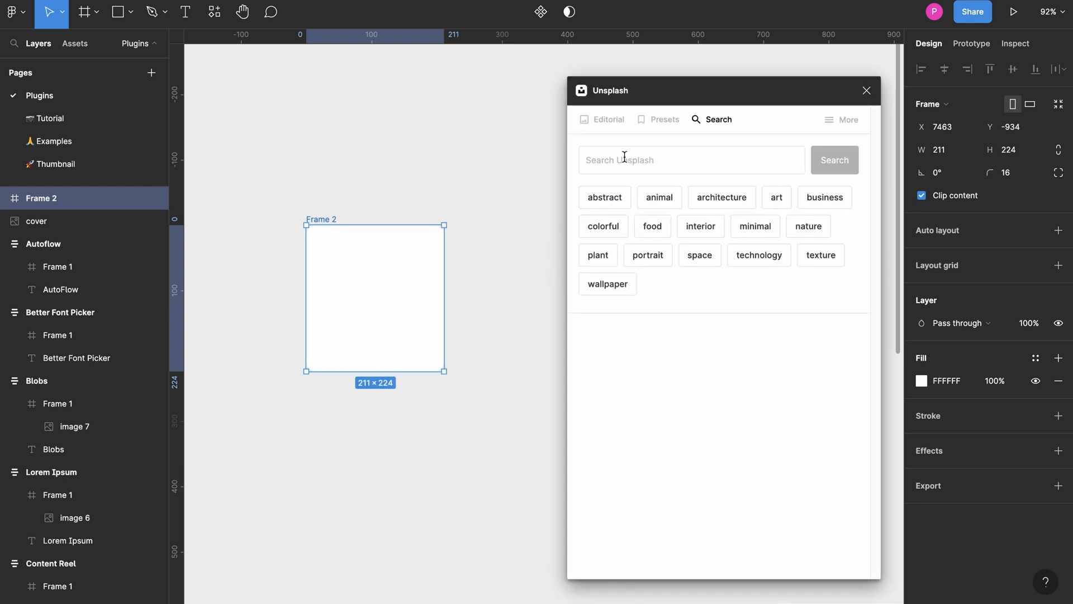
{"action": "type", "text": "cars"}
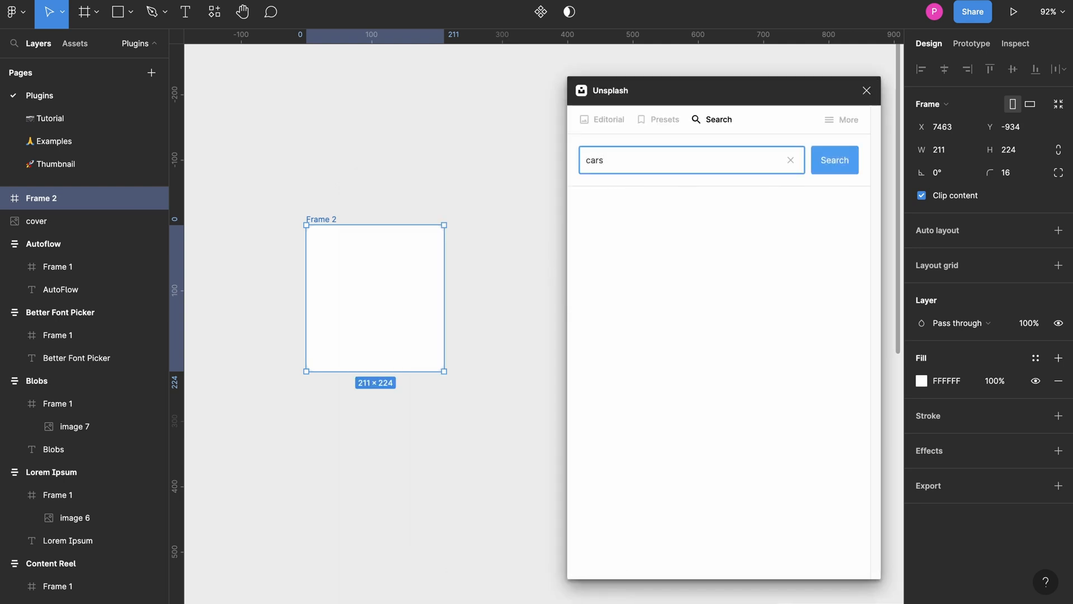
{"action": "left_click", "coordinate": [833, 160]}
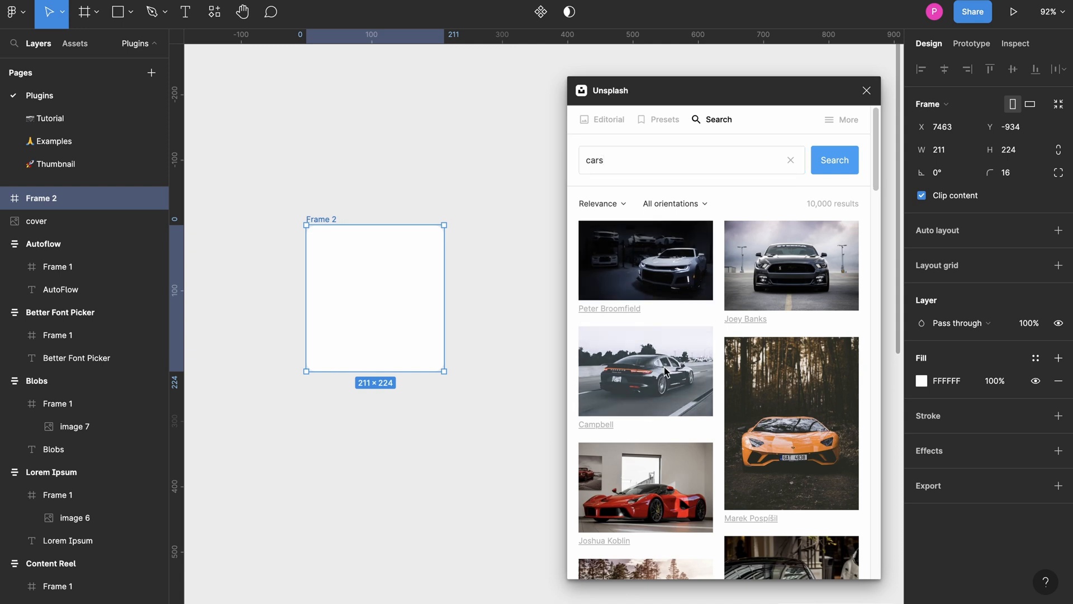
{"action": "left_click", "coordinate": [664, 371]}
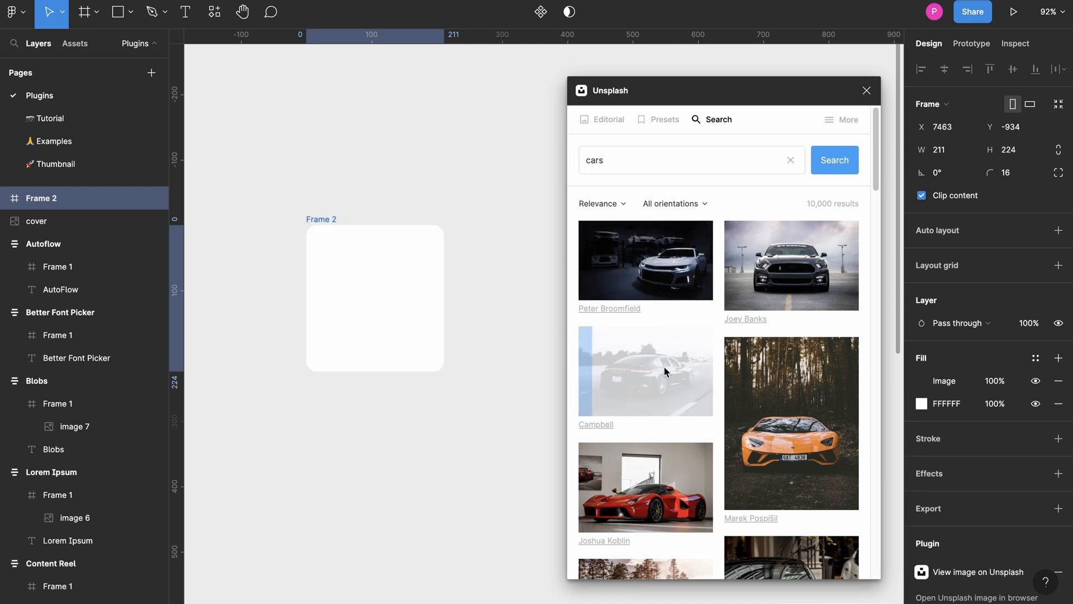
{"action": "left_click", "coordinate": [647, 370]}
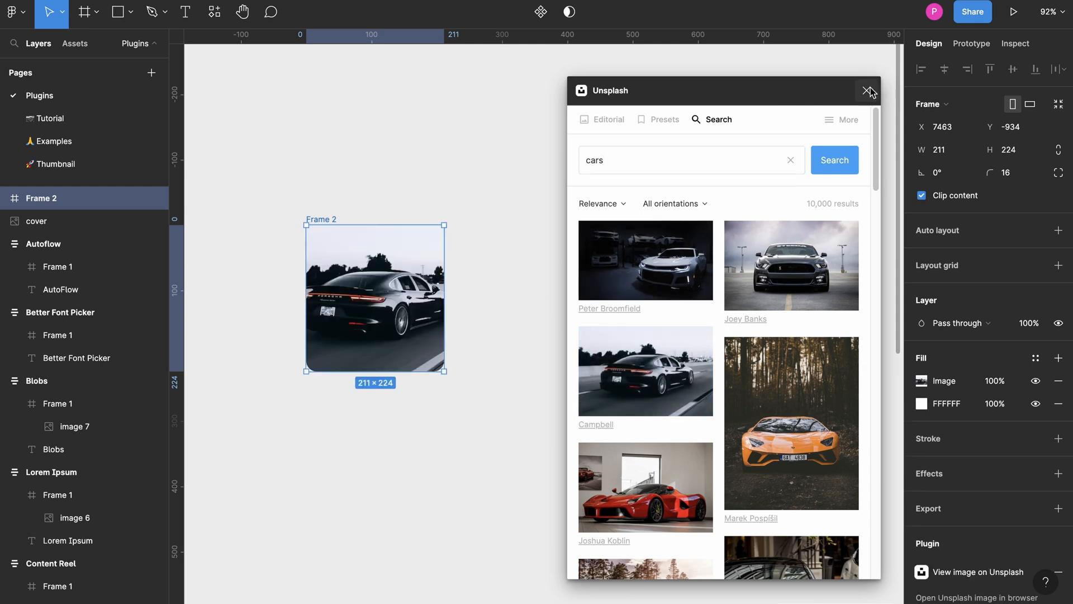
{"action": "left_click", "coordinate": [867, 89]}
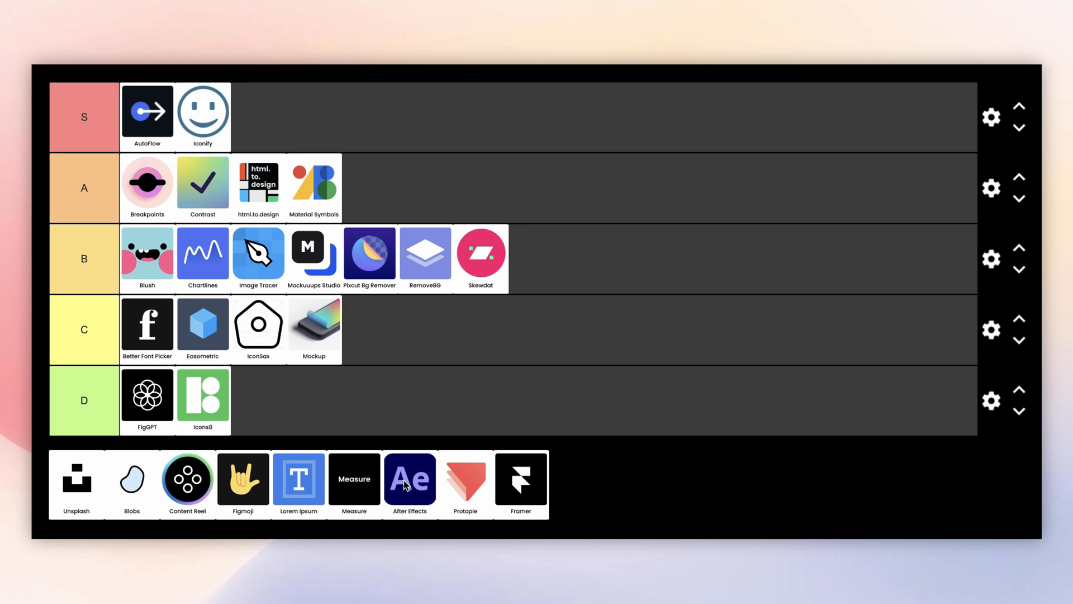
{"action": "mouse_move", "coordinate": [409, 425]}
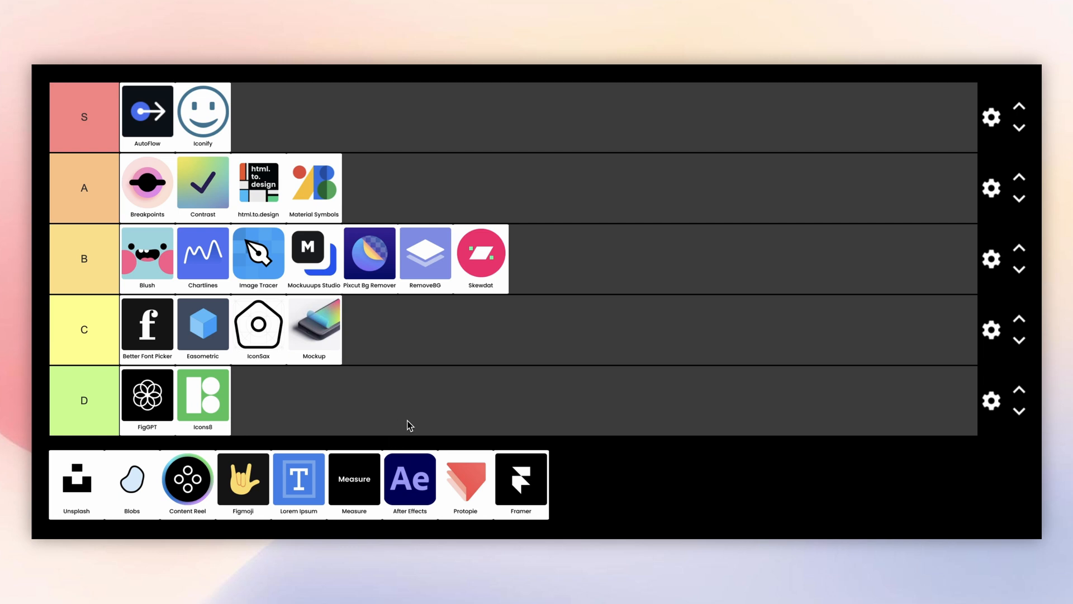
{"action": "mouse_move", "coordinate": [76, 488]}
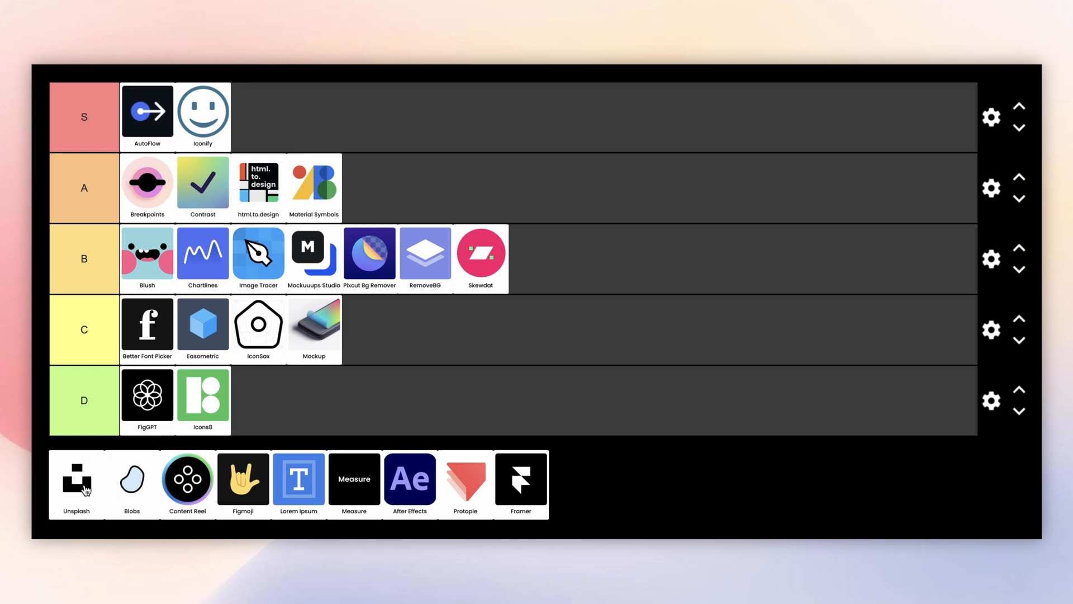
Place the Unsplash tile in the S row next to AutoFlow and Iconify
{"action": "left_click_drag", "start_coordinate": [75, 477], "coordinate": [258, 116]}
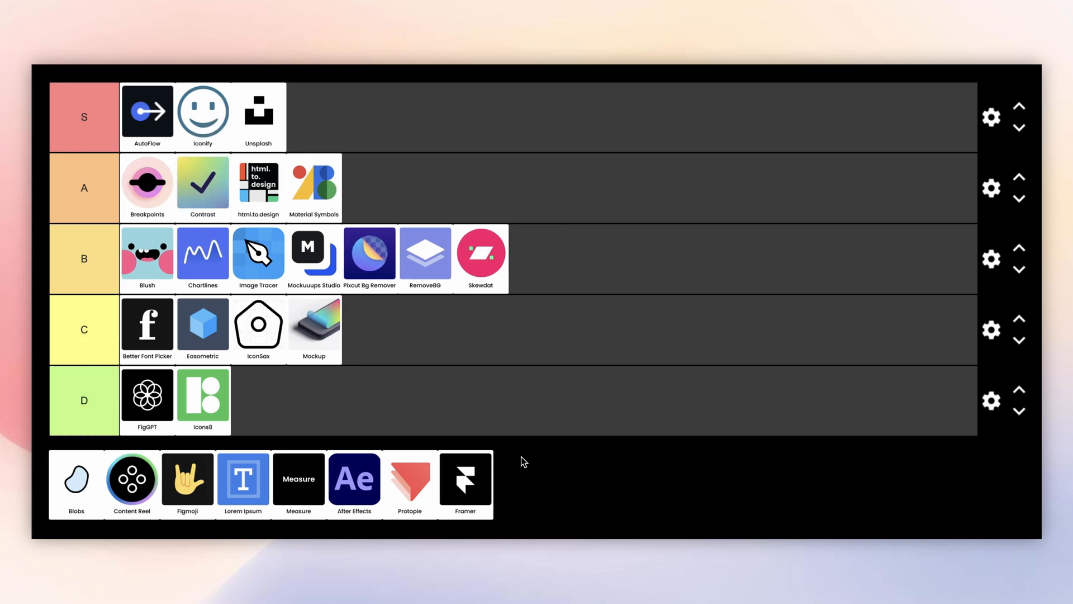
{"action": "left_click", "coordinate": [76, 479]}
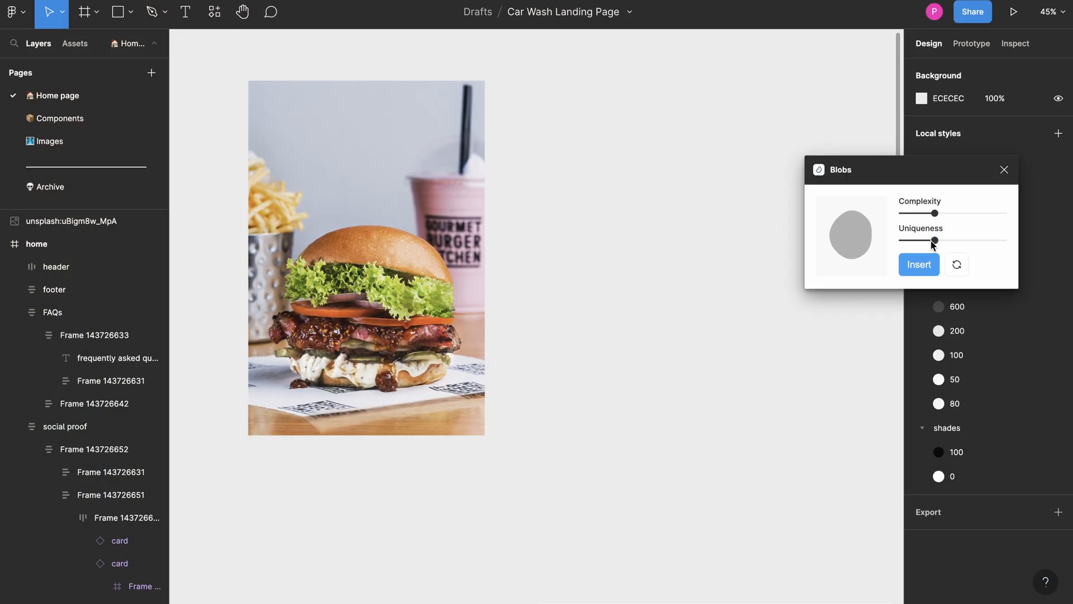
Tune the Blobs Complexity and Uniqueness sliders and insert the generated blob onto the canvas
{"action": "left_click_drag", "start_coordinate": [932, 240], "coordinate": [984, 241]}
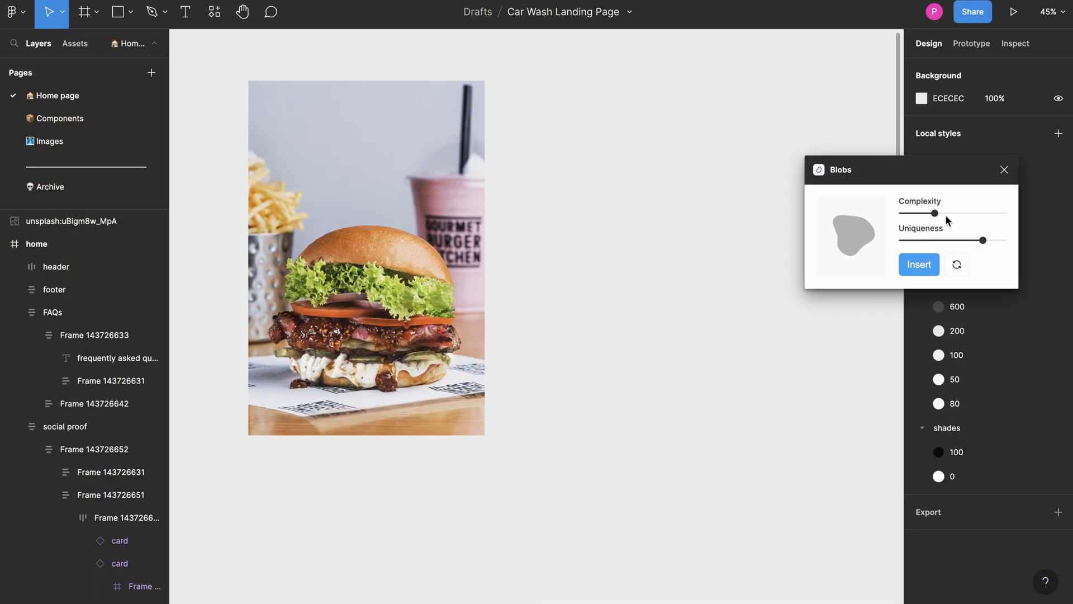
{"action": "left_click_drag", "start_coordinate": [923, 212], "coordinate": [985, 212]}
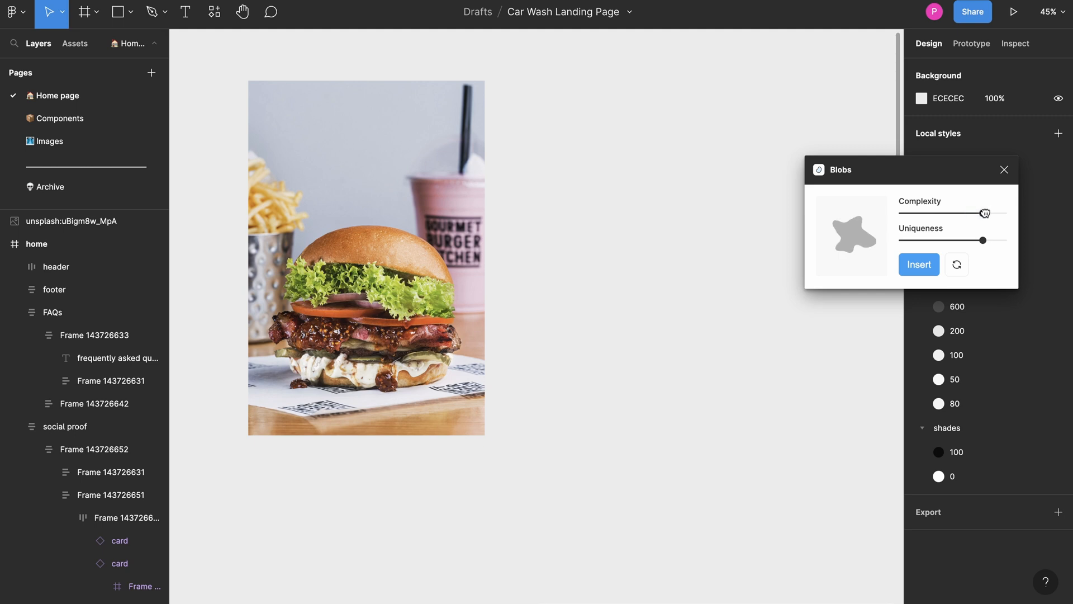
{"action": "left_click_drag", "start_coordinate": [983, 212], "coordinate": [926, 212]}
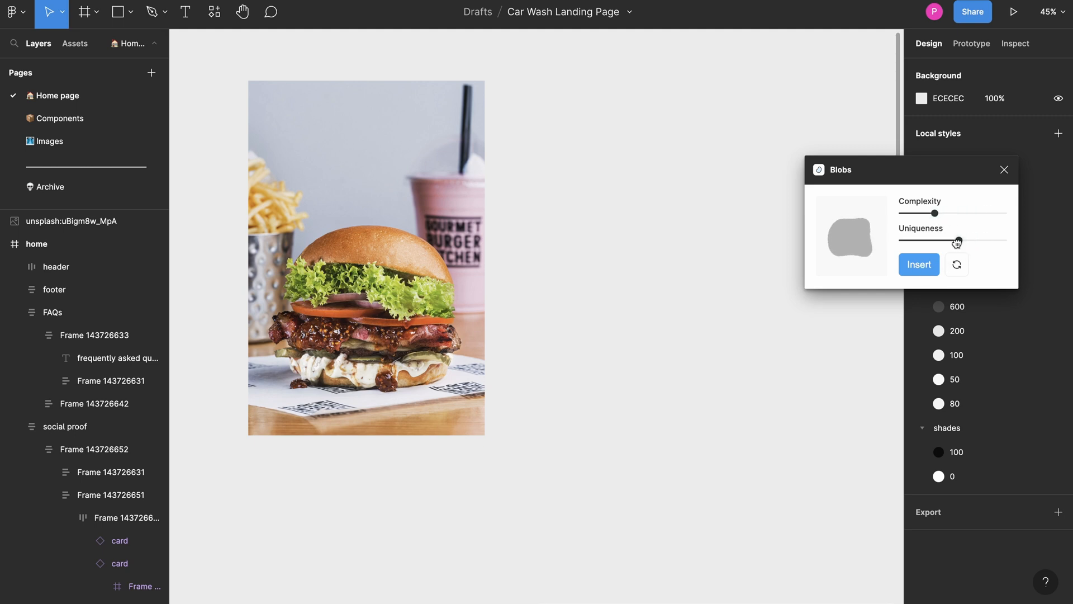
{"action": "left_click", "coordinate": [919, 264]}
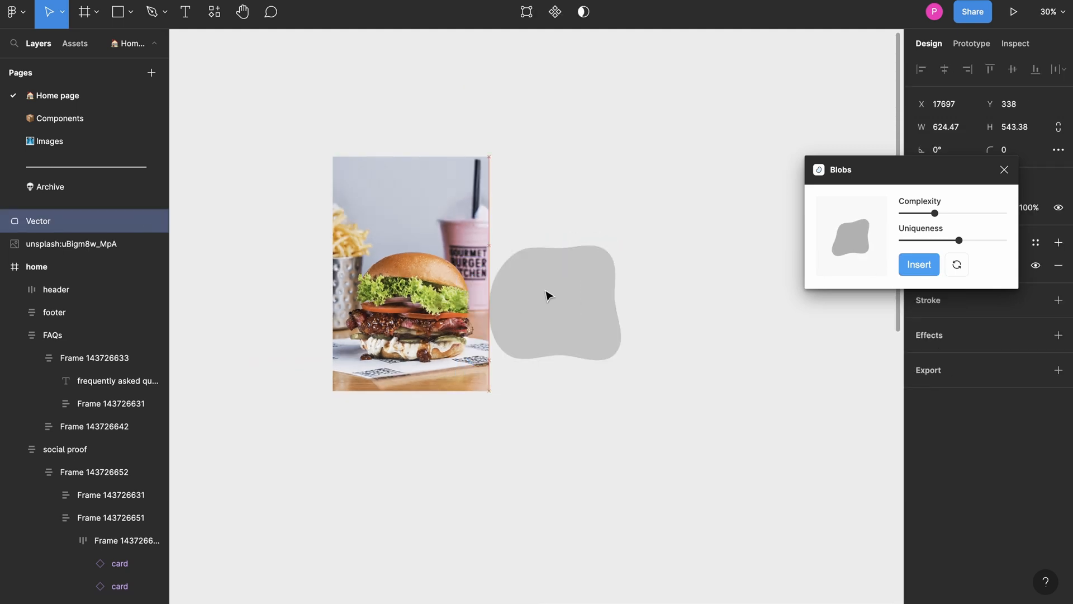
Lay the blob over the burger photo and intersect the photo with the blob shape
{"action": "left_click_drag", "start_coordinate": [554, 304], "coordinate": [613, 231]}
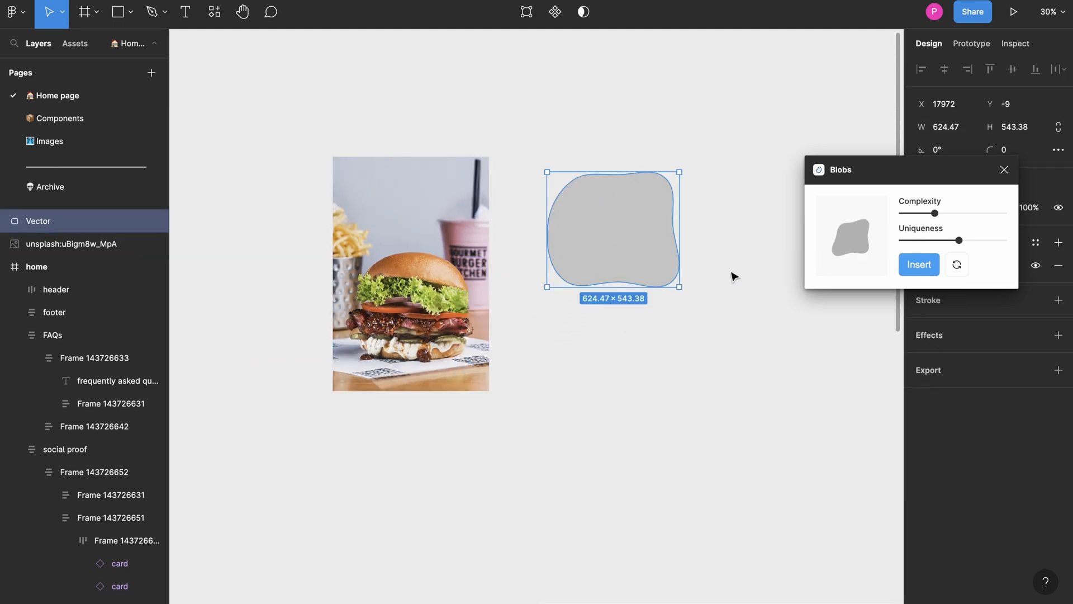
{"action": "left_click", "coordinate": [71, 244]}
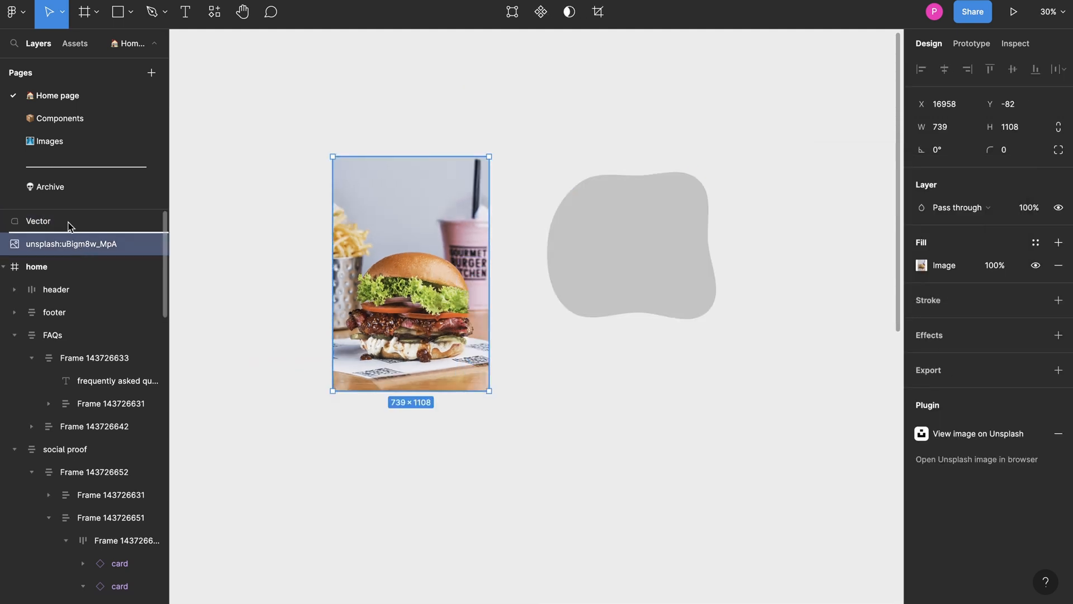
{"action": "left_click_drag", "start_coordinate": [411, 273], "coordinate": [608, 273]}
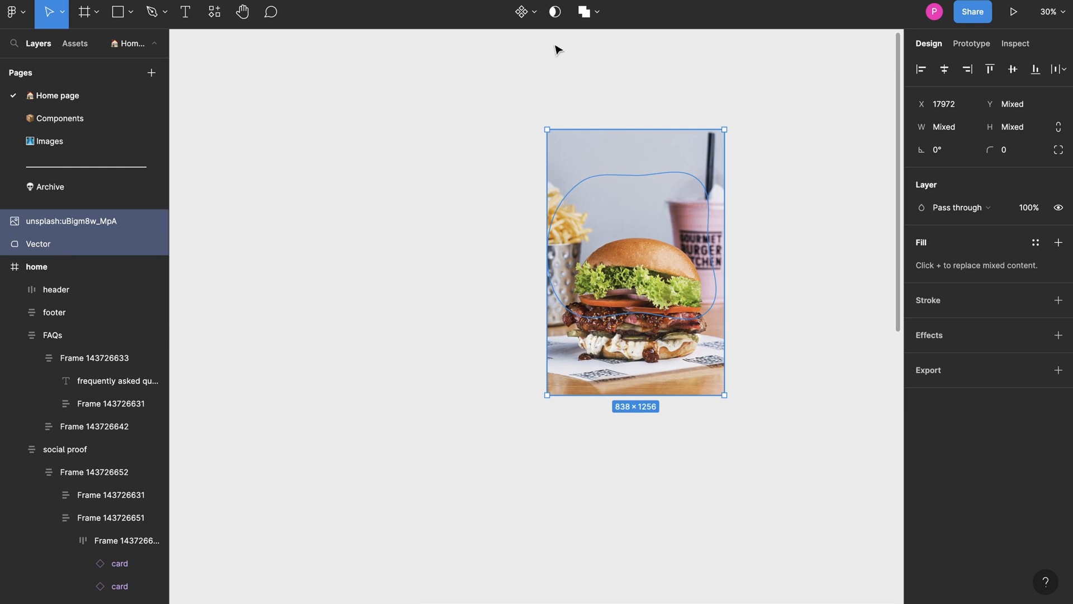
{"action": "left_click", "coordinate": [583, 11]}
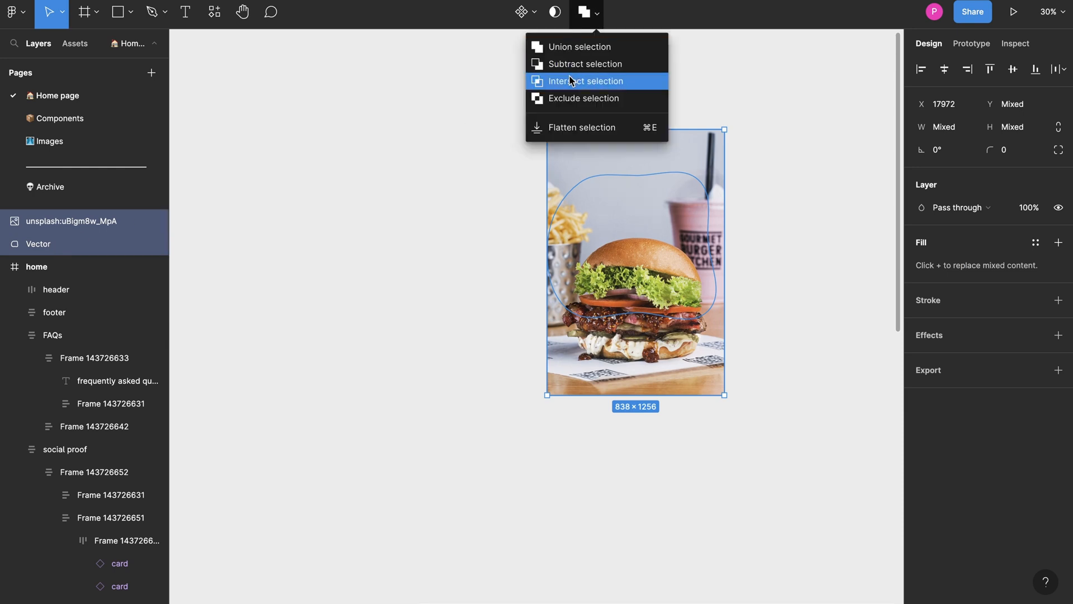
{"action": "left_click", "coordinate": [584, 81]}
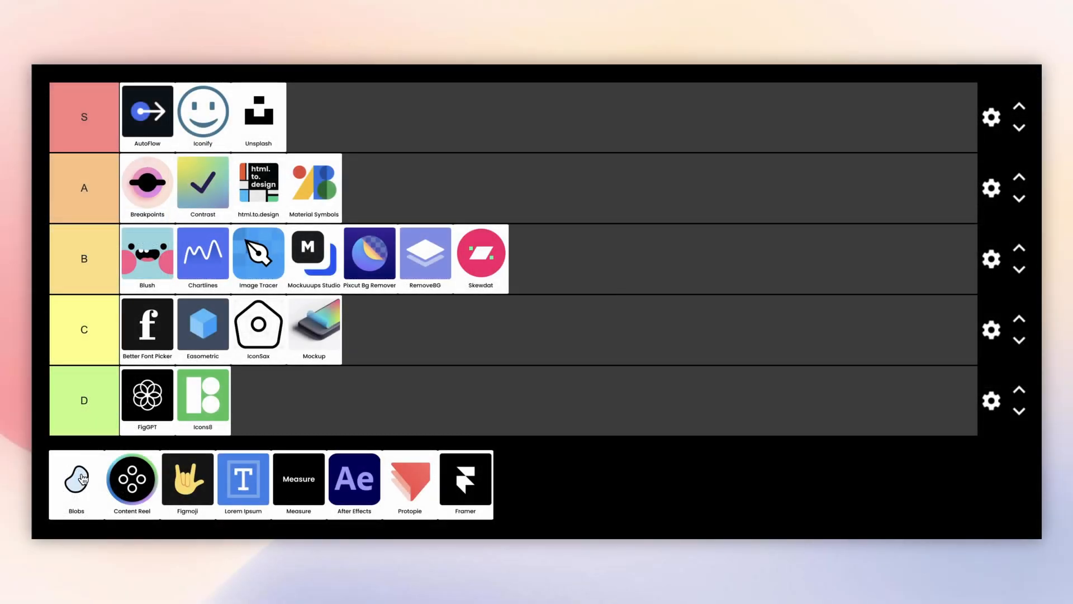
{"action": "left_click_drag", "start_coordinate": [75, 477], "coordinate": [328, 352]}
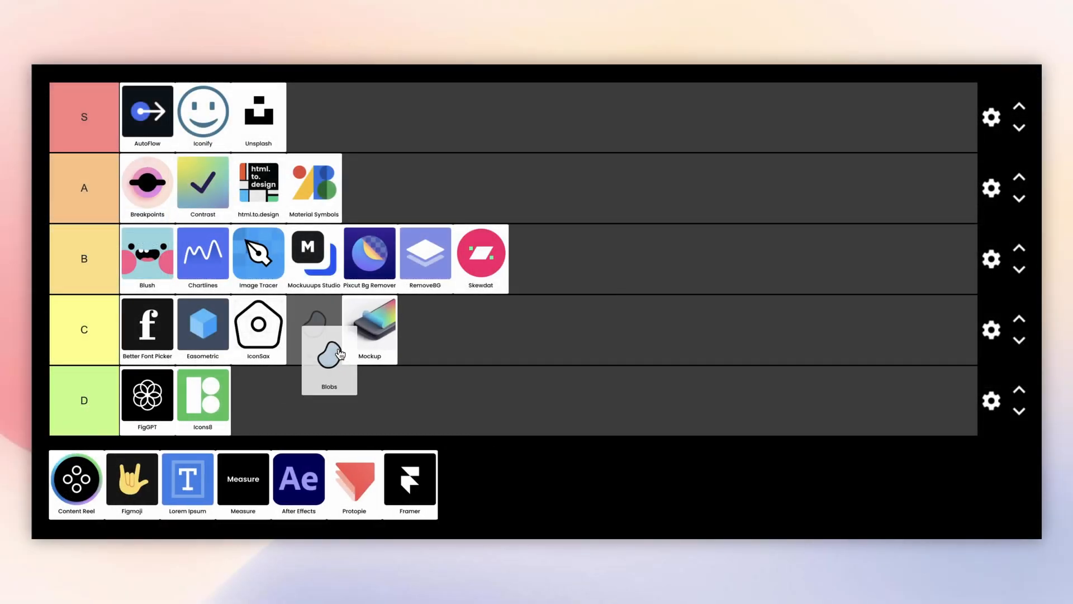
{"action": "left_click_drag", "start_coordinate": [329, 359], "coordinate": [536, 258]}
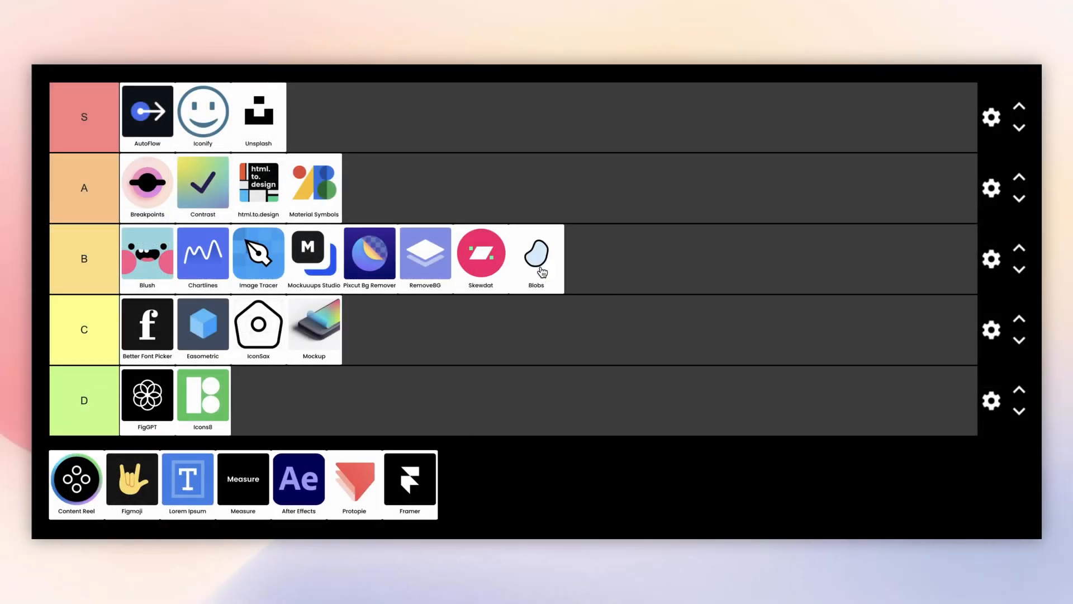
{"action": "mouse_move", "coordinate": [511, 334]}
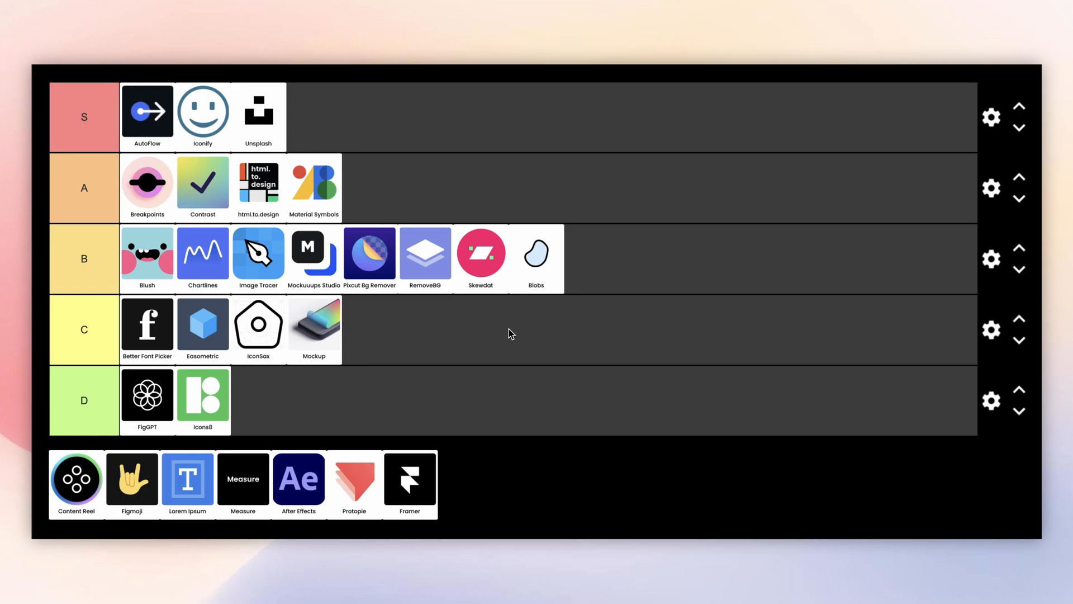
Fill the three listing card images with Content Reel's female avatar photos
{"action": "left_click", "coordinate": [76, 479]}
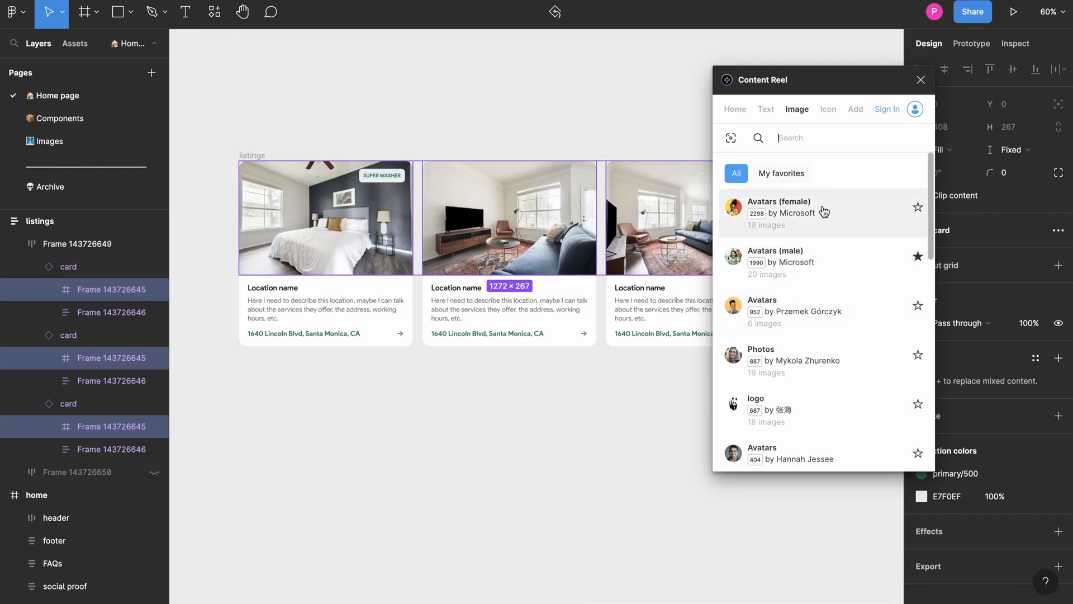
{"action": "left_click", "coordinate": [778, 213]}
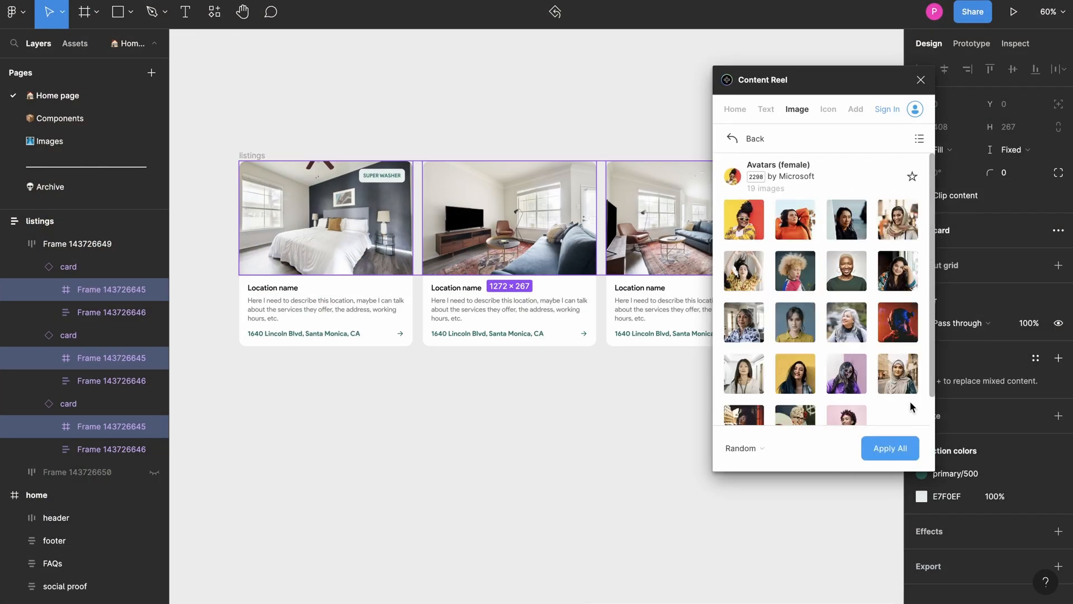
{"action": "left_click", "coordinate": [890, 447]}
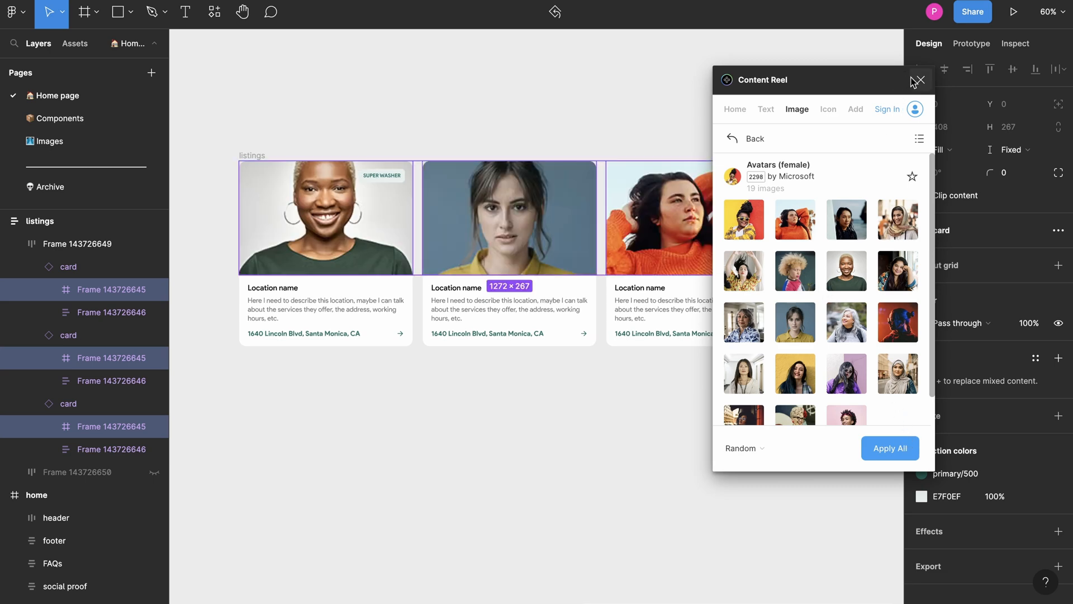
{"action": "left_click", "coordinate": [921, 79]}
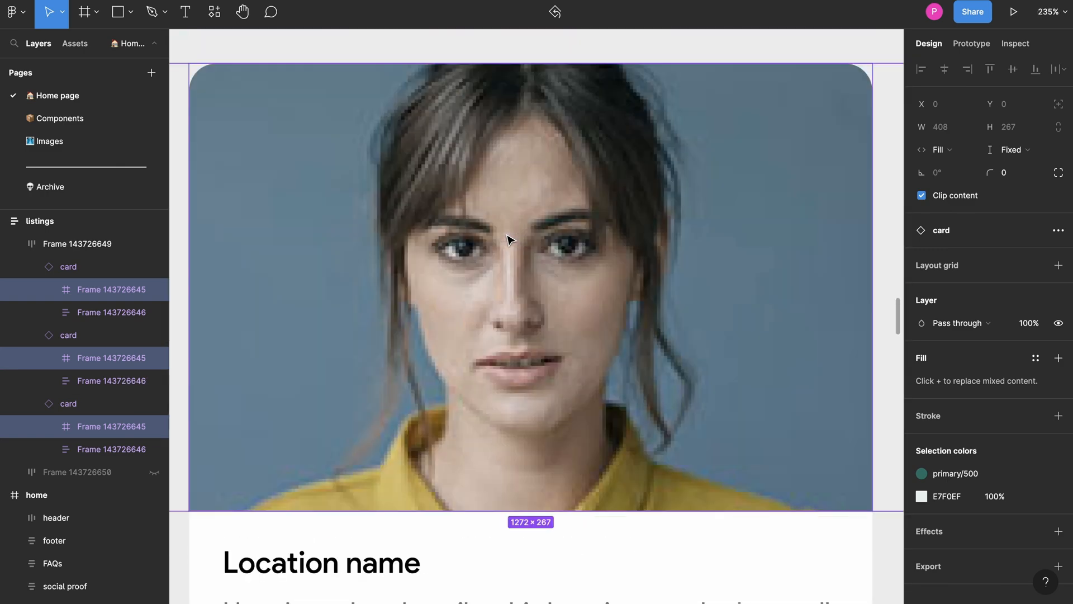
{"action": "scroll", "scroll_direction": "down", "scroll_amount": 3}
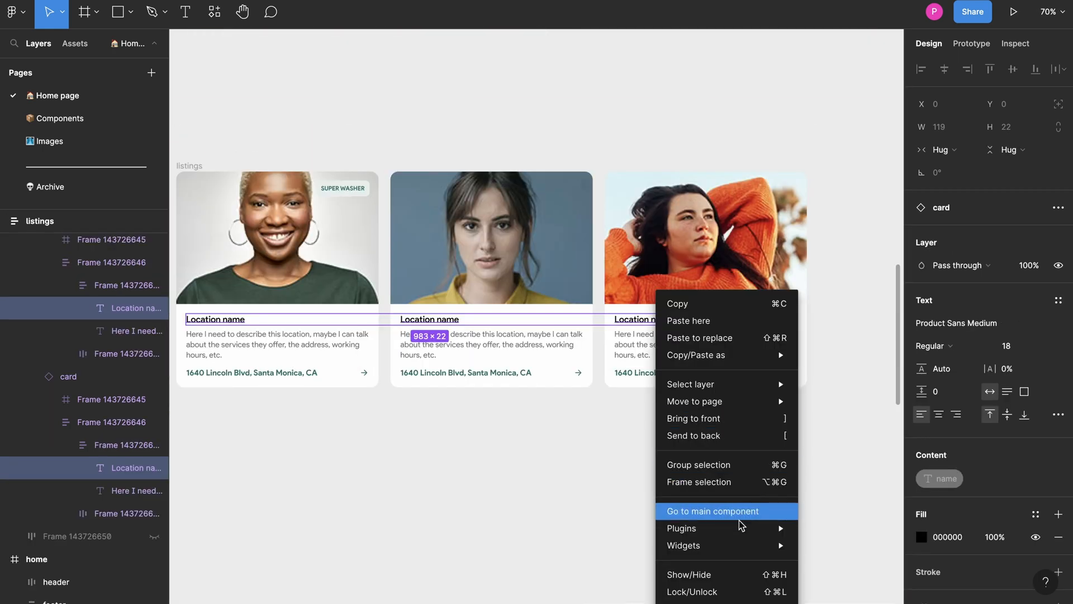
{"action": "left_click", "coordinate": [680, 528]}
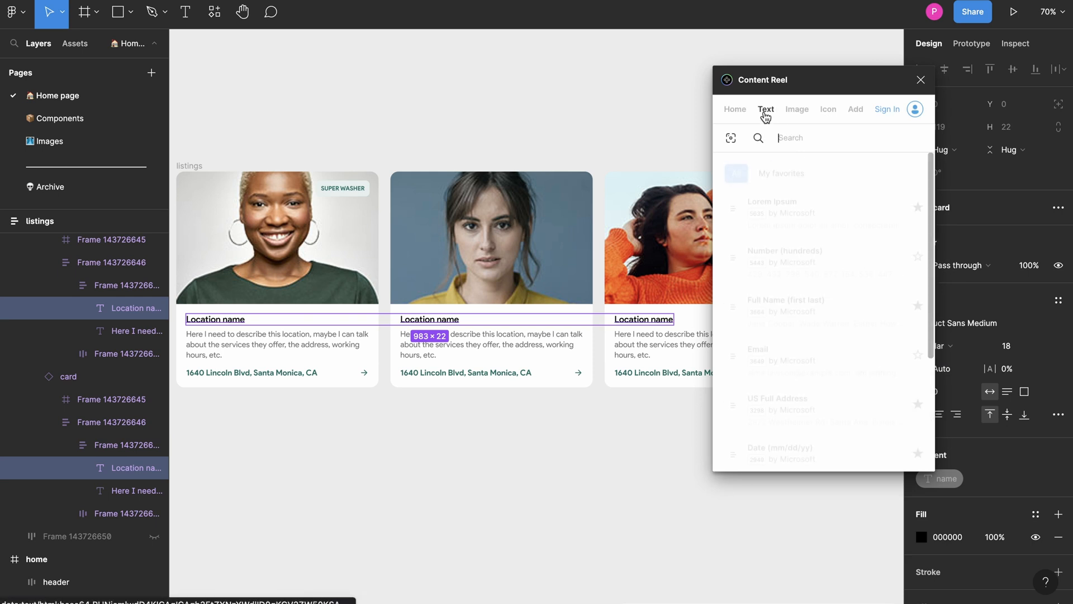
Replace the three card titles with random full names from Content Reel's Full Name collection
{"action": "left_click", "coordinate": [765, 109]}
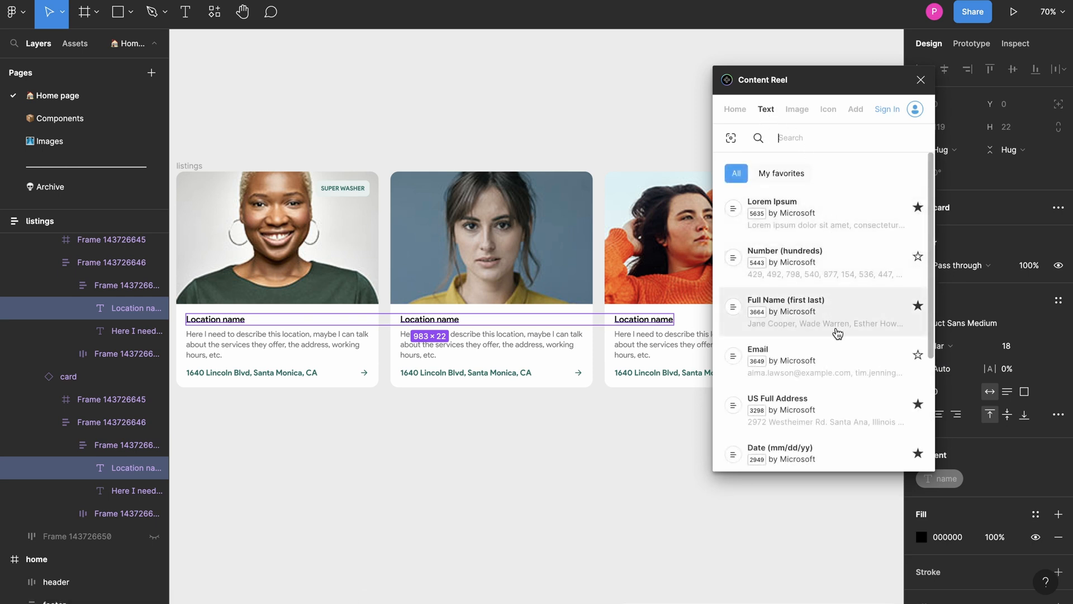
{"action": "left_click", "coordinate": [807, 311]}
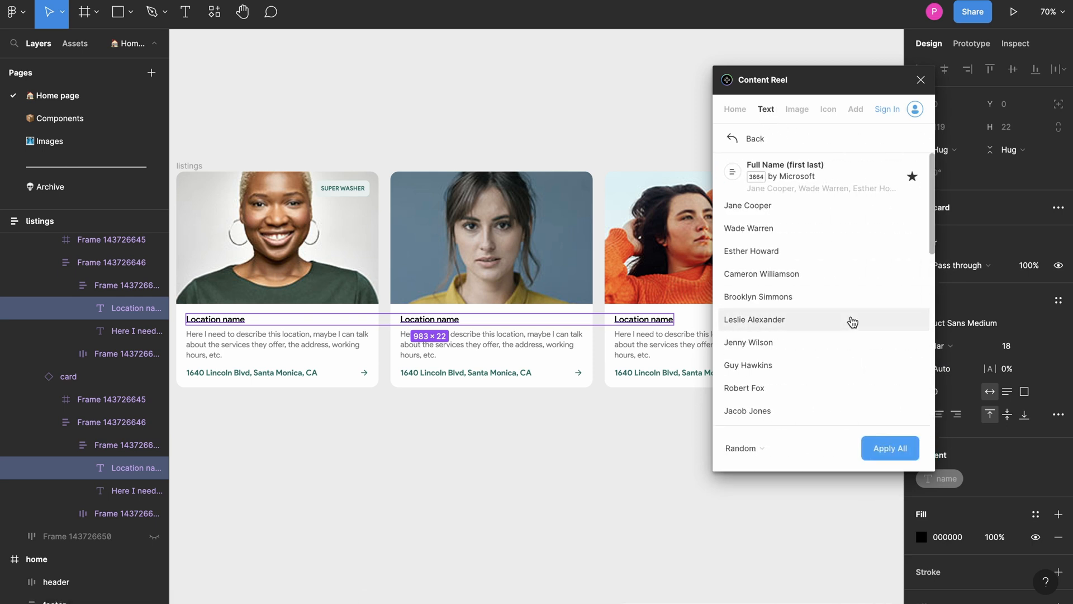
{"action": "left_click", "coordinate": [890, 447]}
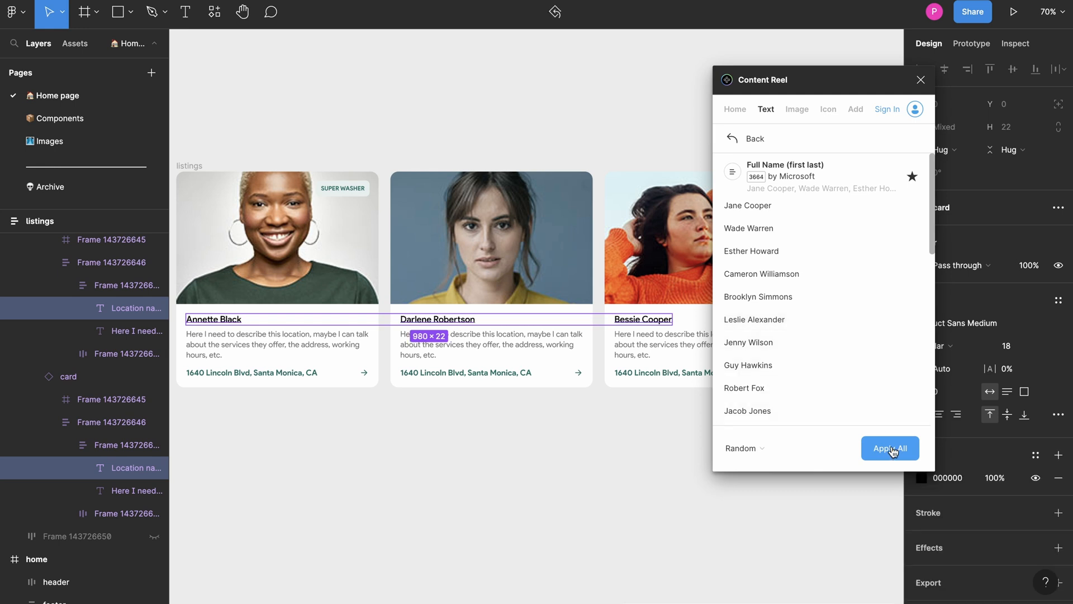
{"action": "mouse_move", "coordinate": [920, 81]}
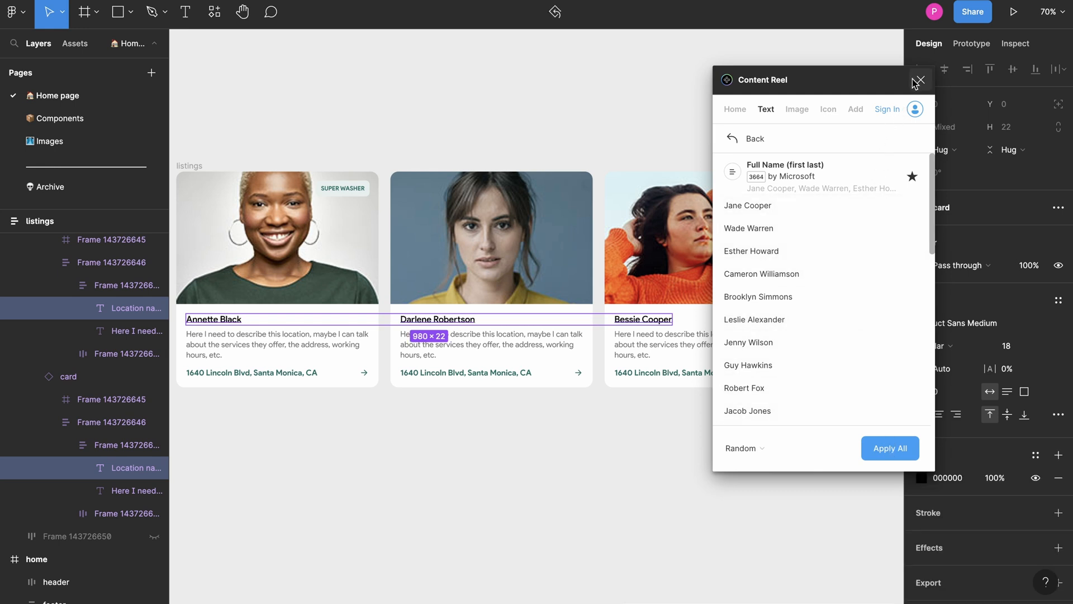
{"action": "left_click", "coordinate": [919, 81]}
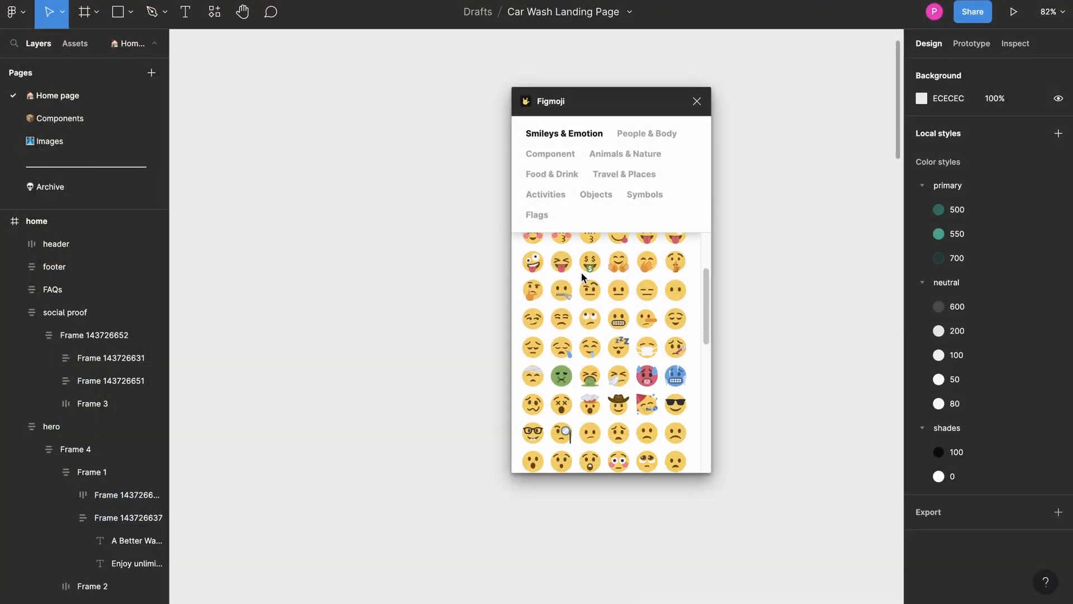
Browse Figmoji's Component, Food & Drink and Activities emoji categories
{"action": "scroll", "scroll_direction": "up", "scroll_amount": 3}
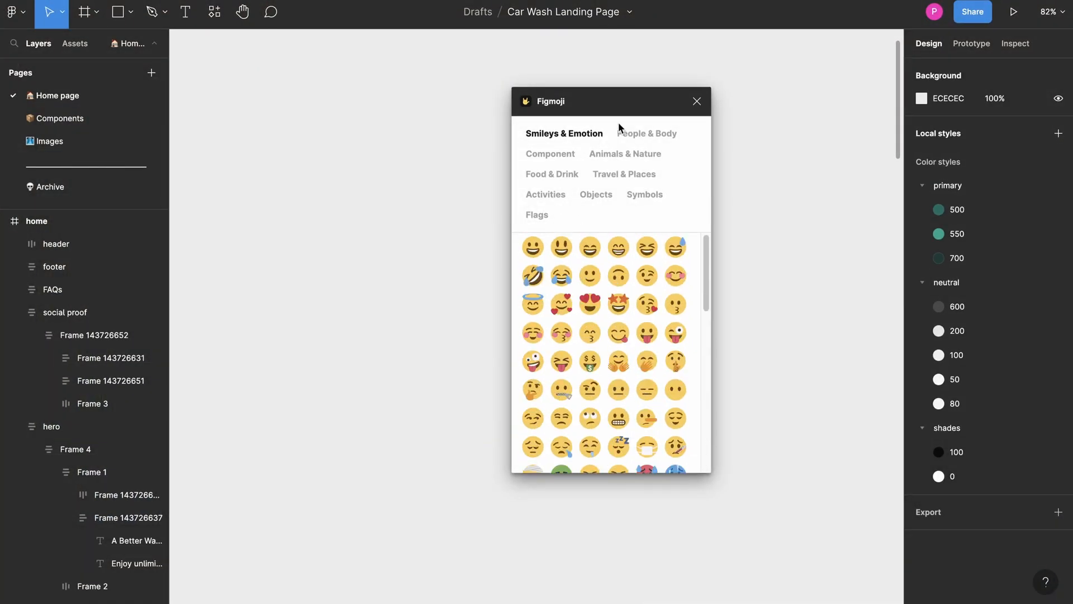
{"action": "mouse_move", "coordinate": [559, 157]}
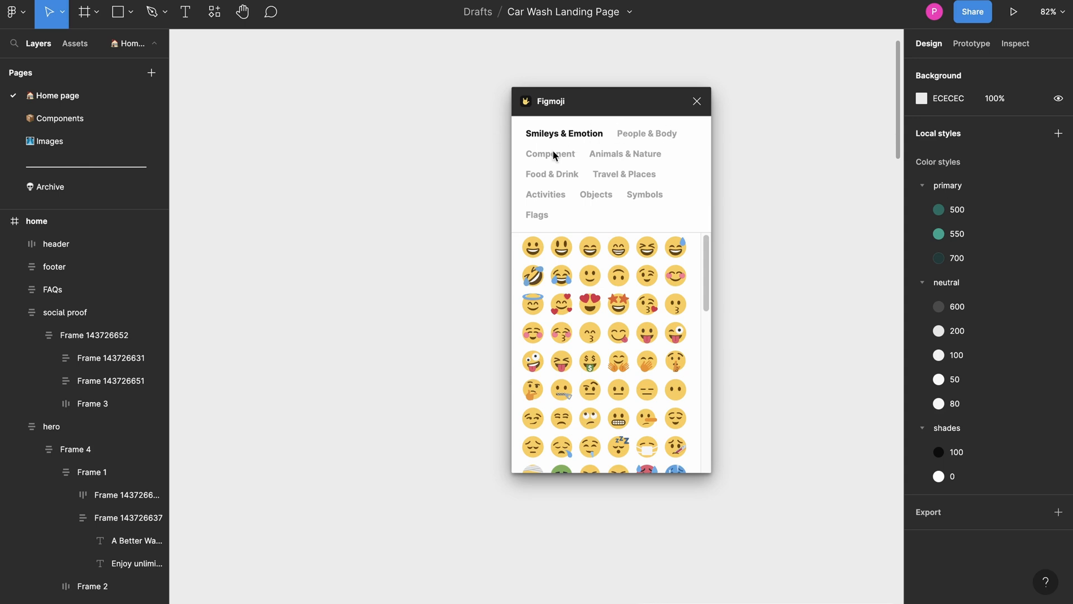
{"action": "left_click", "coordinate": [550, 154]}
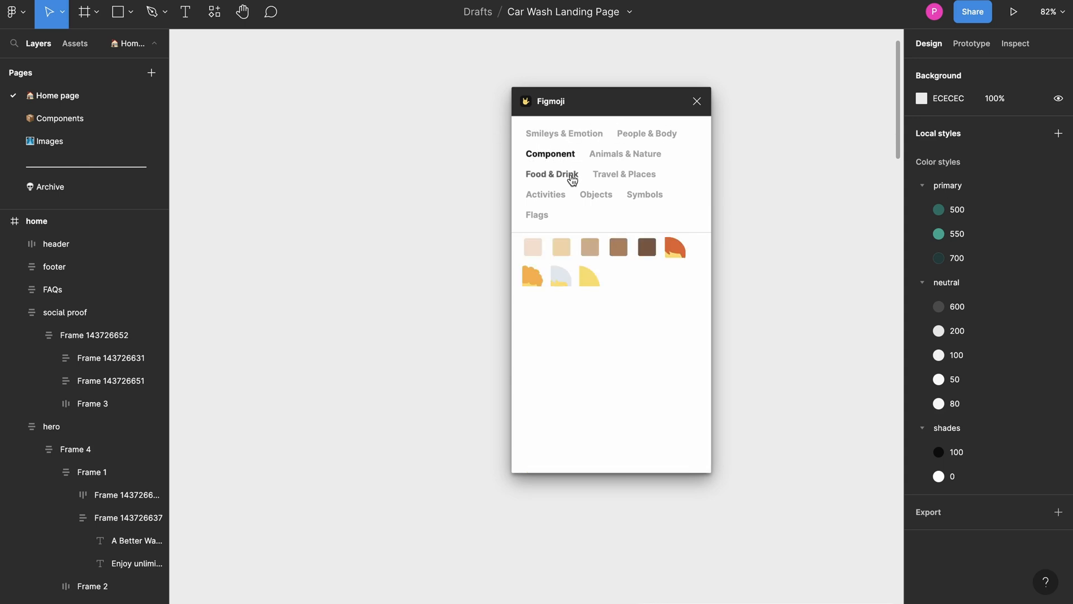
{"action": "left_click", "coordinate": [546, 194]}
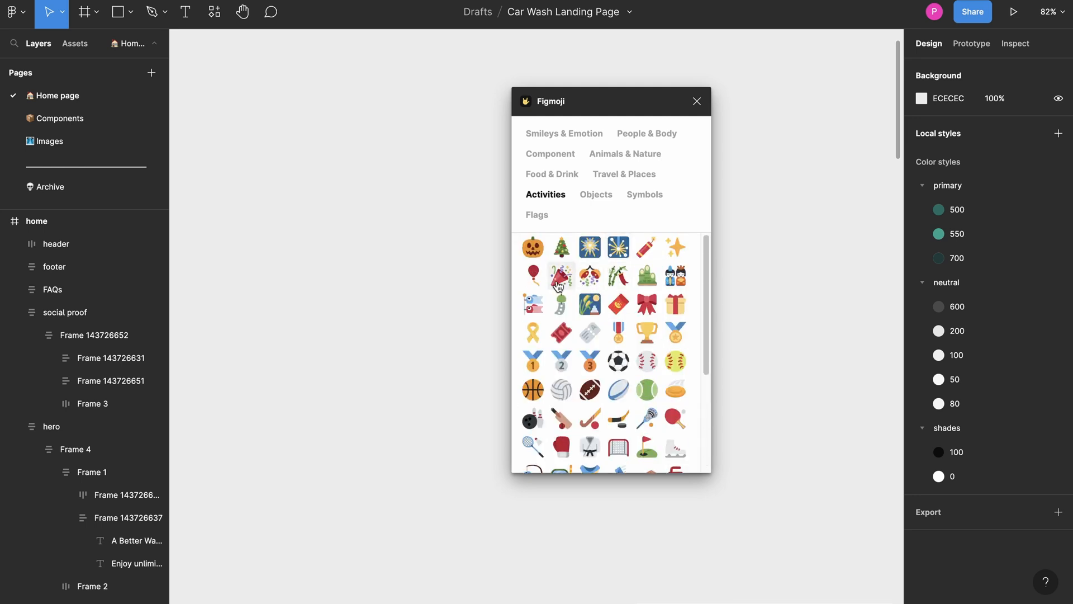
{"action": "left_click", "coordinate": [561, 275]}
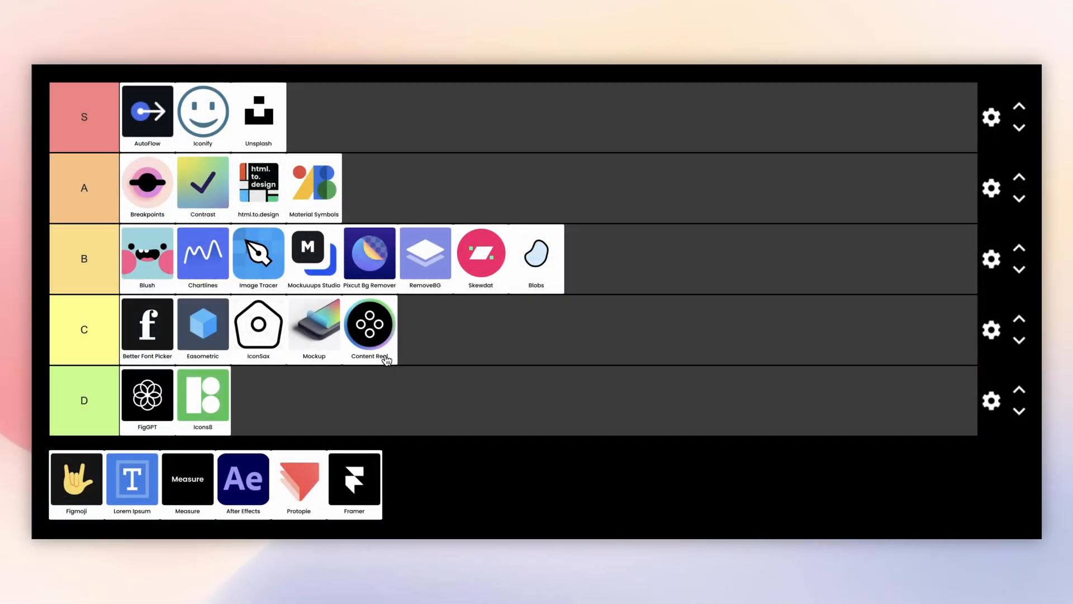
{"action": "mouse_move", "coordinate": [352, 366]}
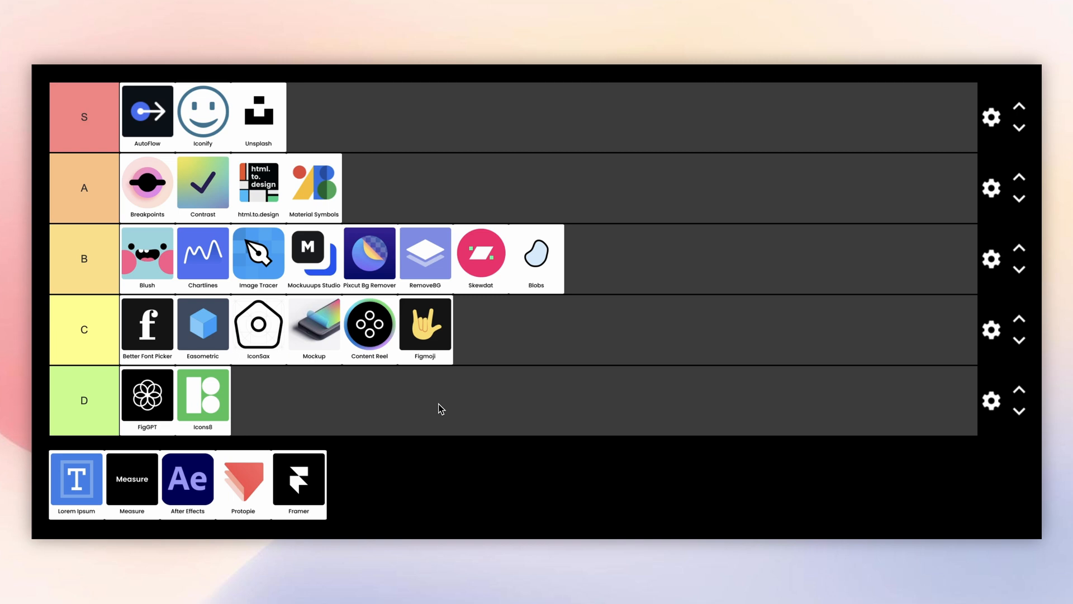
{"action": "mouse_move", "coordinate": [380, 398]}
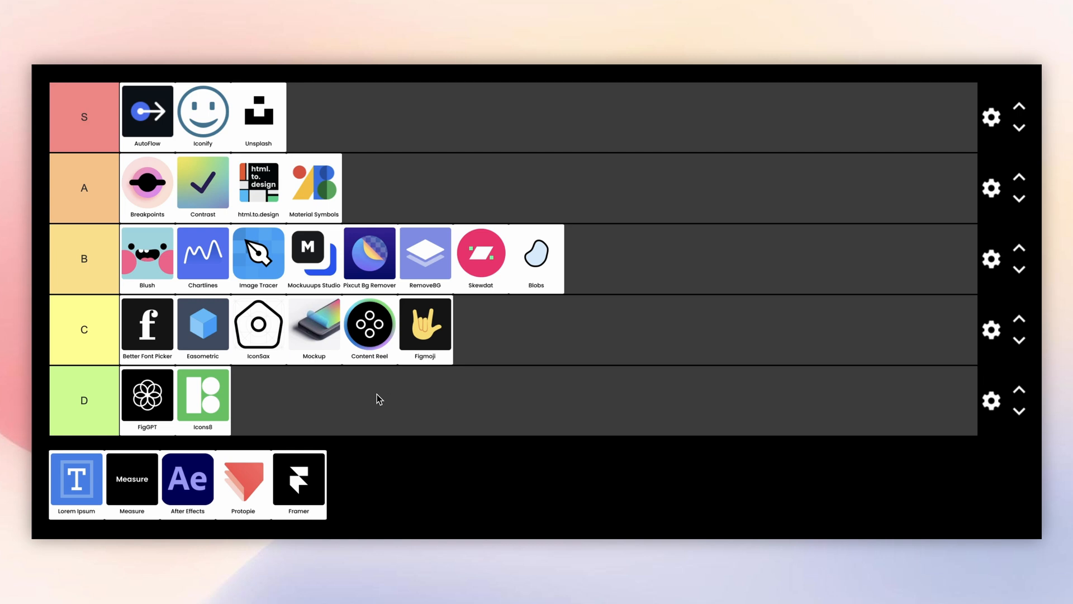
{"action": "mouse_move", "coordinate": [114, 442]}
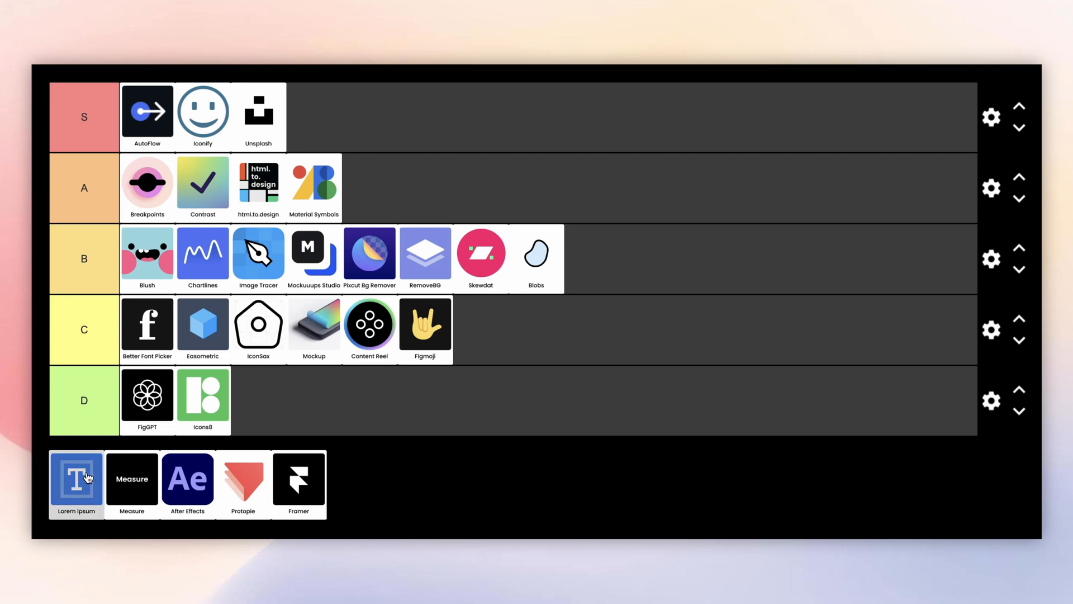
Rank the Lorem Ipsum tile in the D row of the tier list
{"action": "left_click_drag", "start_coordinate": [76, 477], "coordinate": [260, 401]}
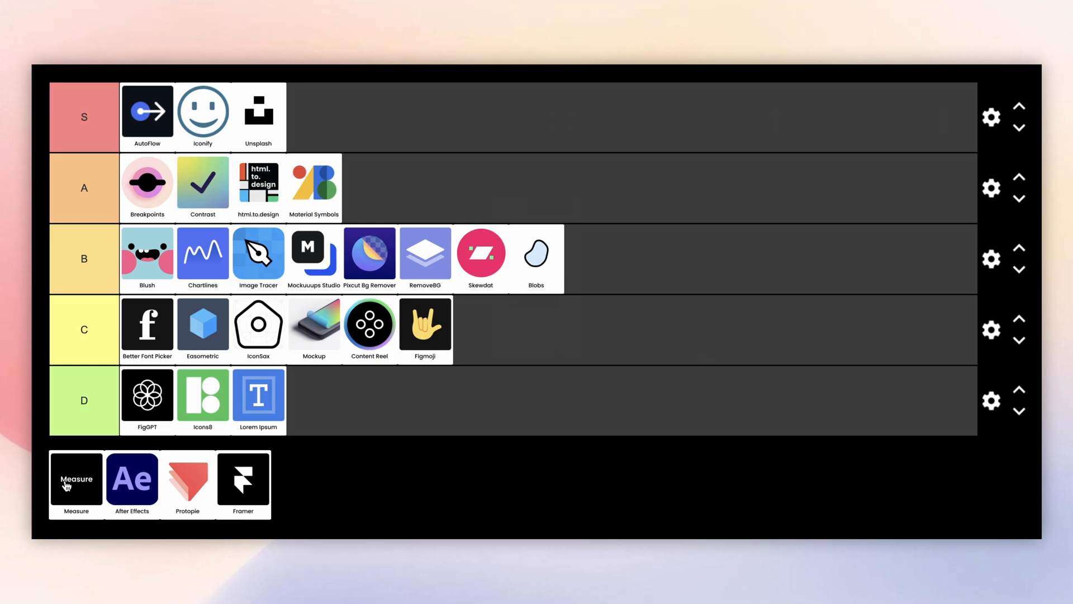
{"action": "left_click", "coordinate": [76, 481]}
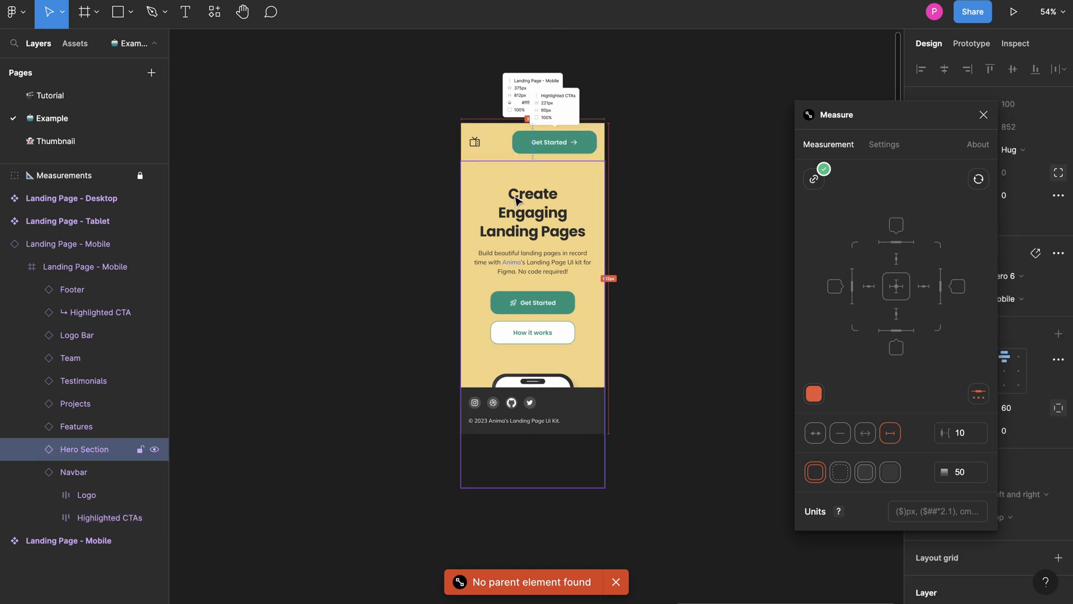
Attach a Measure spec label to the right of the Create Engaging Landing Pages heading
{"action": "left_click", "coordinate": [532, 212]}
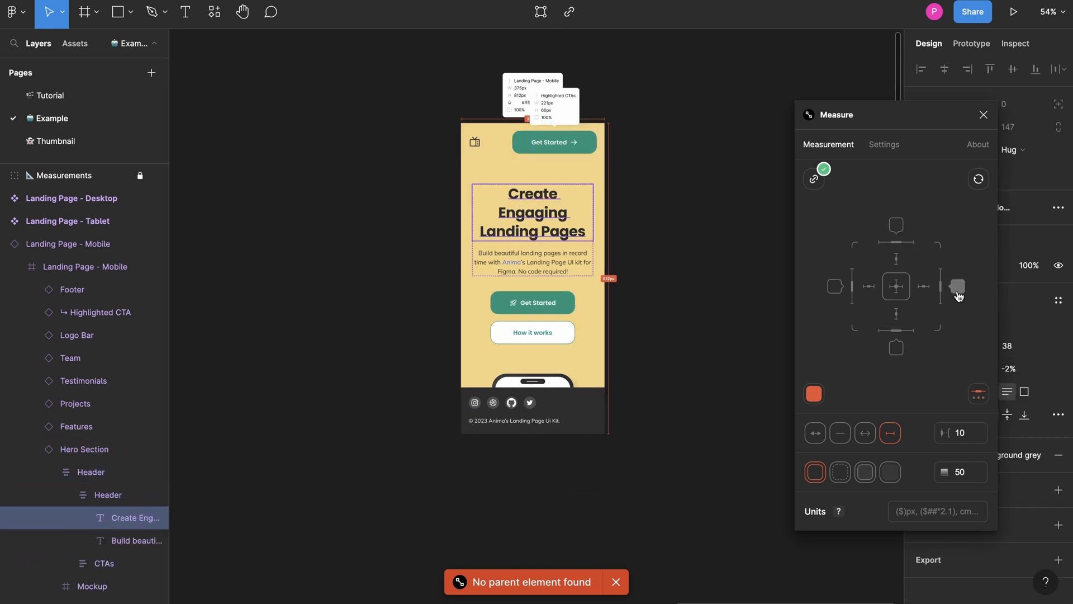
{"action": "left_click", "coordinate": [957, 286]}
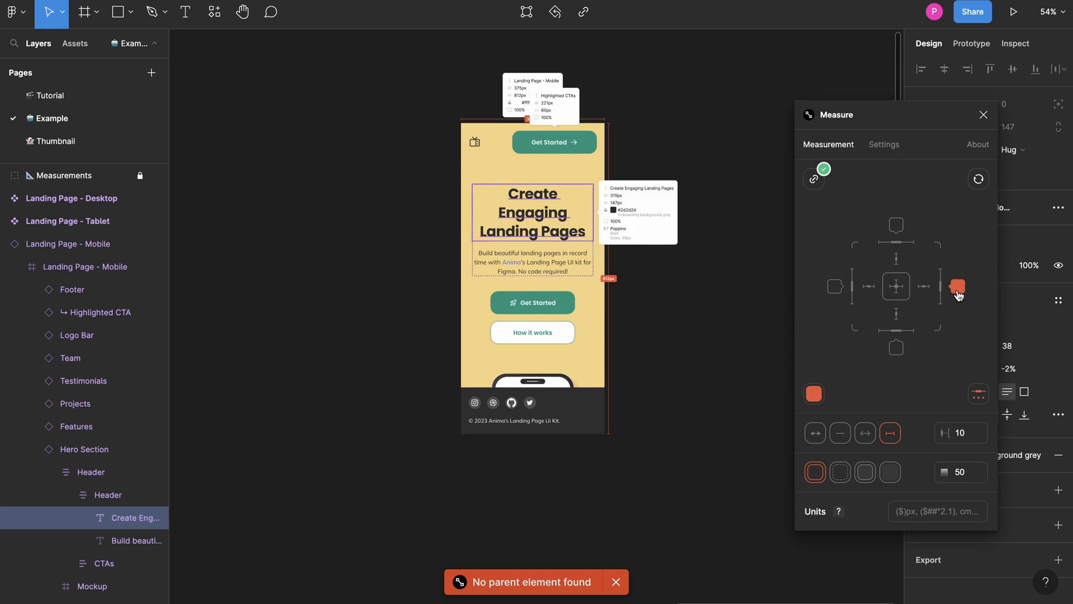
{"action": "mouse_move", "coordinate": [957, 286]}
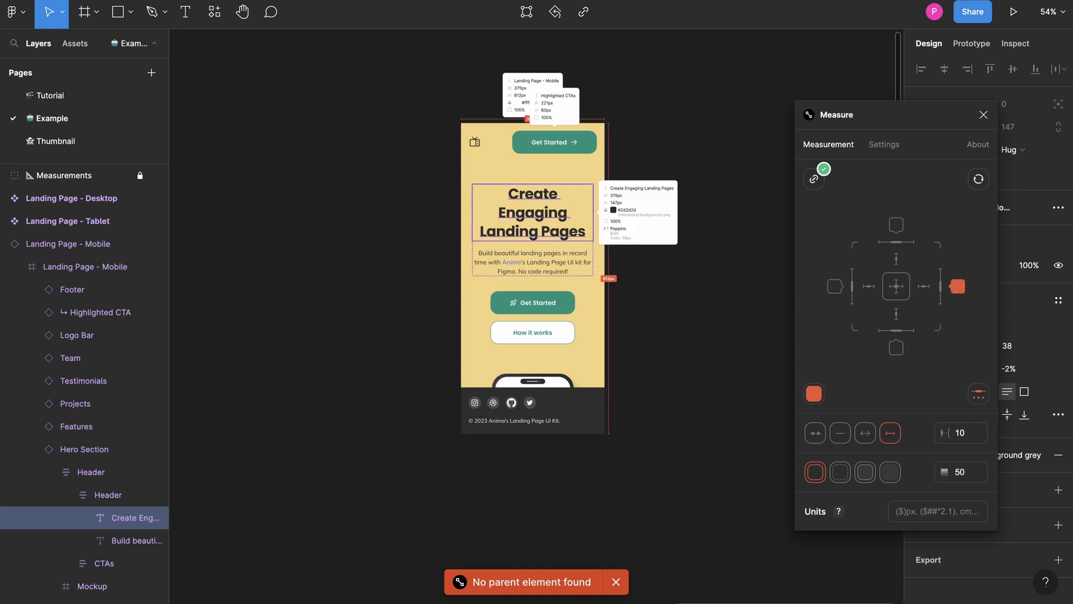